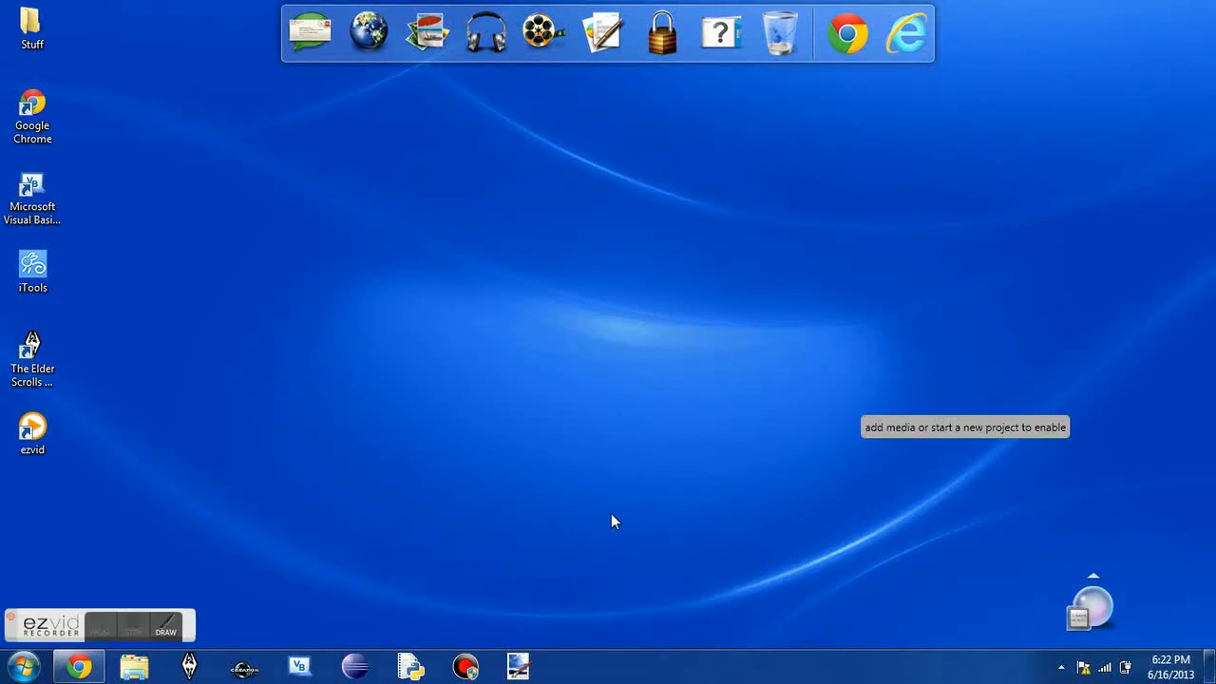
# Launch the Creation Kit editor from the taskbar and show all object records.
pyautogui.click(98, 625)
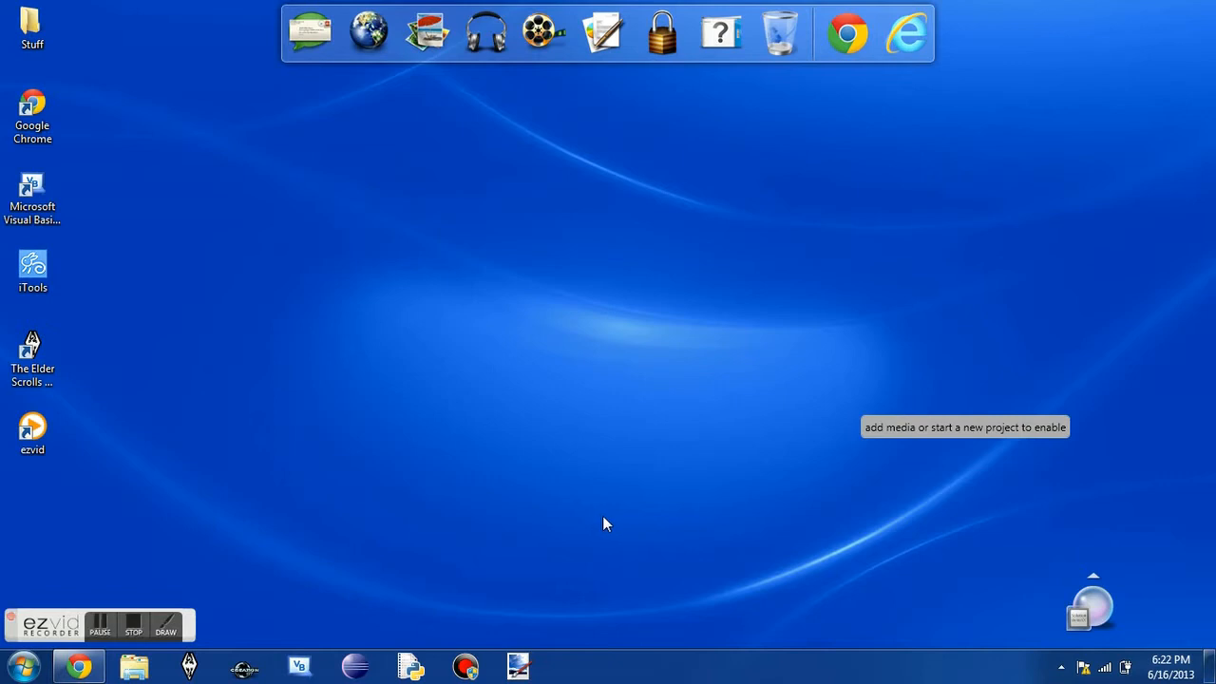
pyautogui.moveTo(599, 528)
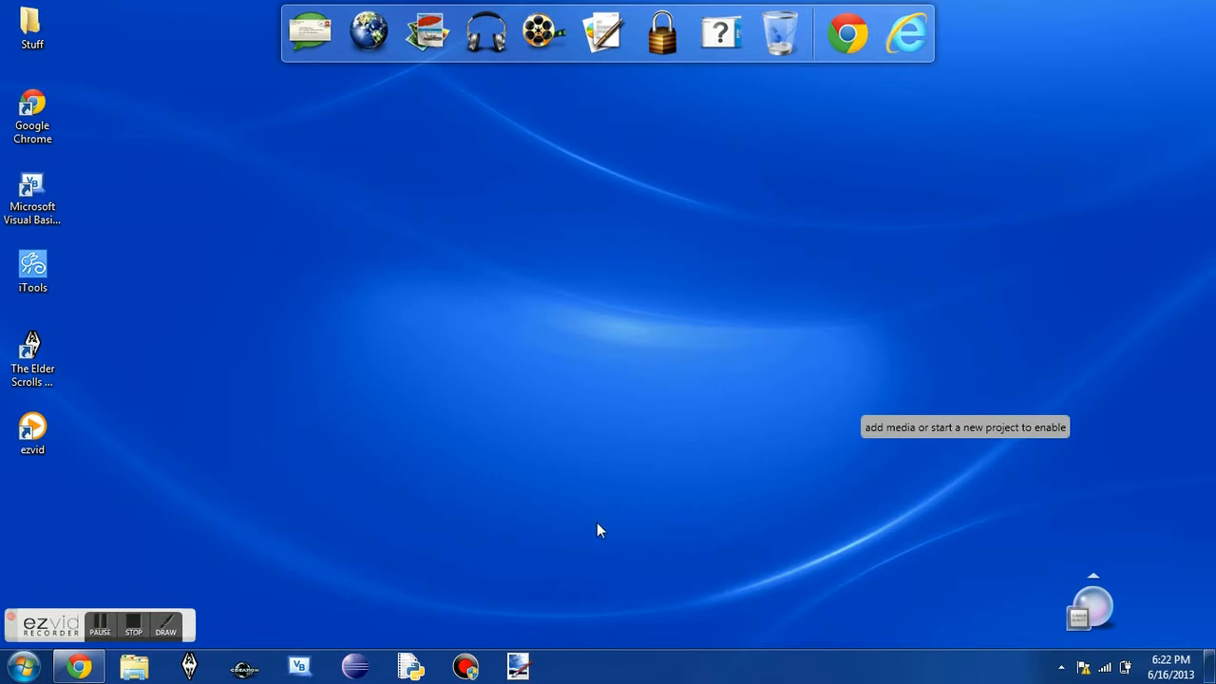
pyautogui.moveTo(262, 618)
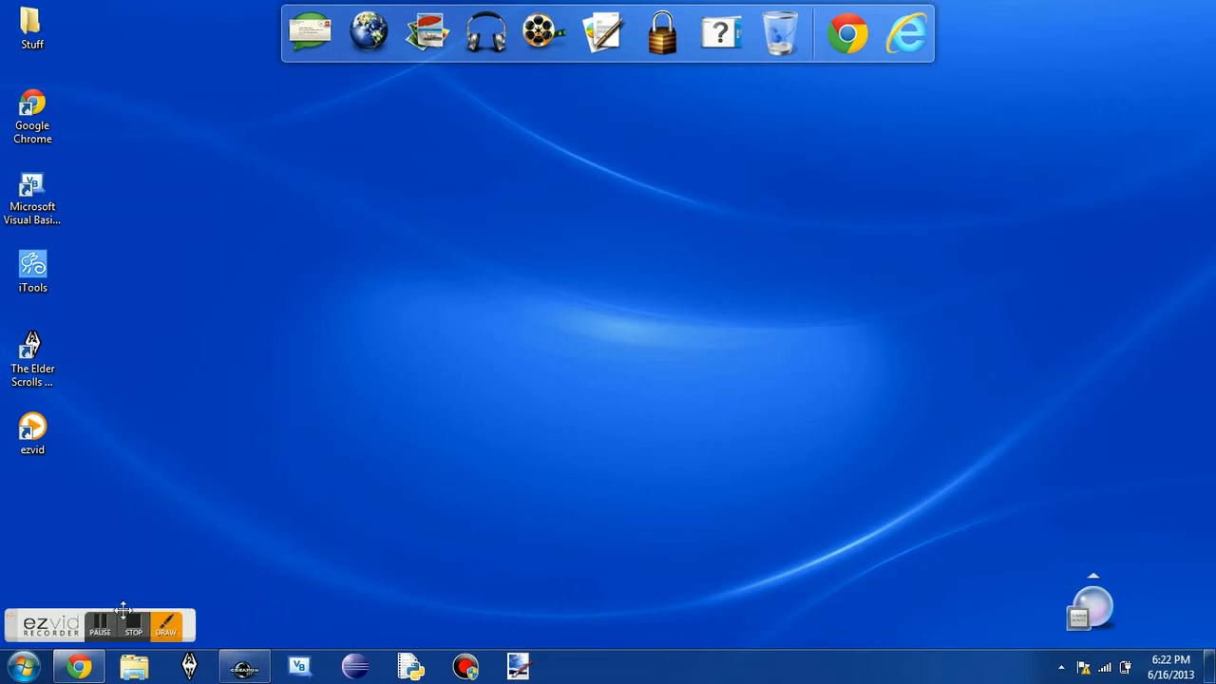
pyautogui.click(244, 665)
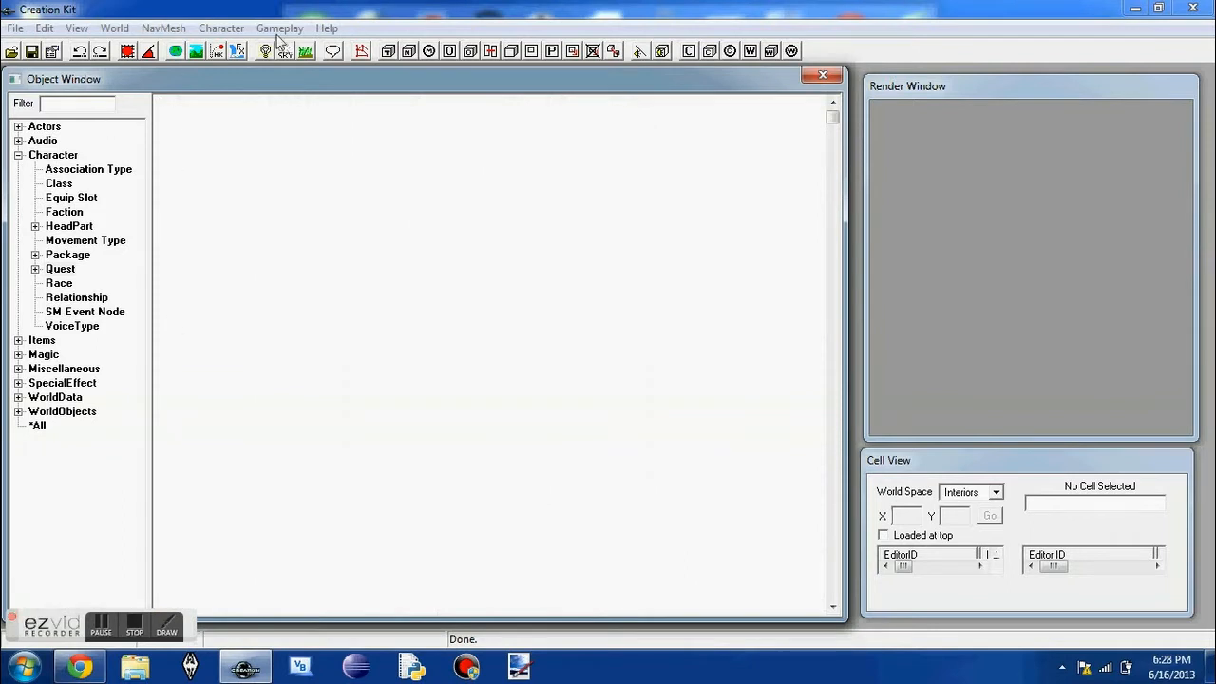
pyautogui.moveTo(342, 518)
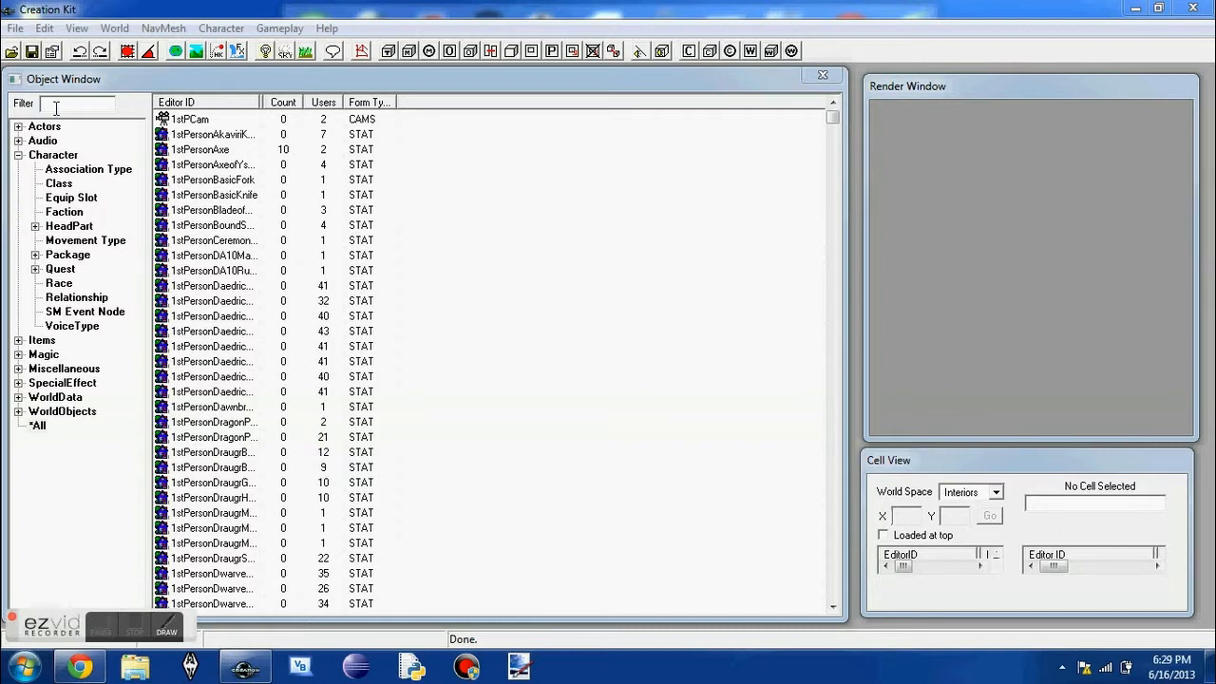
# Filter the Object Window to 'ebonybow' and duplicate the EbonyBow weapon record.
pyautogui.write('ebonybow')
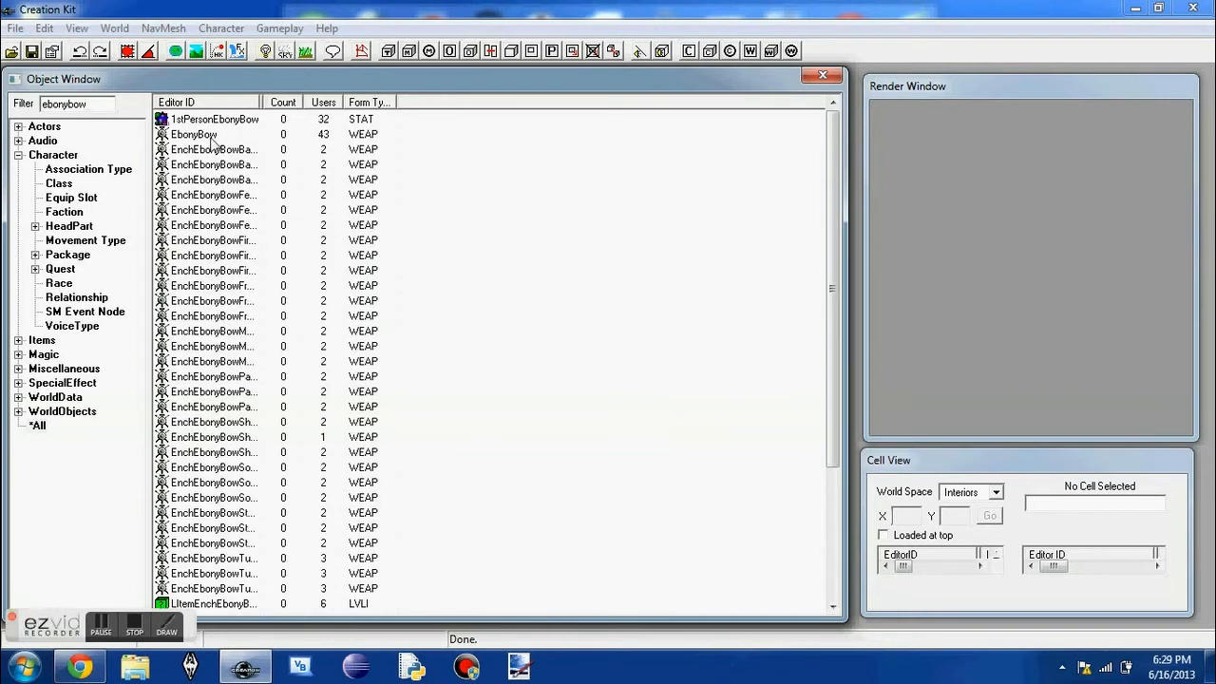
pyautogui.rightClick(193, 133)
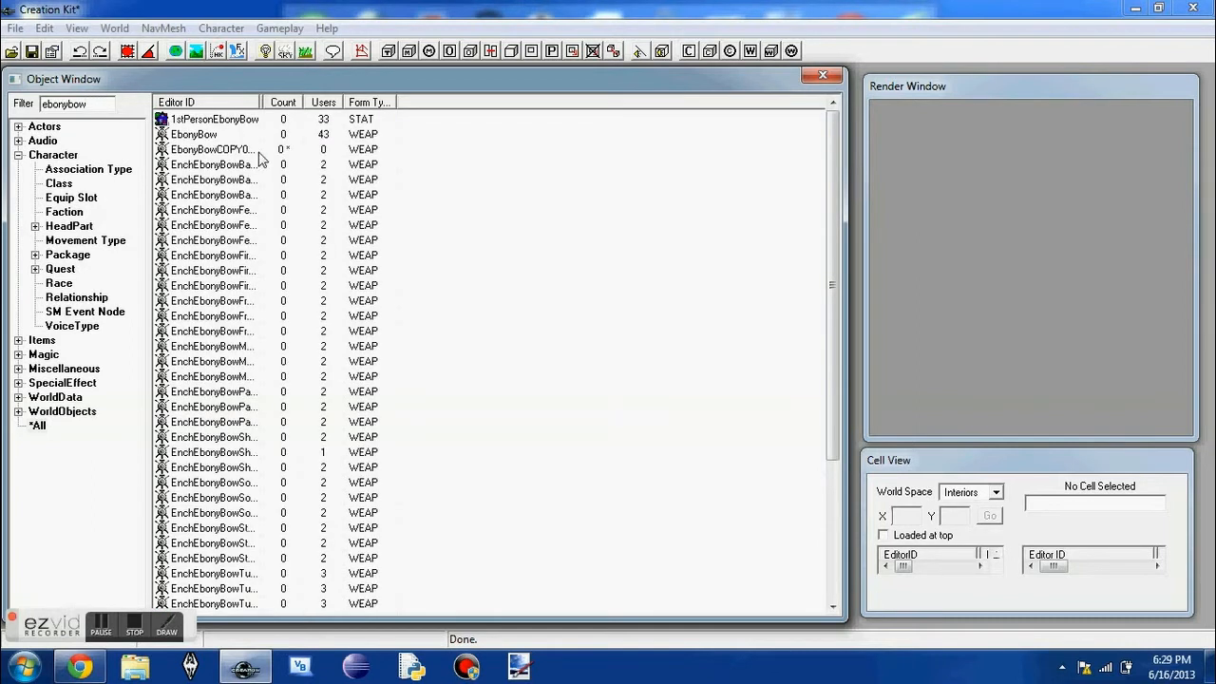
pyautogui.click(209, 148)
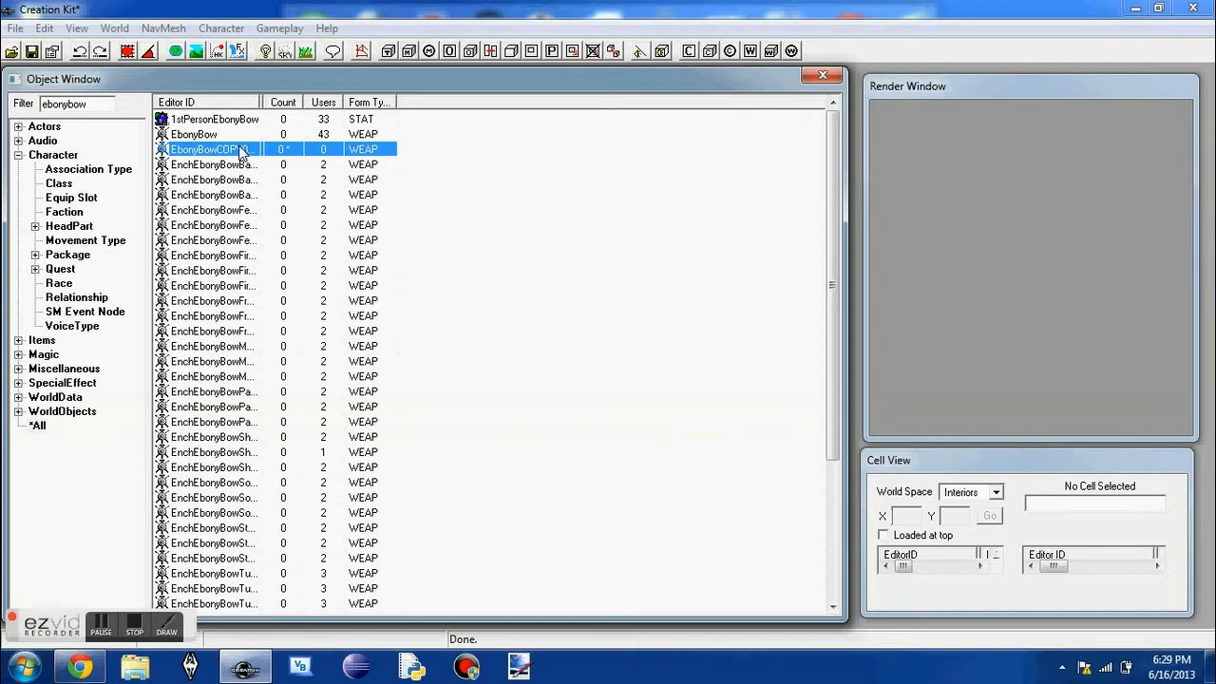
# Edit the duplicated bow: ID EbonyBowFirst, name 'Shock Wave'.
pyautogui.doubleClick(205, 148)
pyautogui.write('EbonyBowFirst')
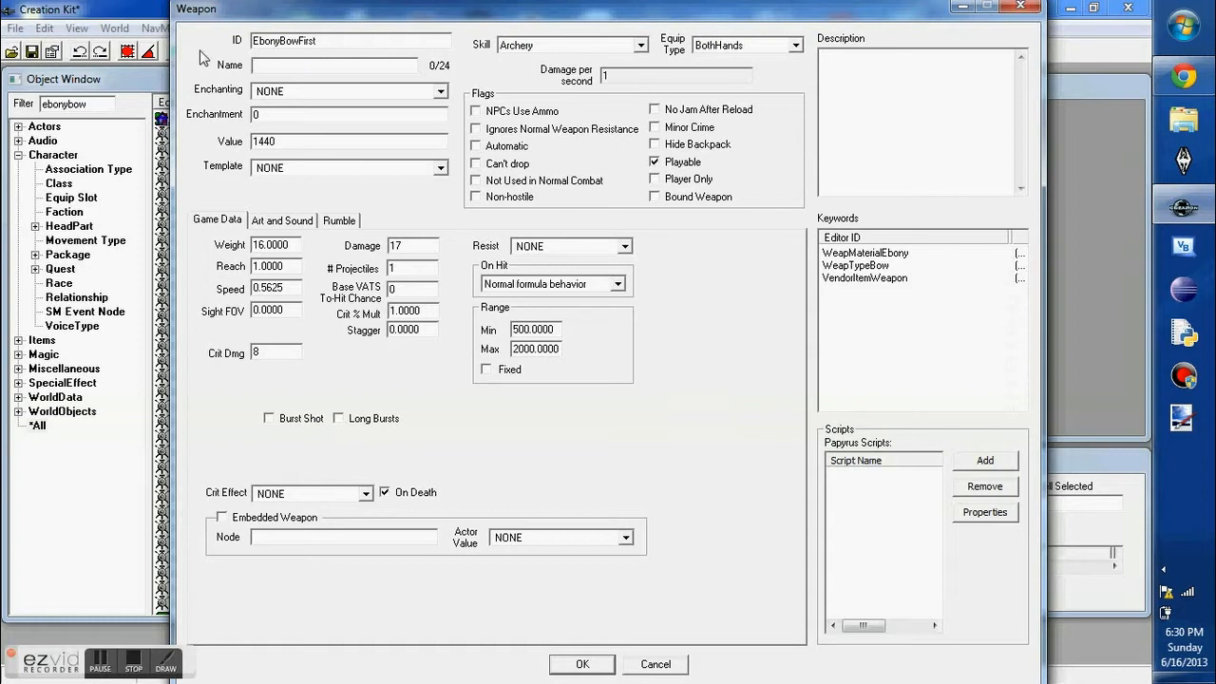
pyautogui.write('Shock Wave')
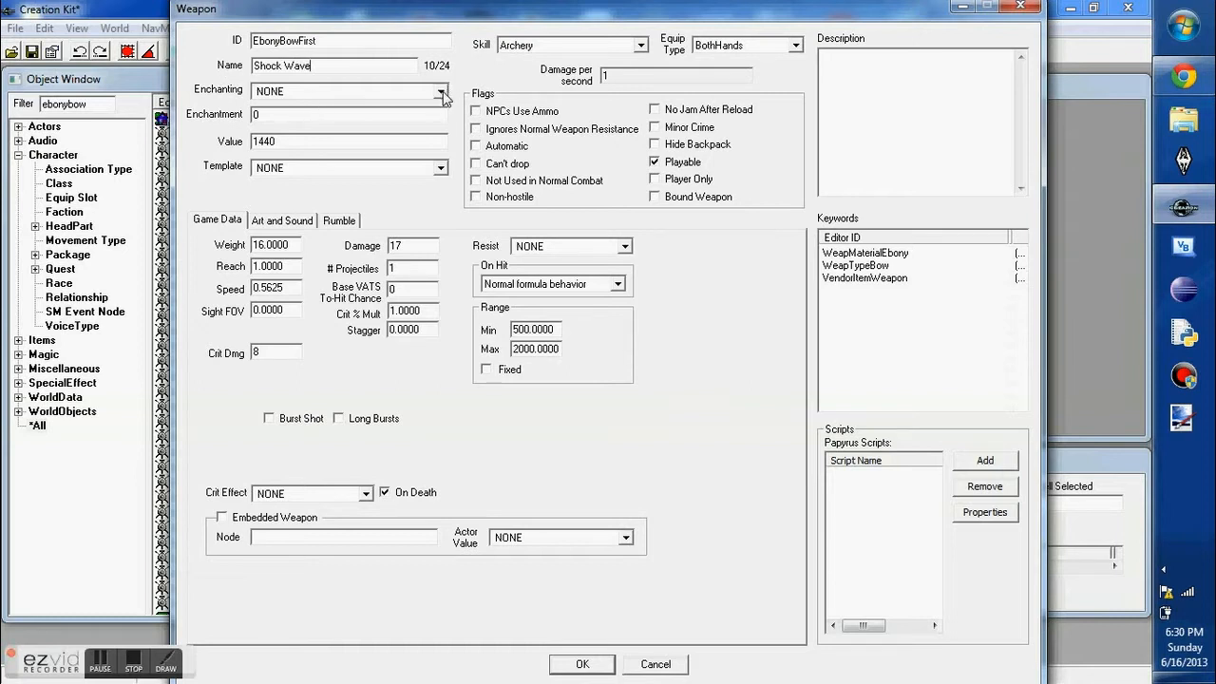
# Assign EnchWeaponShockDamage06 with enchantment 1800, value 1000000 and weight 0.
pyautogui.click(439, 91)
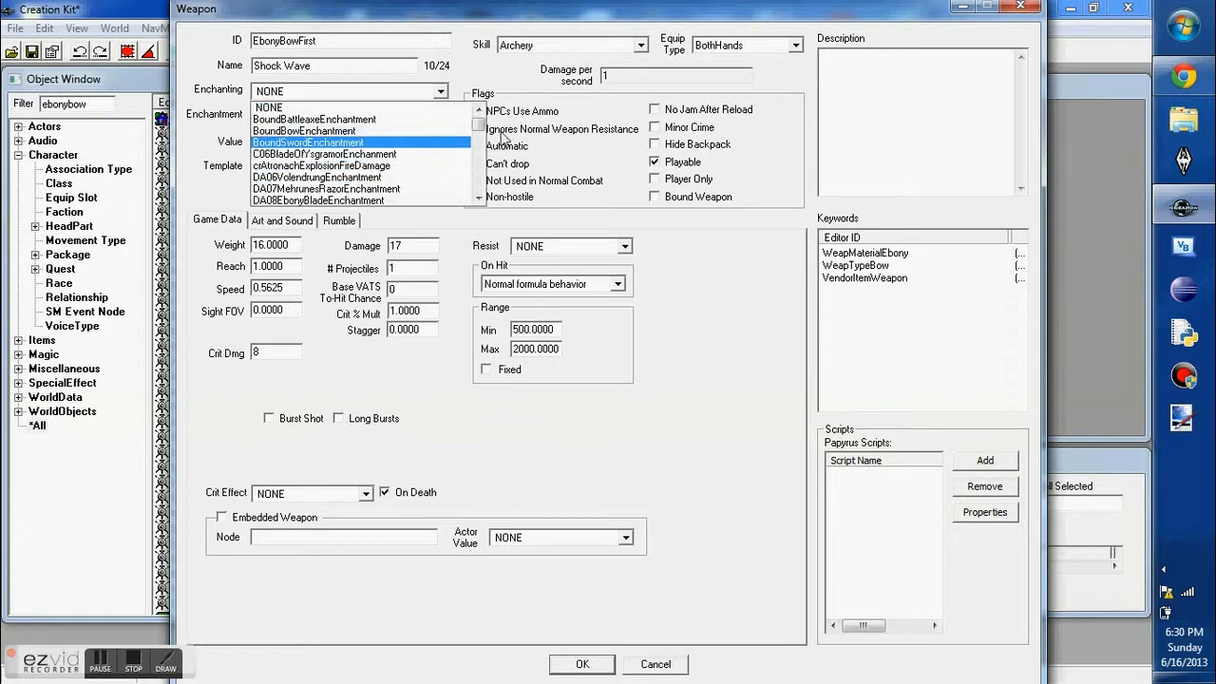
pyautogui.scroll(-3)
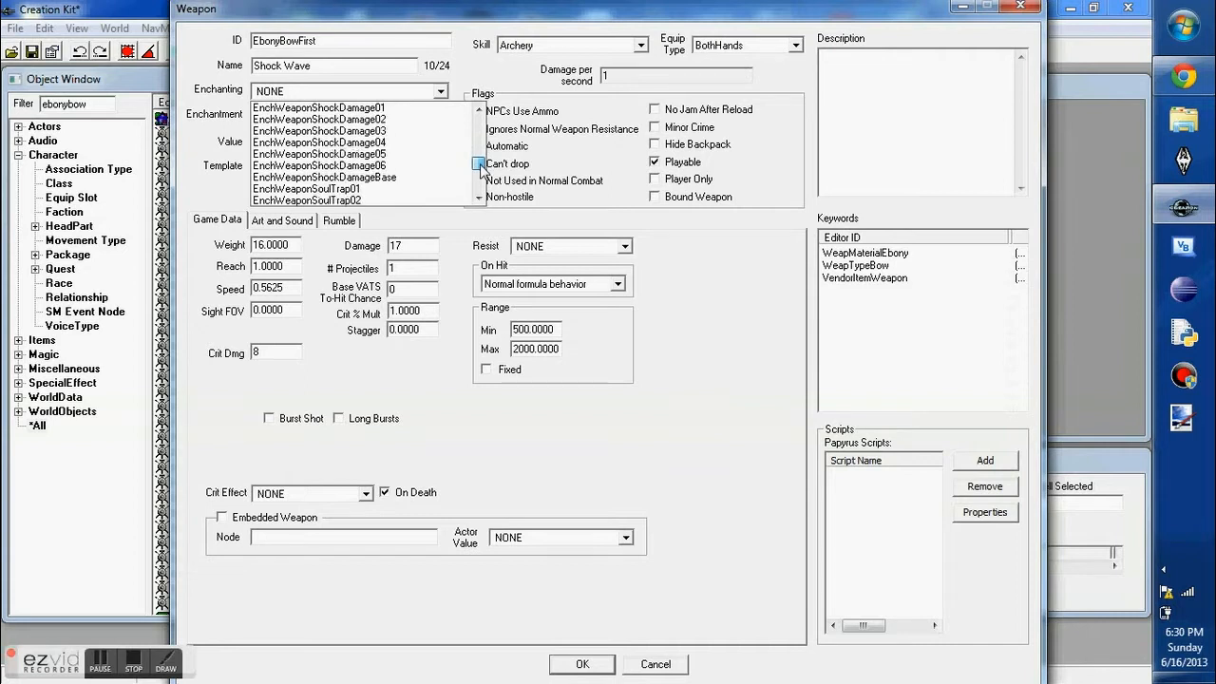
pyautogui.click(319, 163)
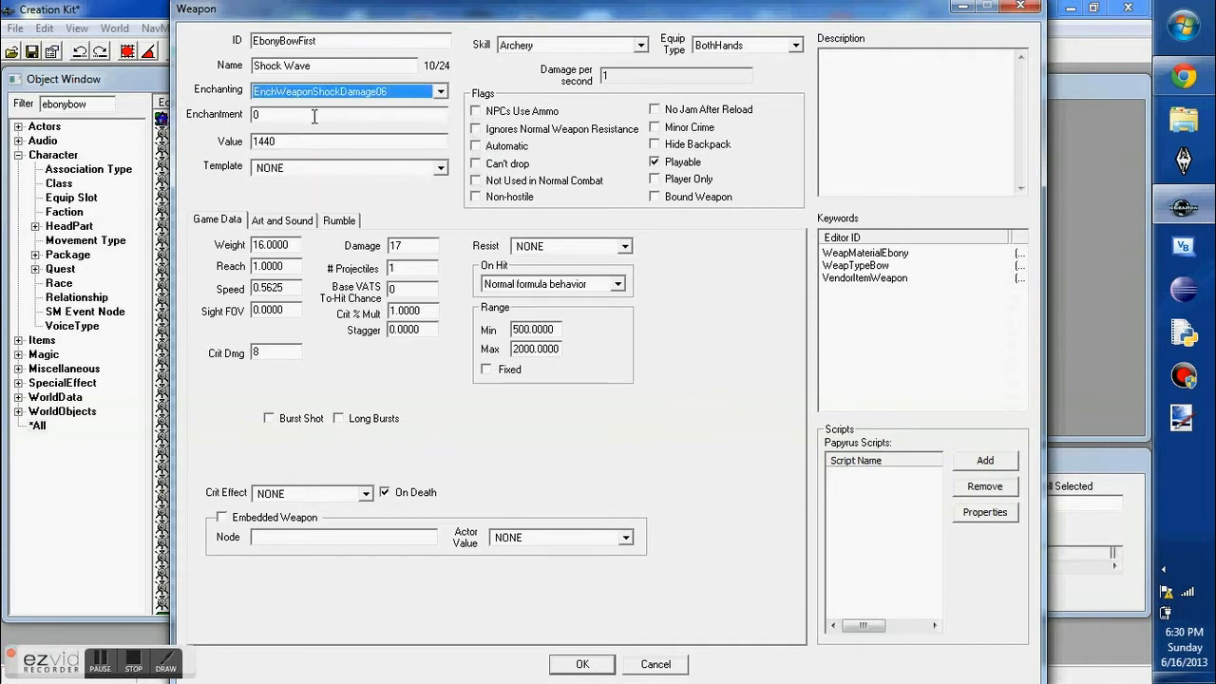
pyautogui.write('1')
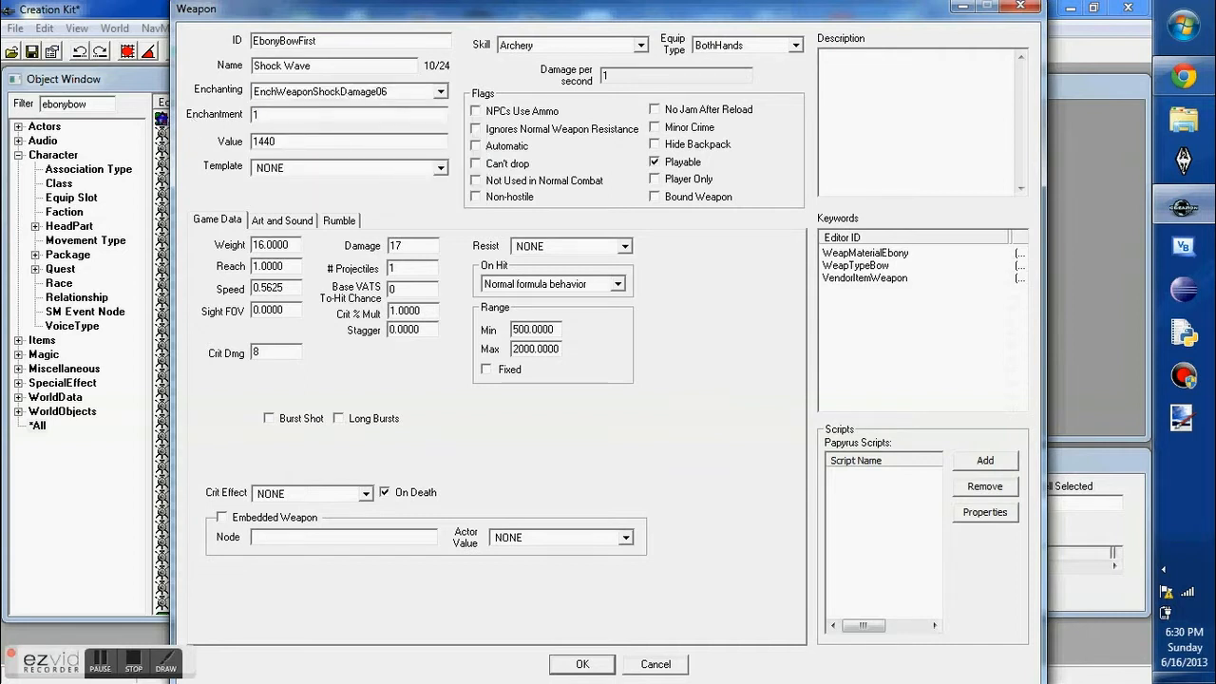
pyautogui.write('1800')
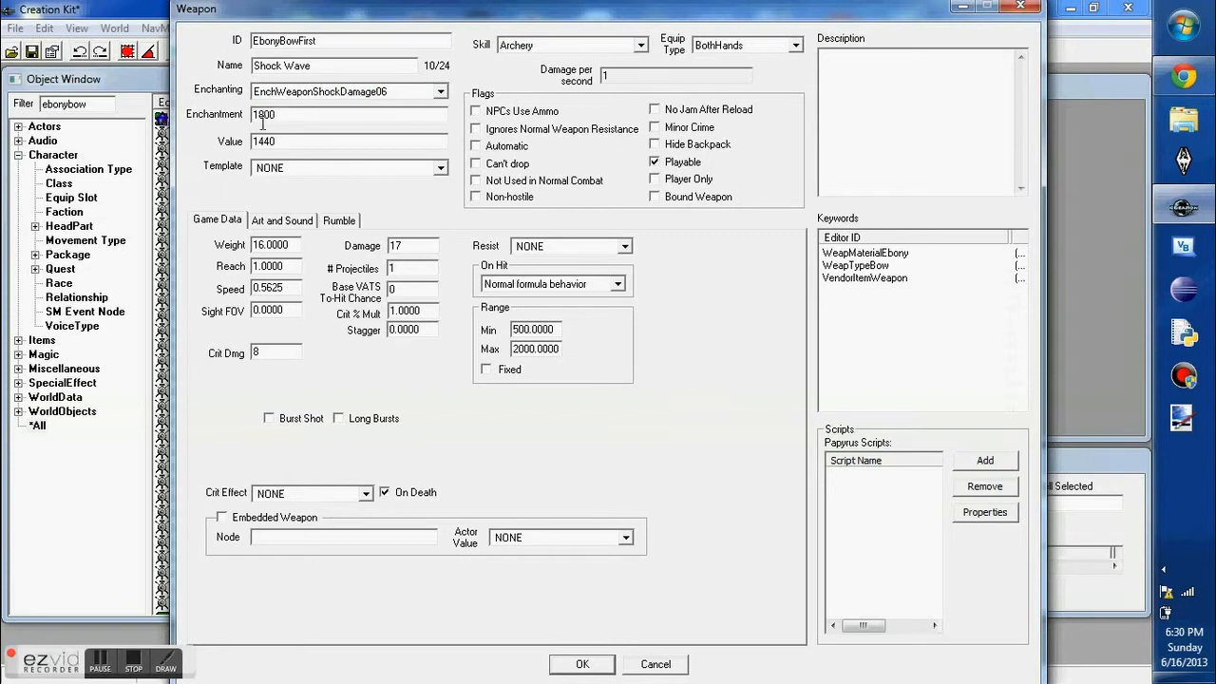
pyautogui.write('1')
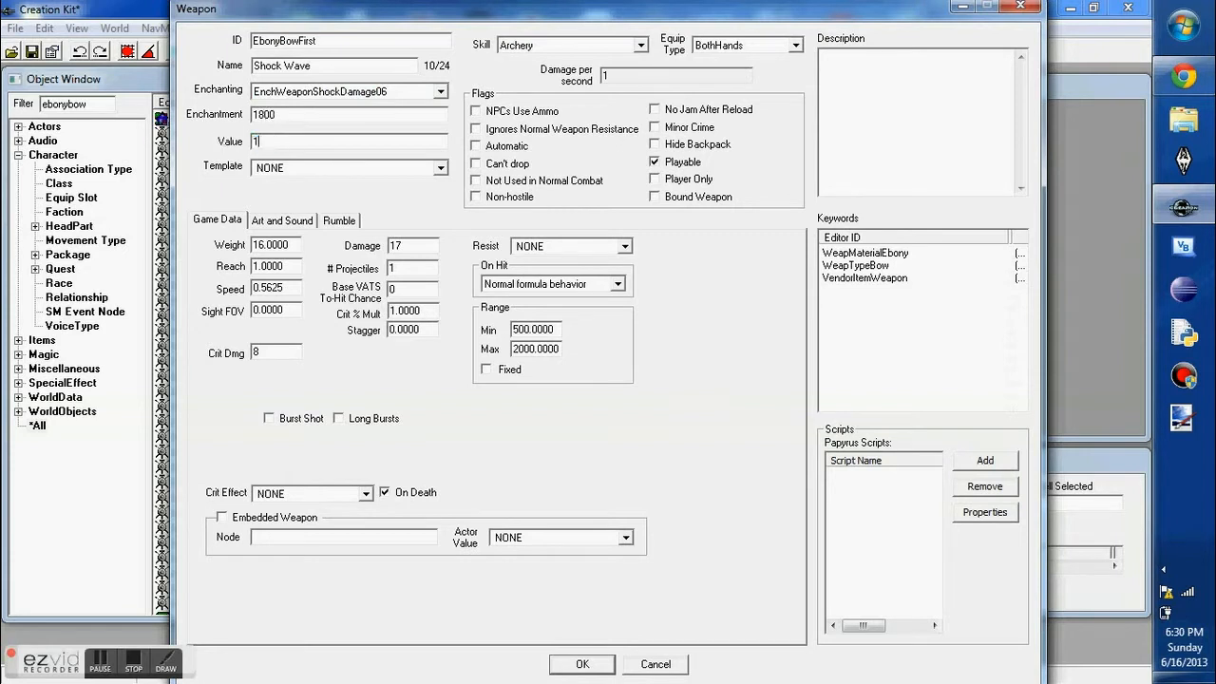
pyautogui.write('000000')
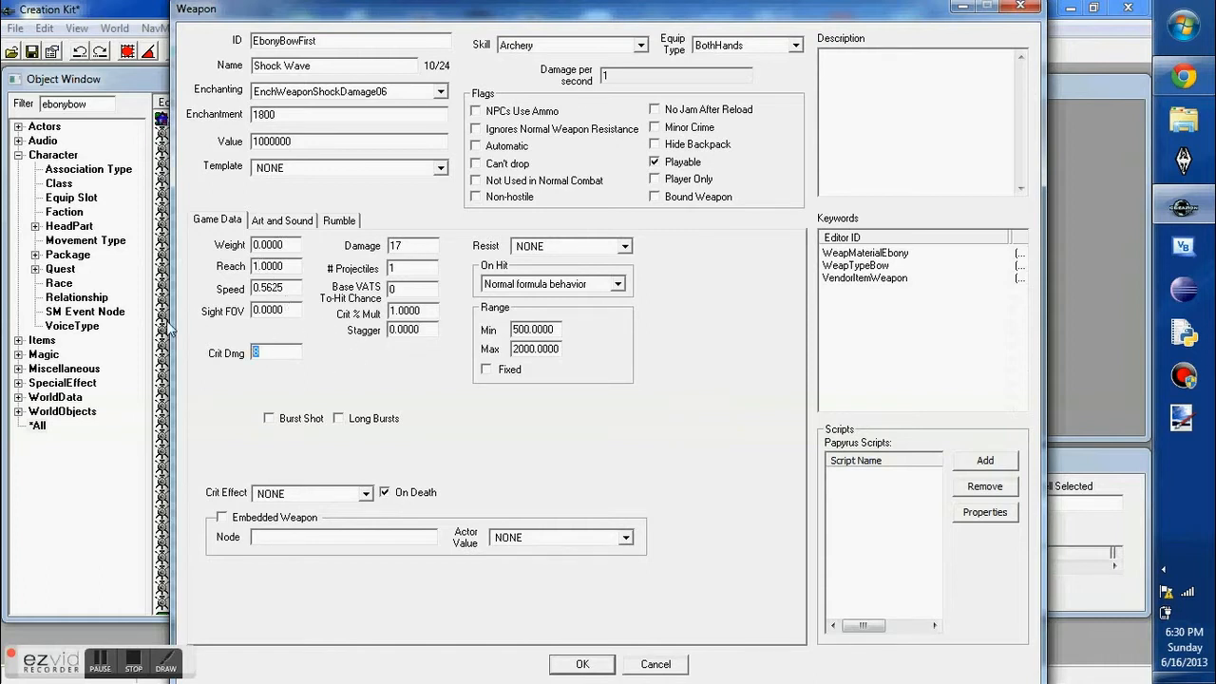
# Set the Shock Wave bow's damage to 1000000 on the Game Data tab.
pyautogui.write('1000')
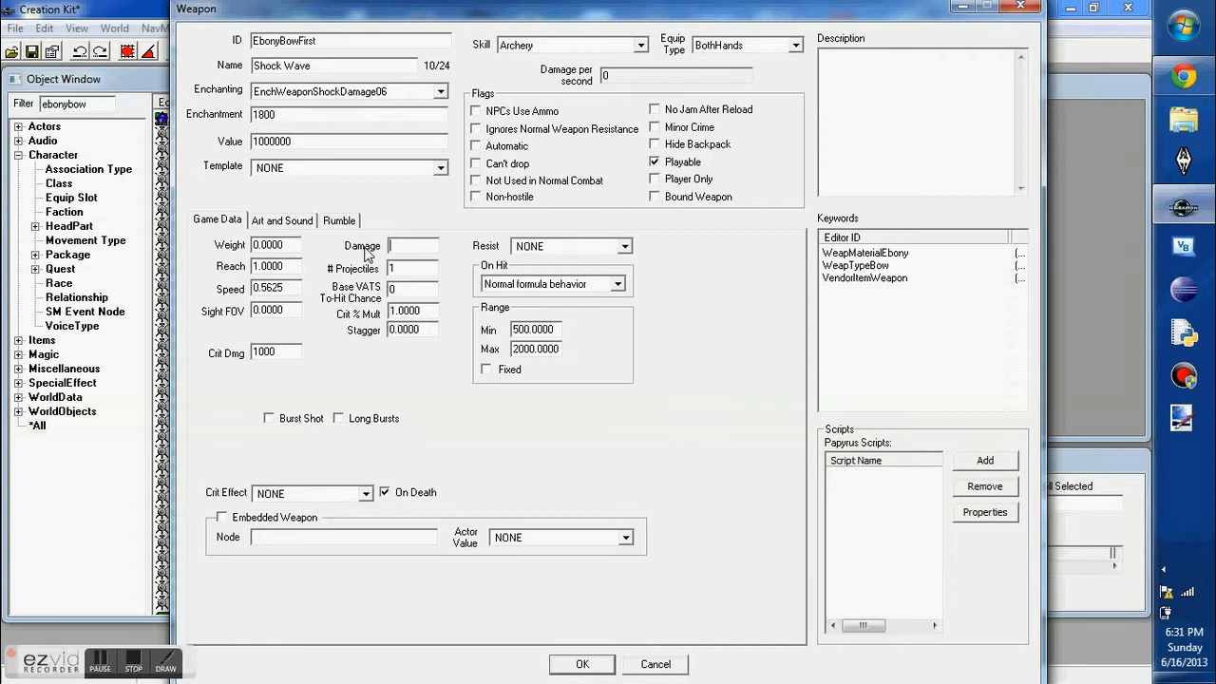
pyautogui.write('65')
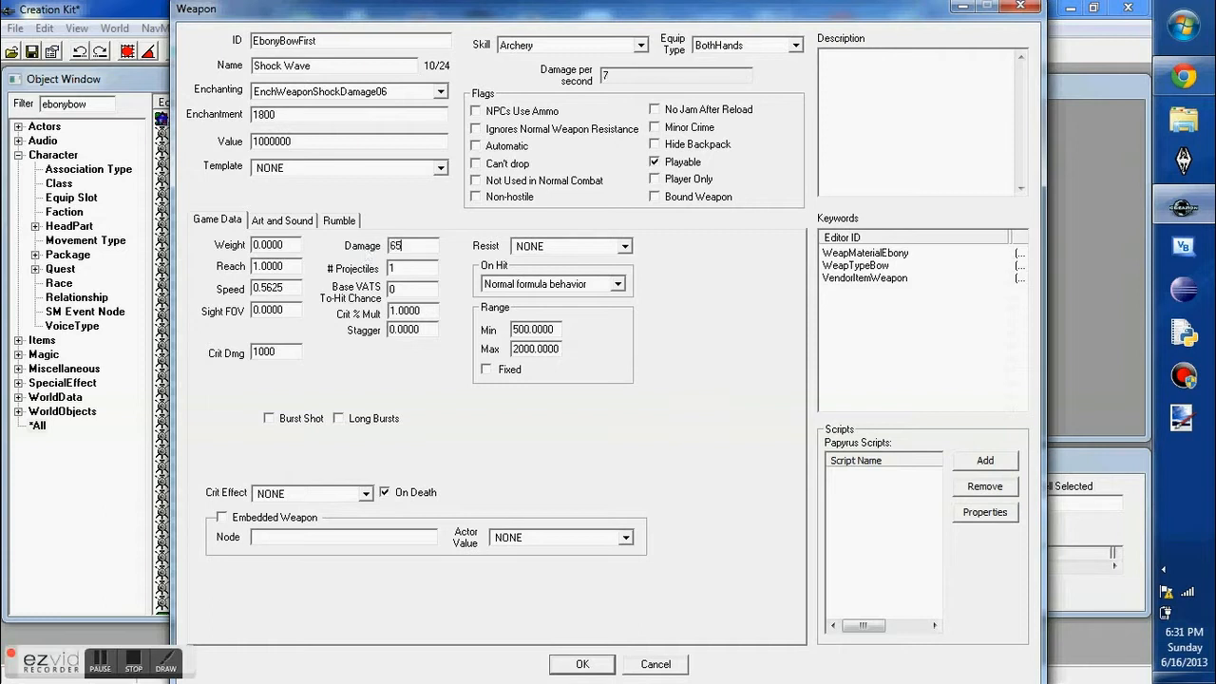
pyautogui.write('10')
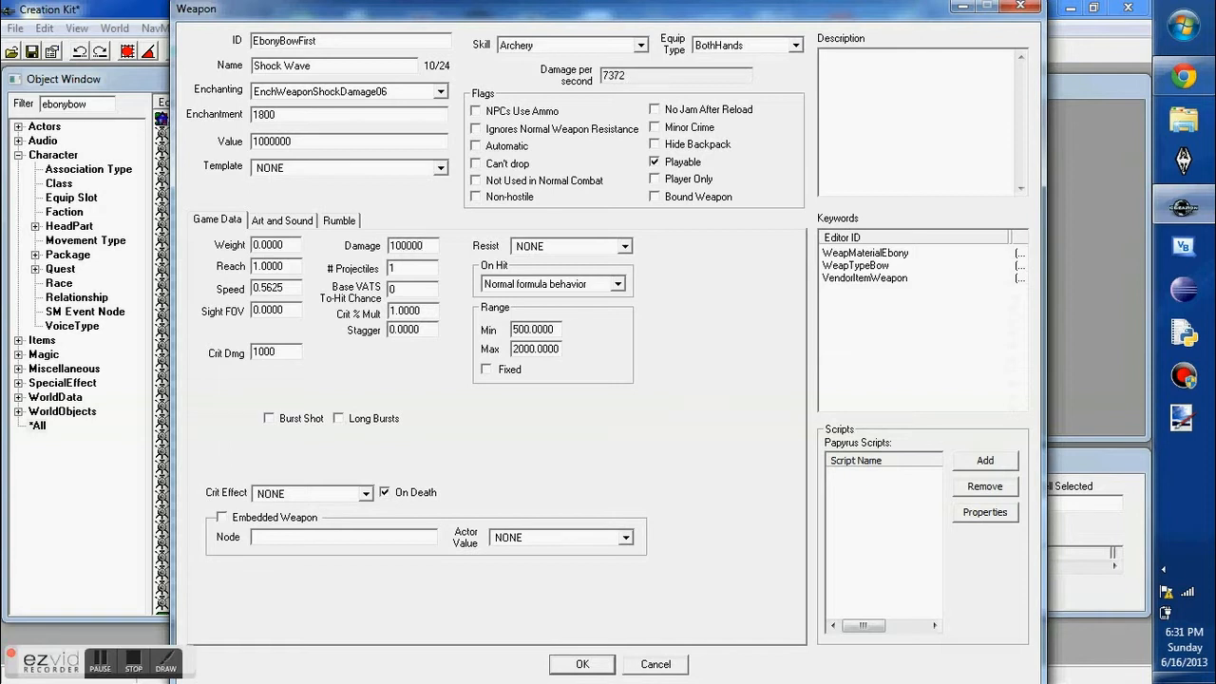
pyautogui.write('000000000')
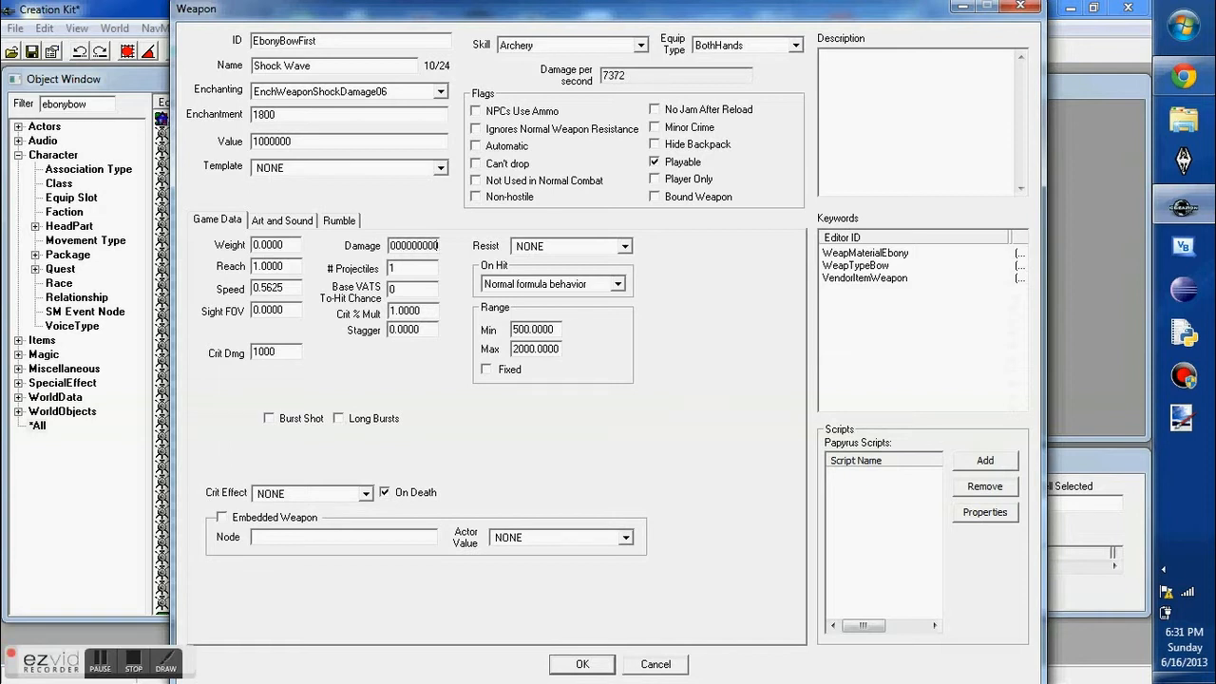
pyautogui.click(412, 246)
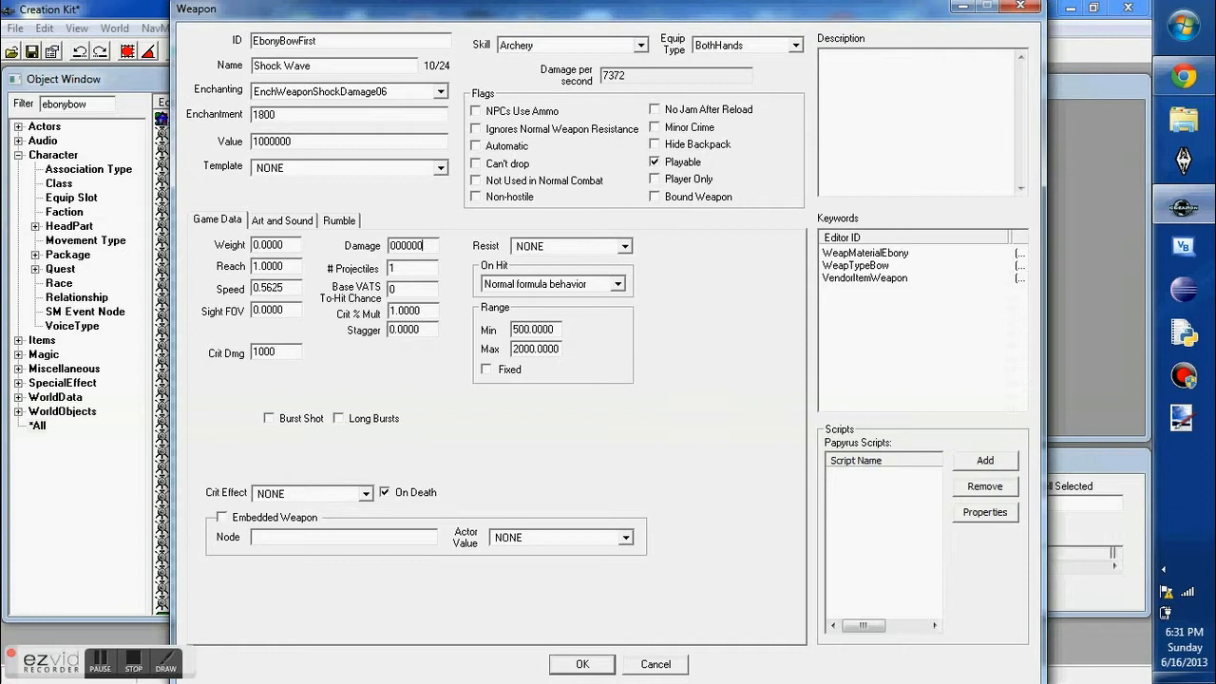
pyautogui.write('00')
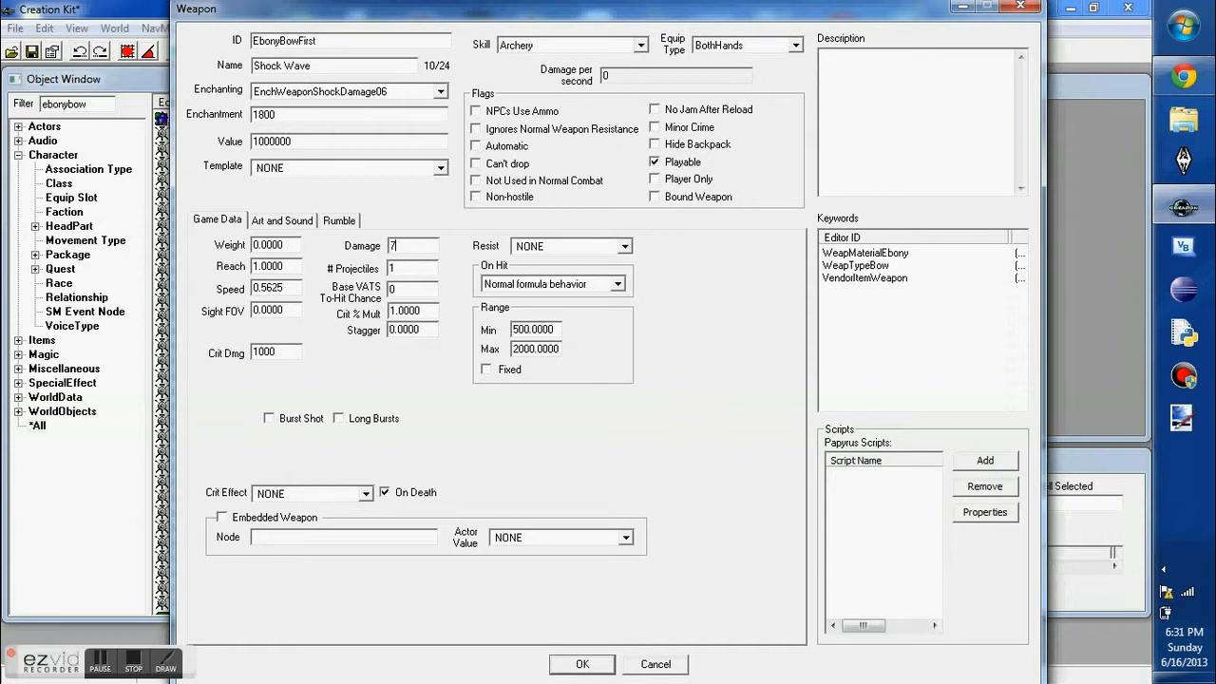
pyautogui.write('10')
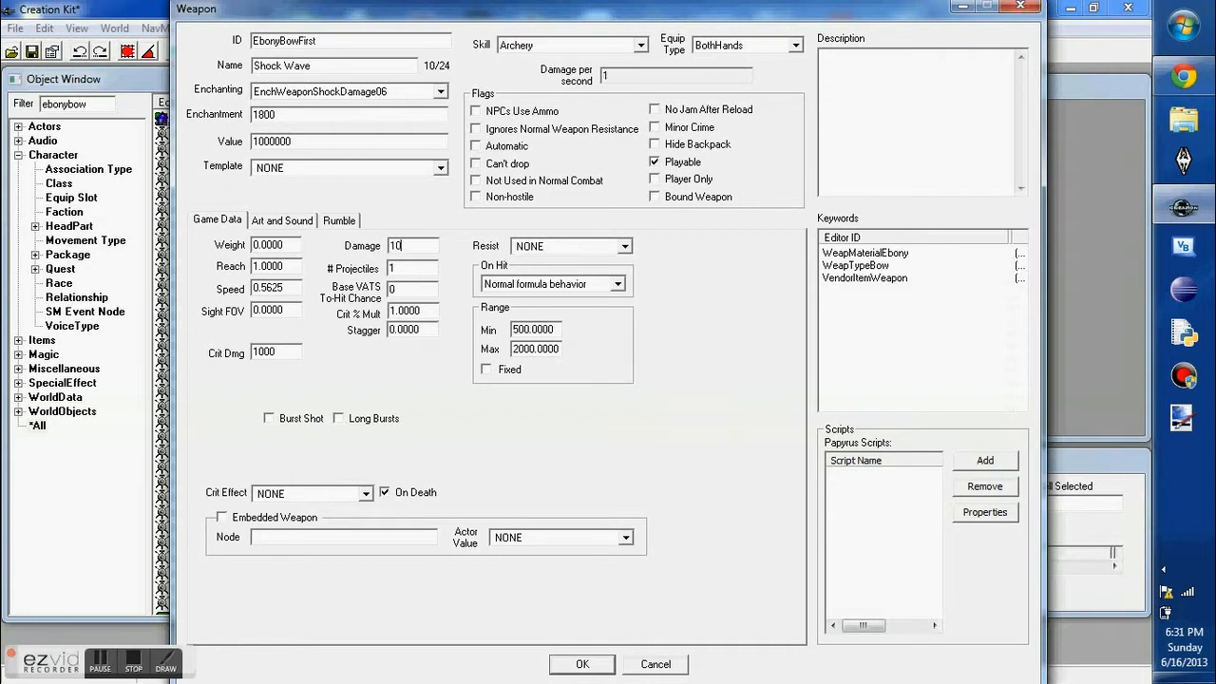
pyautogui.write('1000000')
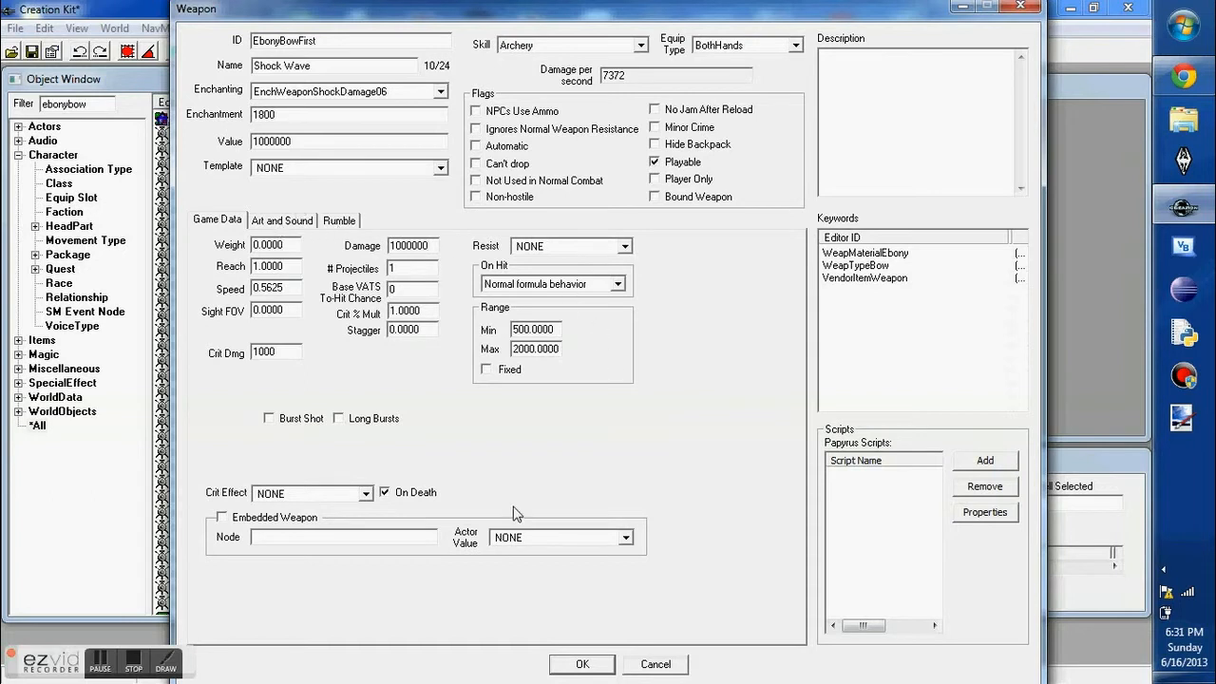
pyautogui.moveTo(332, 490)
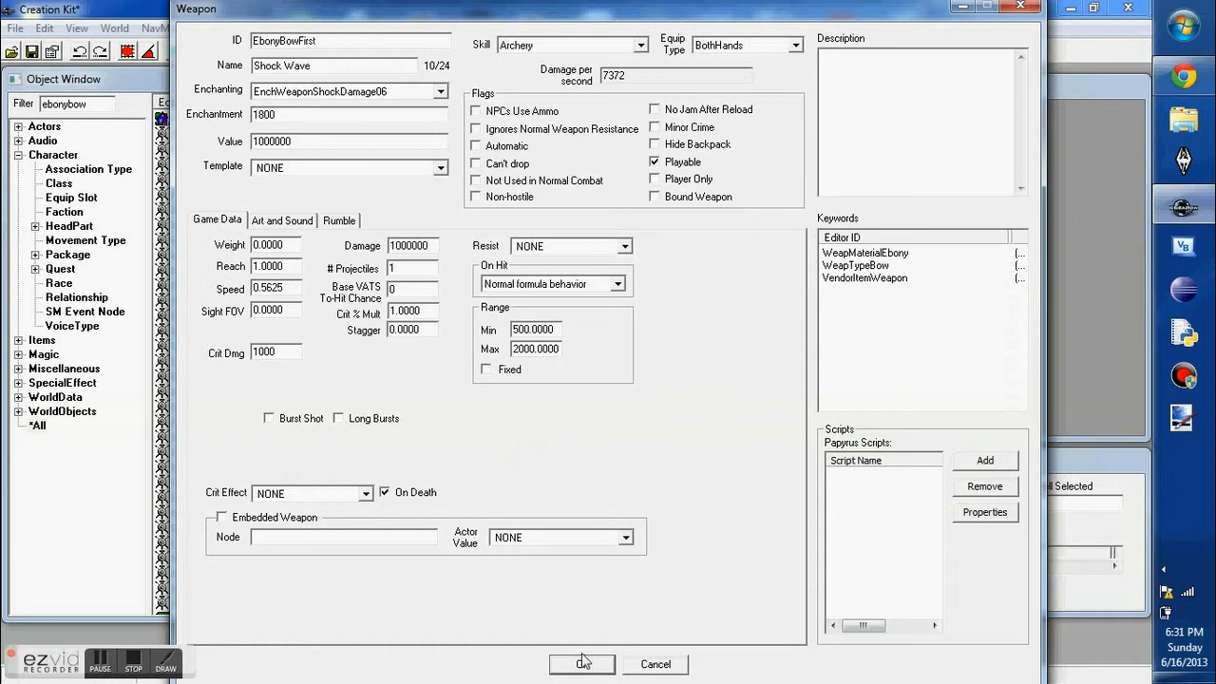
# Accept the weapon changes and save them as new form EbonyBowFirst.
pyautogui.click(581, 665)
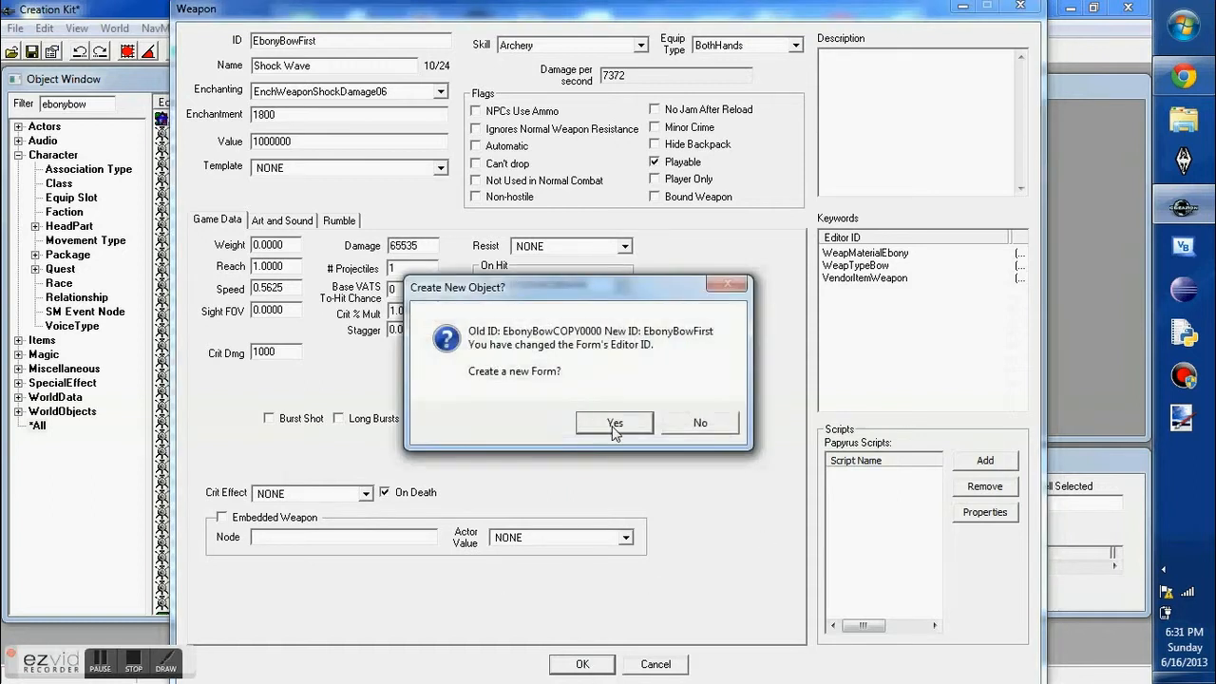
pyautogui.click(614, 422)
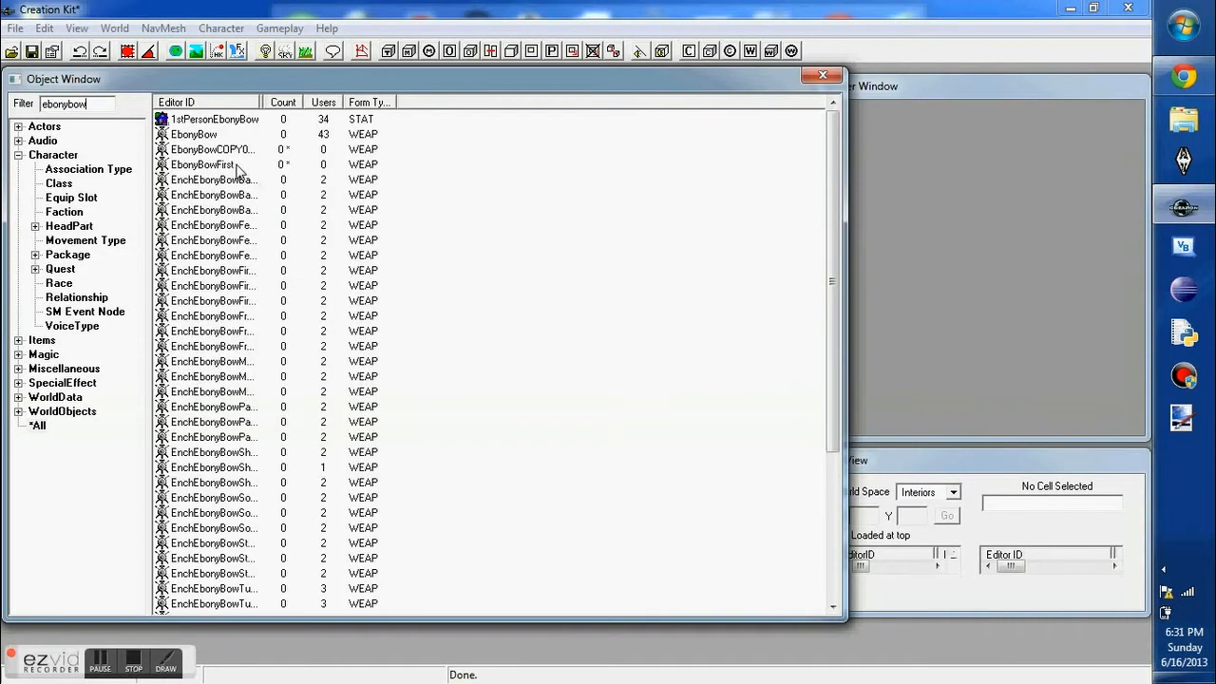
# Duplicate the ebony RecipeWeapon crafting recipe and select the copy.
pyautogui.click(202, 164)
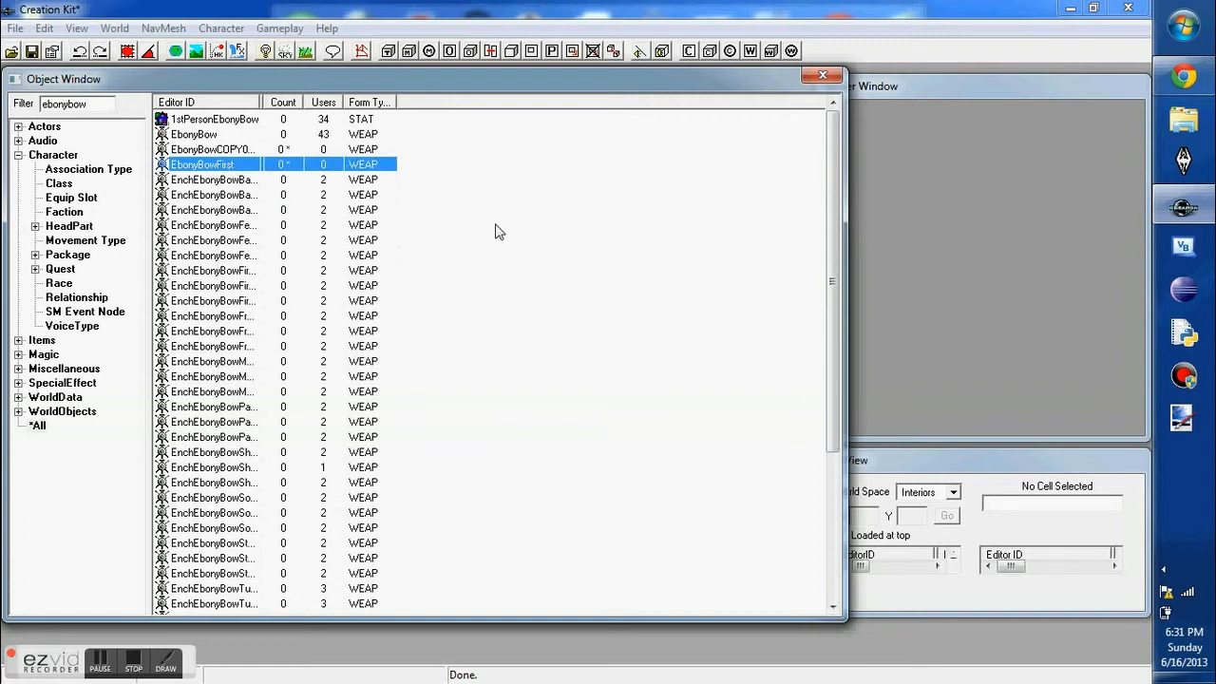
pyautogui.scroll(-3)
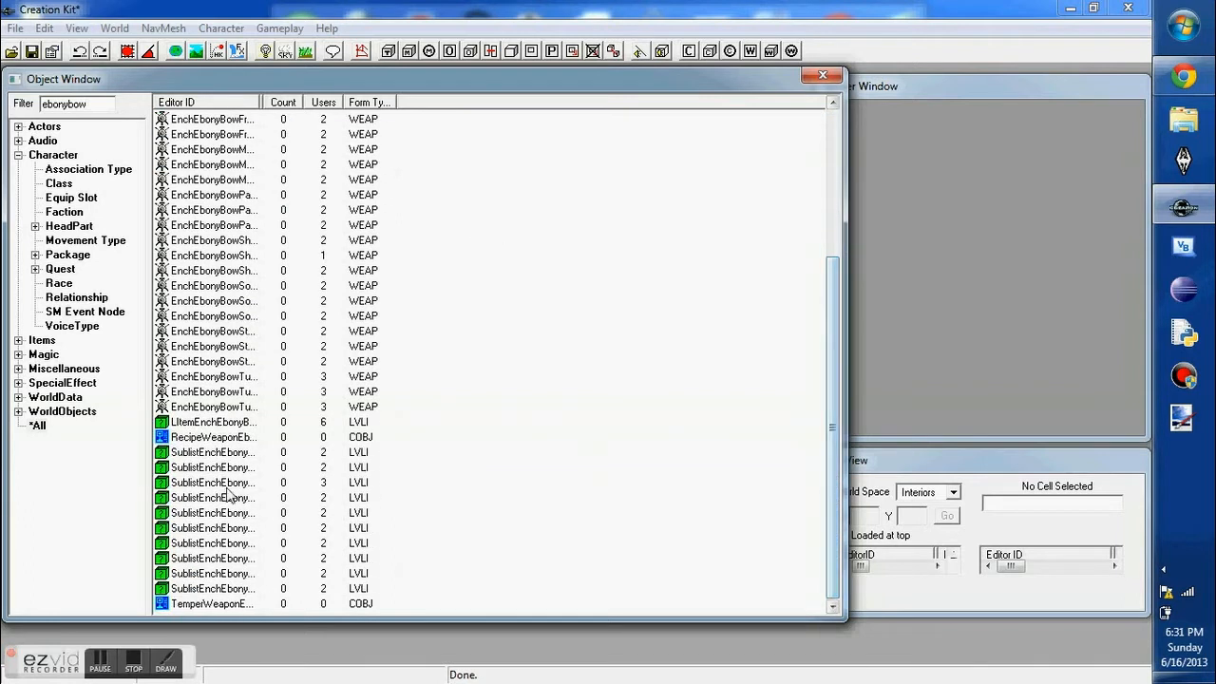
pyautogui.click(213, 435)
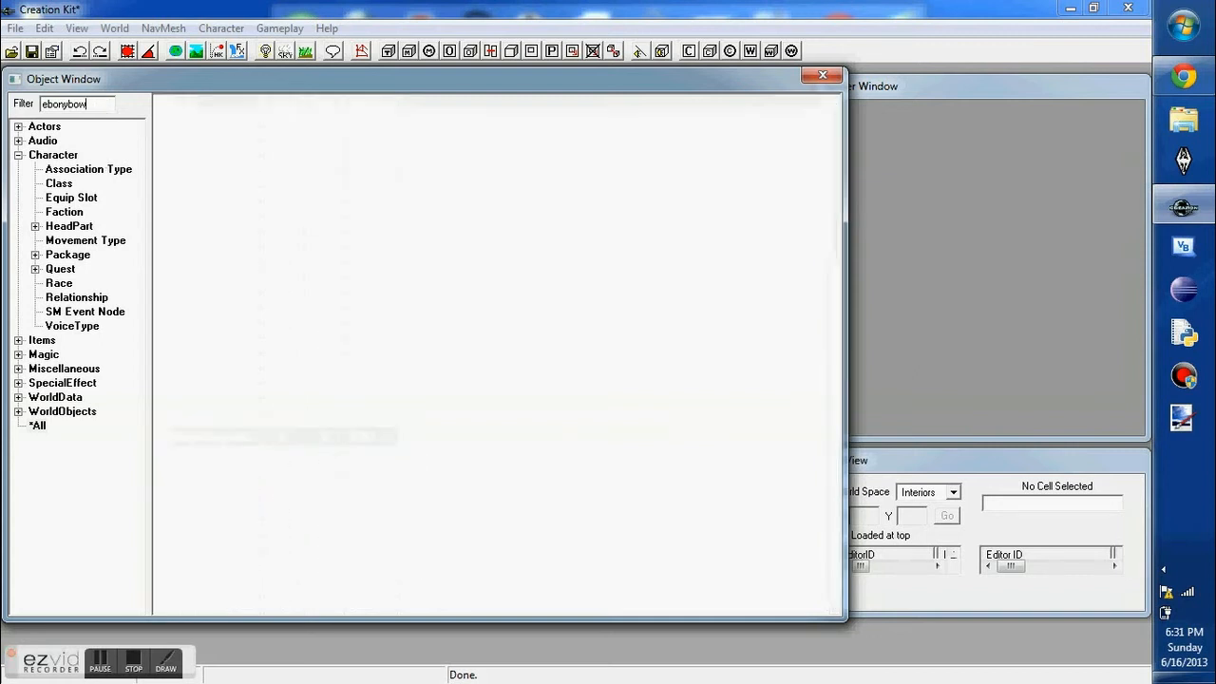
pyautogui.click(209, 452)
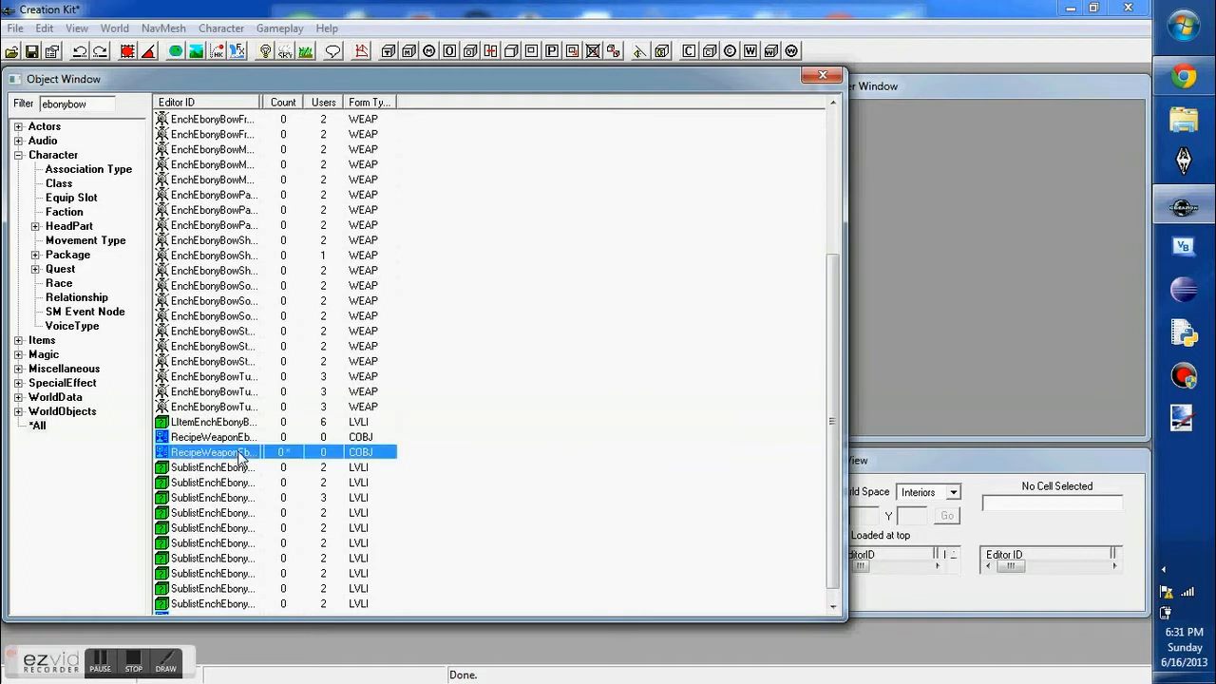
pyautogui.rightClick(209, 452)
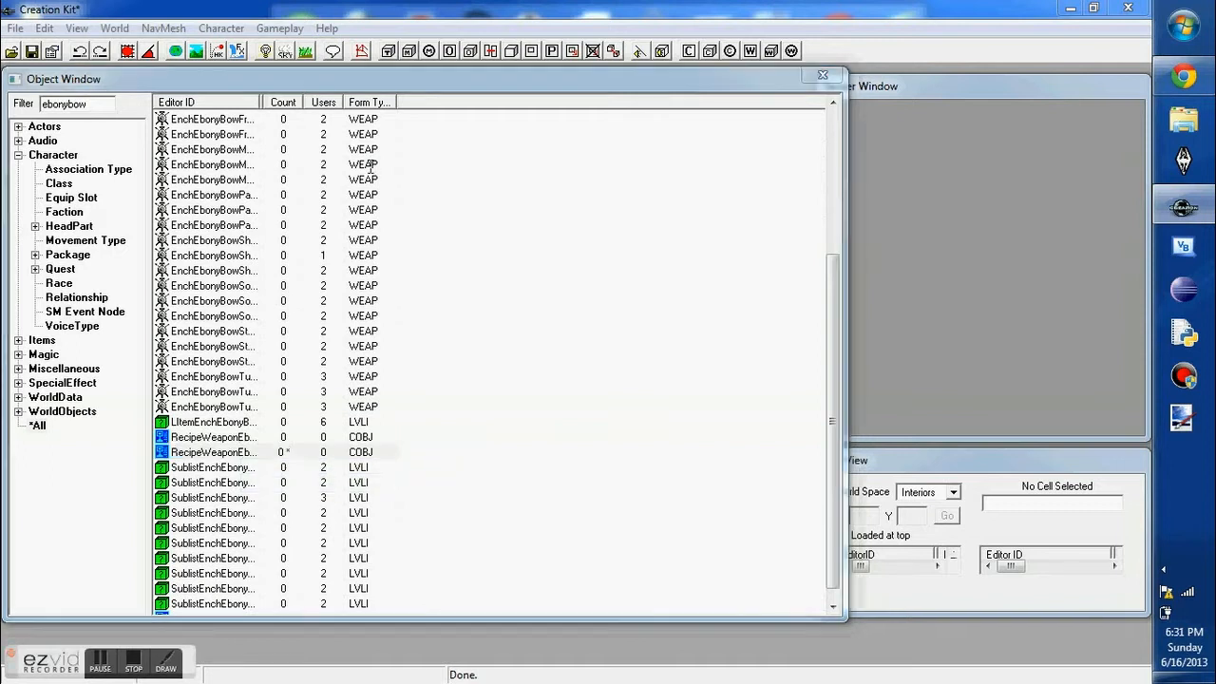
# Rename the copy RecipeWeaponEbonyBowFirst, set Created Object to EbonyBowFirst, clear items and conditions.
pyautogui.doubleClick(213, 453)
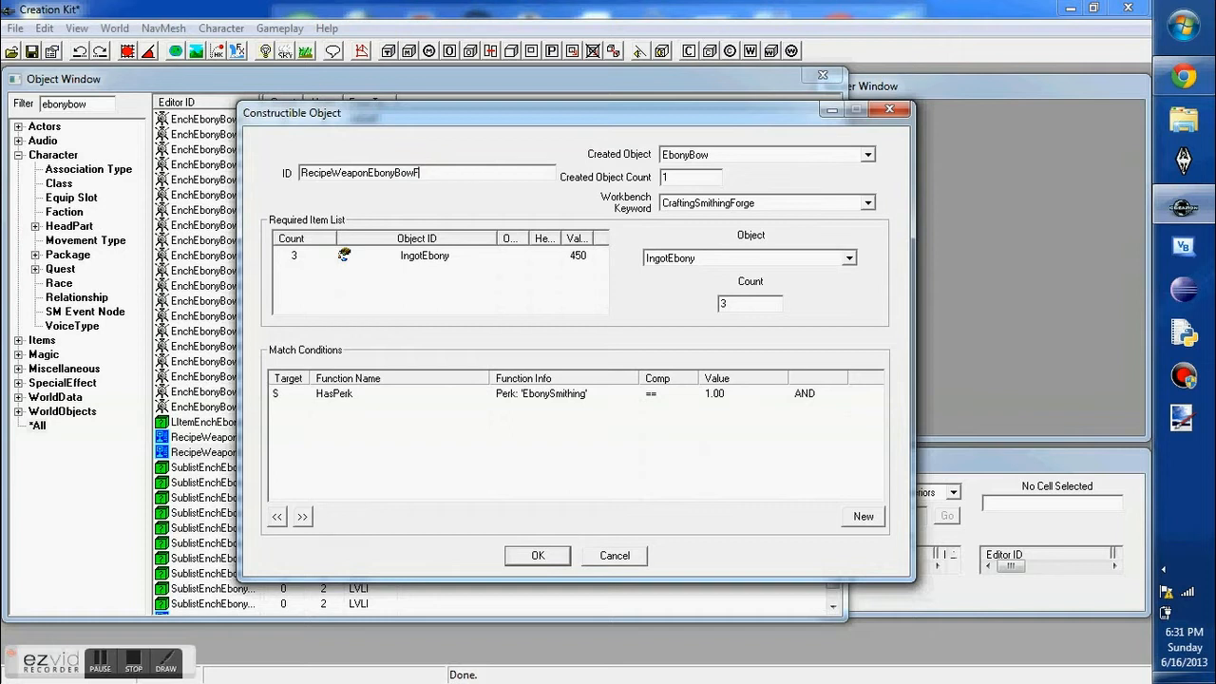
pyautogui.write('irst')
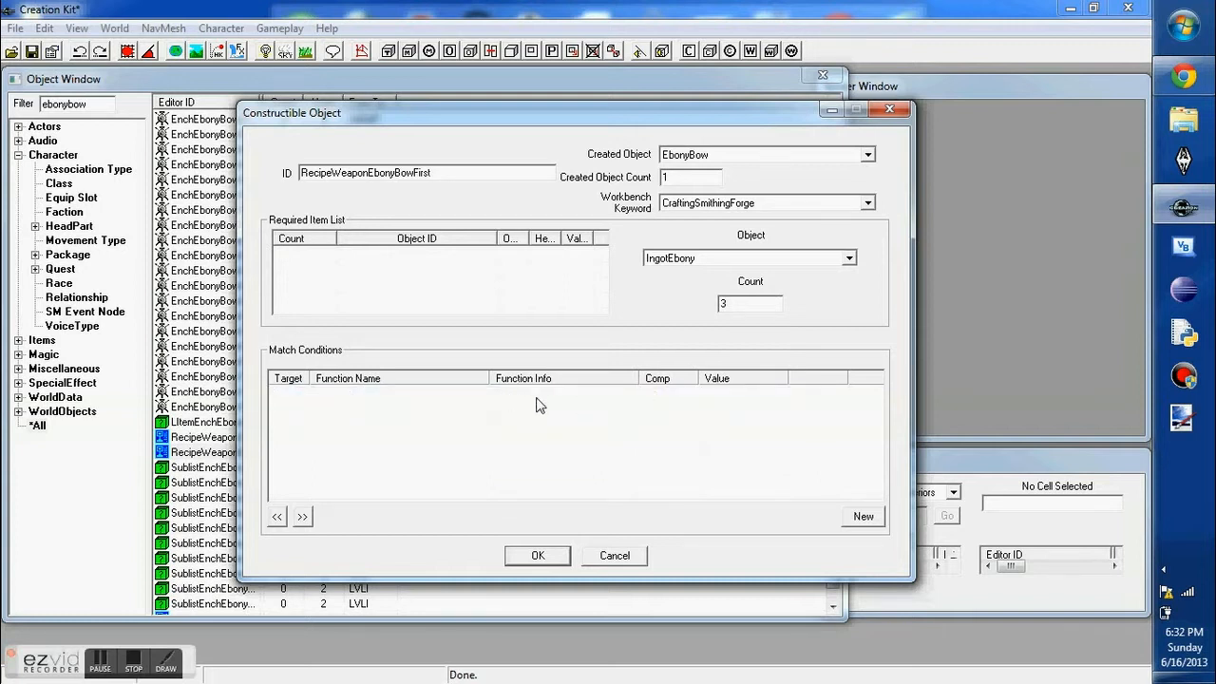
pyautogui.moveTo(566, 323)
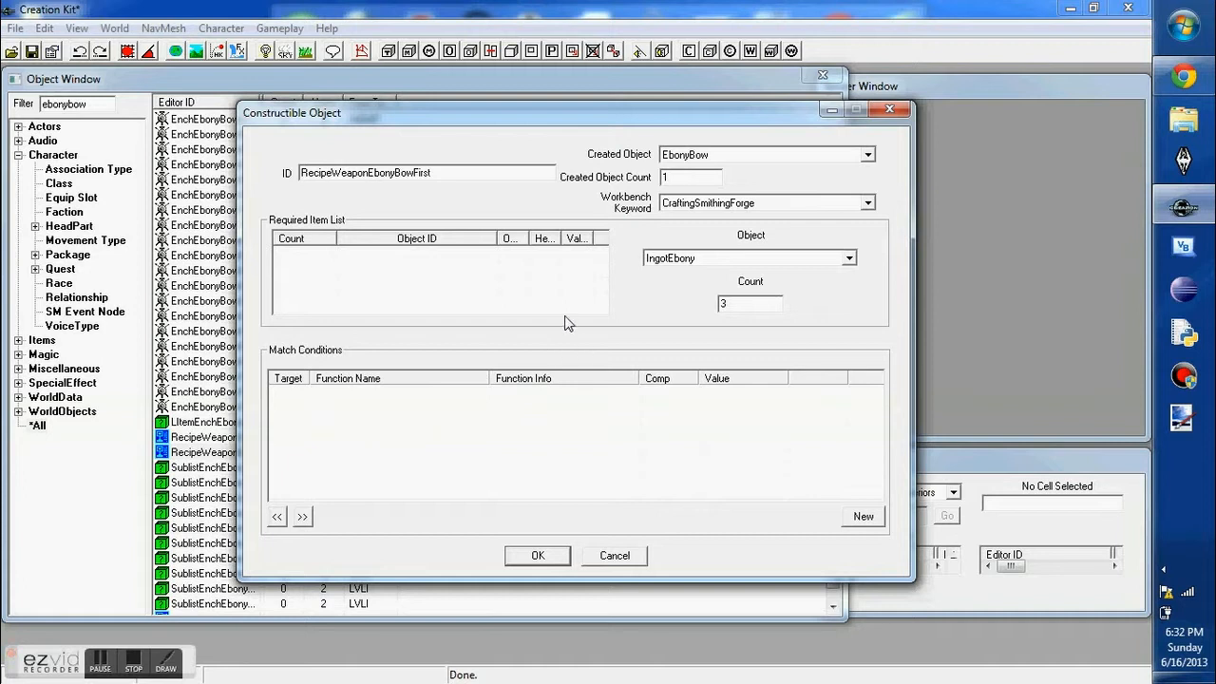
pyautogui.moveTo(638, 281)
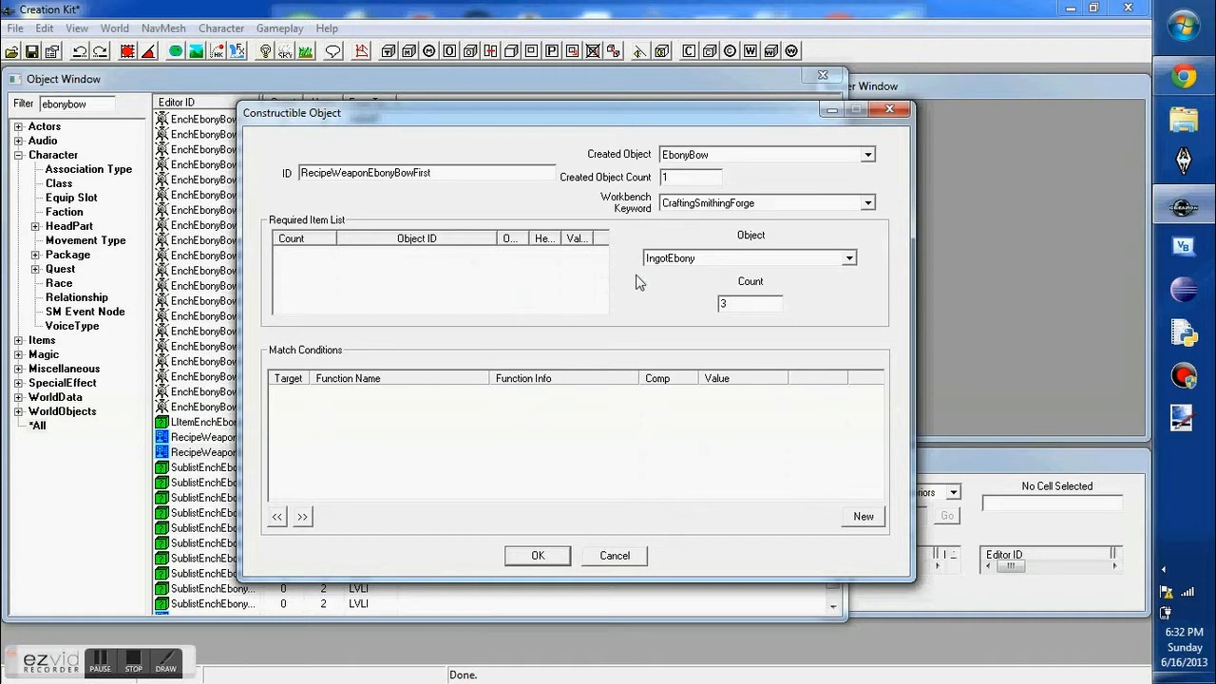
pyautogui.click(692, 179)
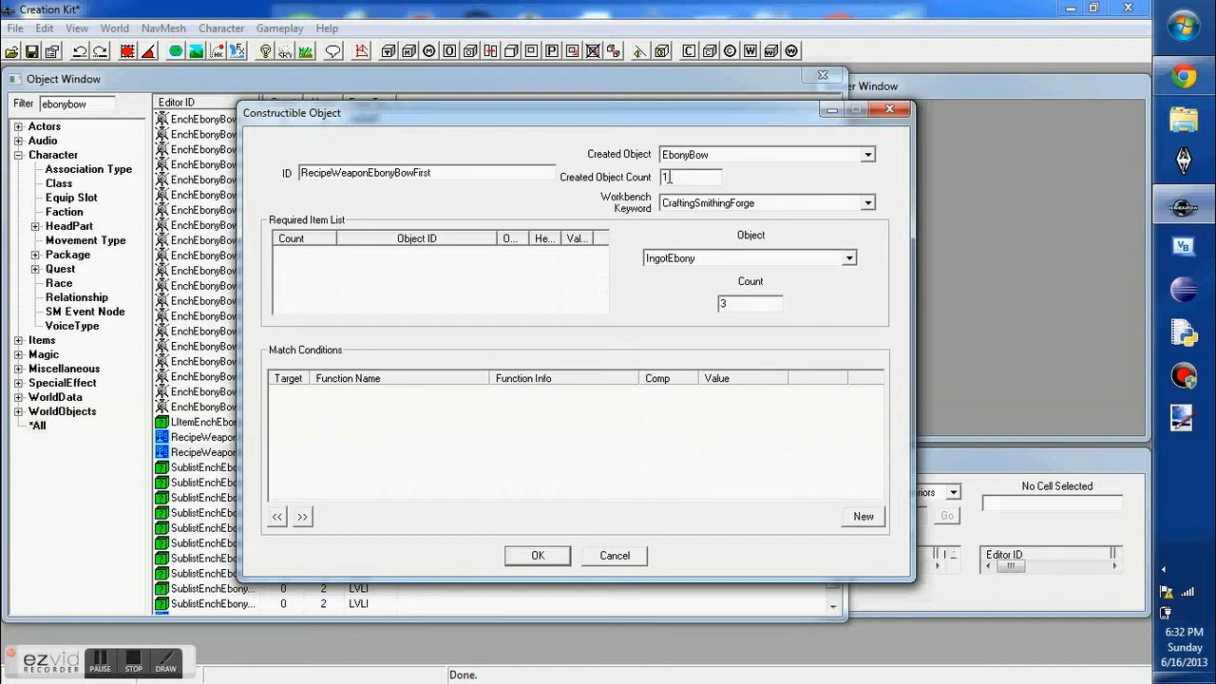
pyautogui.click(867, 154)
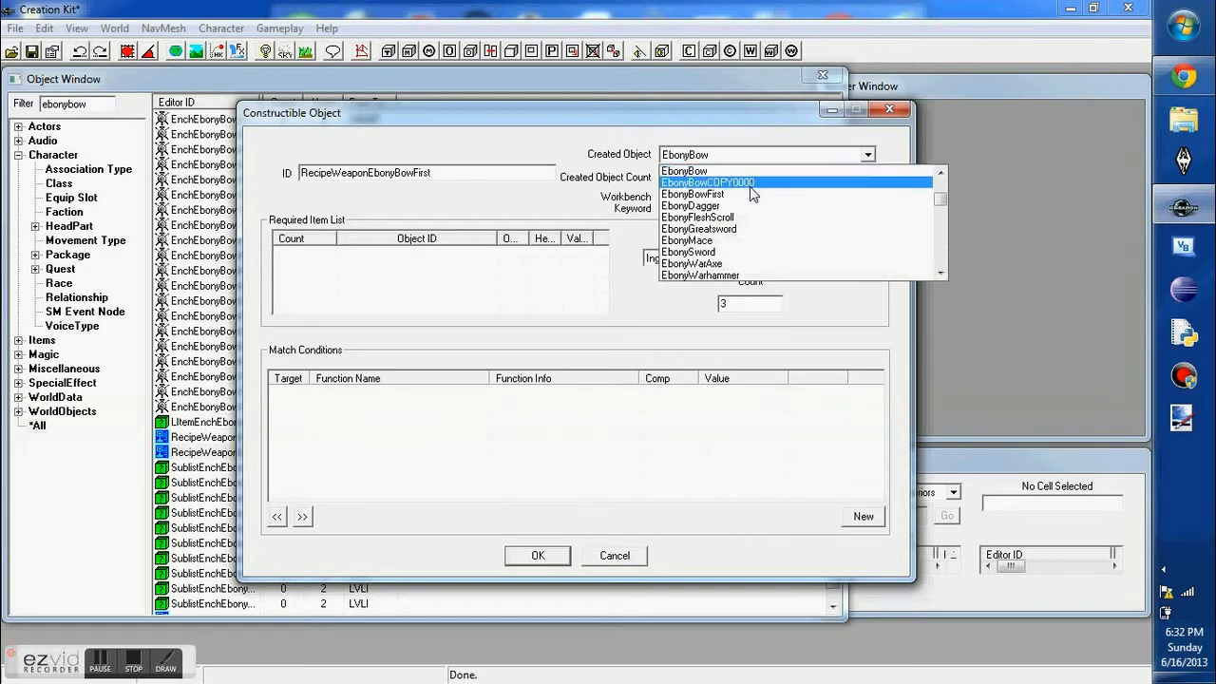
pyautogui.click(693, 193)
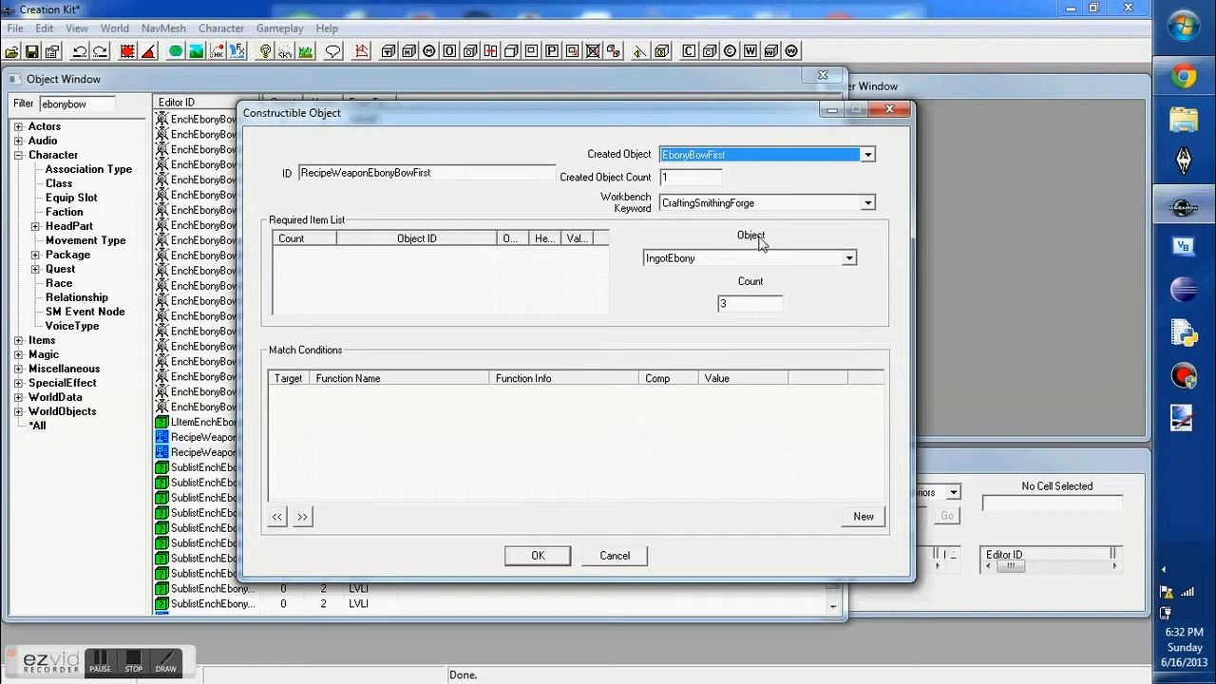
pyautogui.click(867, 202)
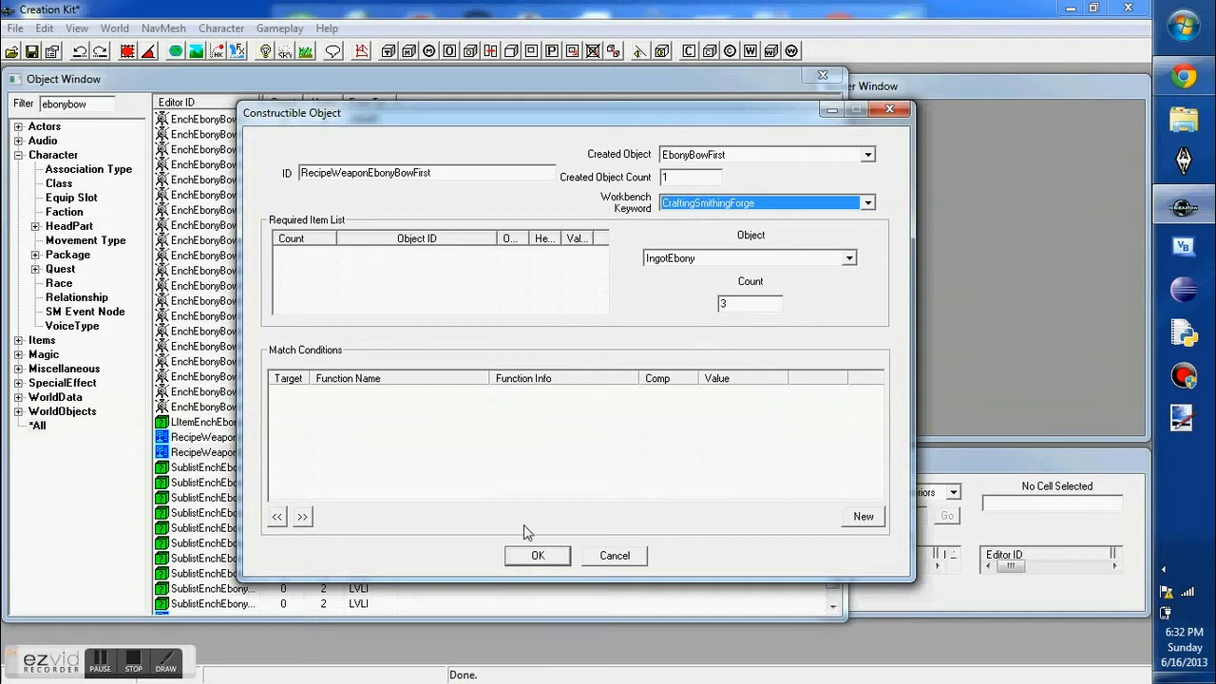
pyautogui.moveTo(539, 468)
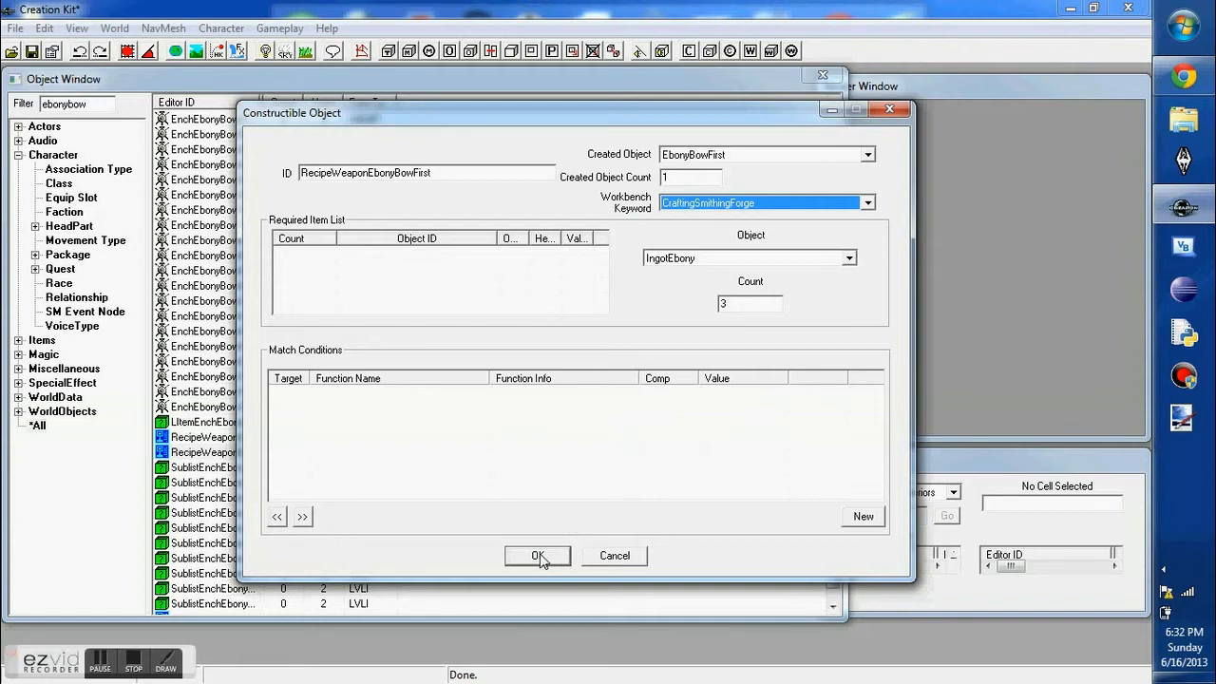
# Save the crafting recipe as a new form.
pyautogui.click(536, 555)
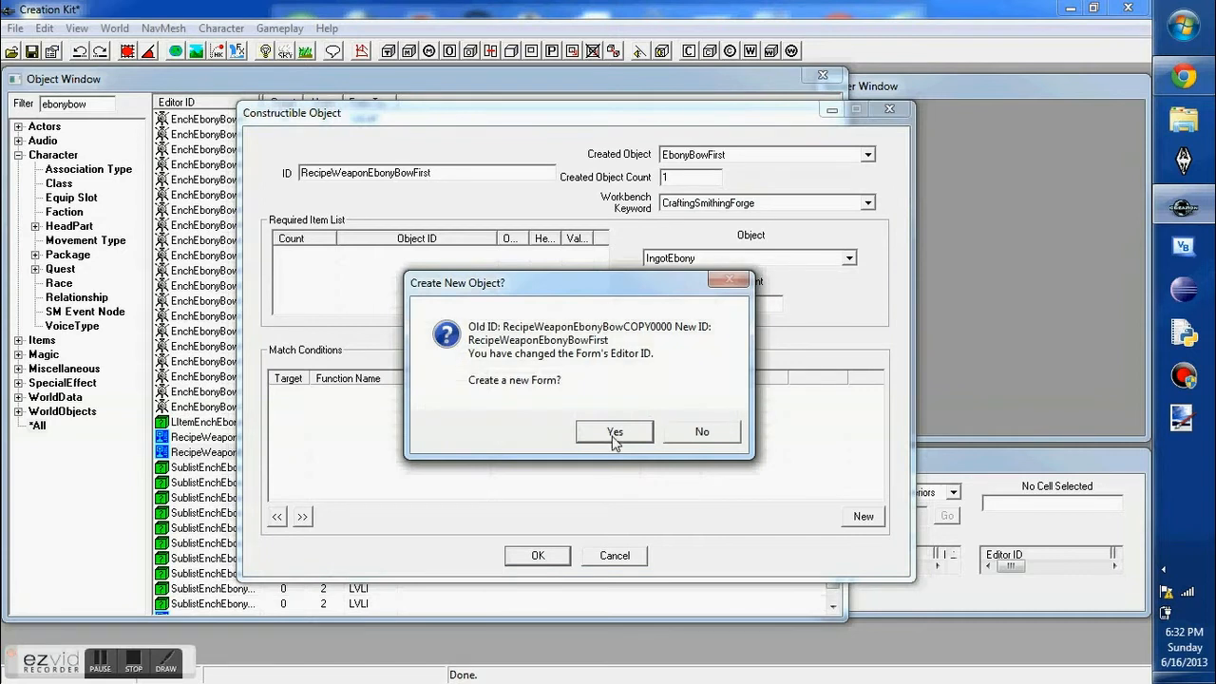
pyautogui.click(614, 431)
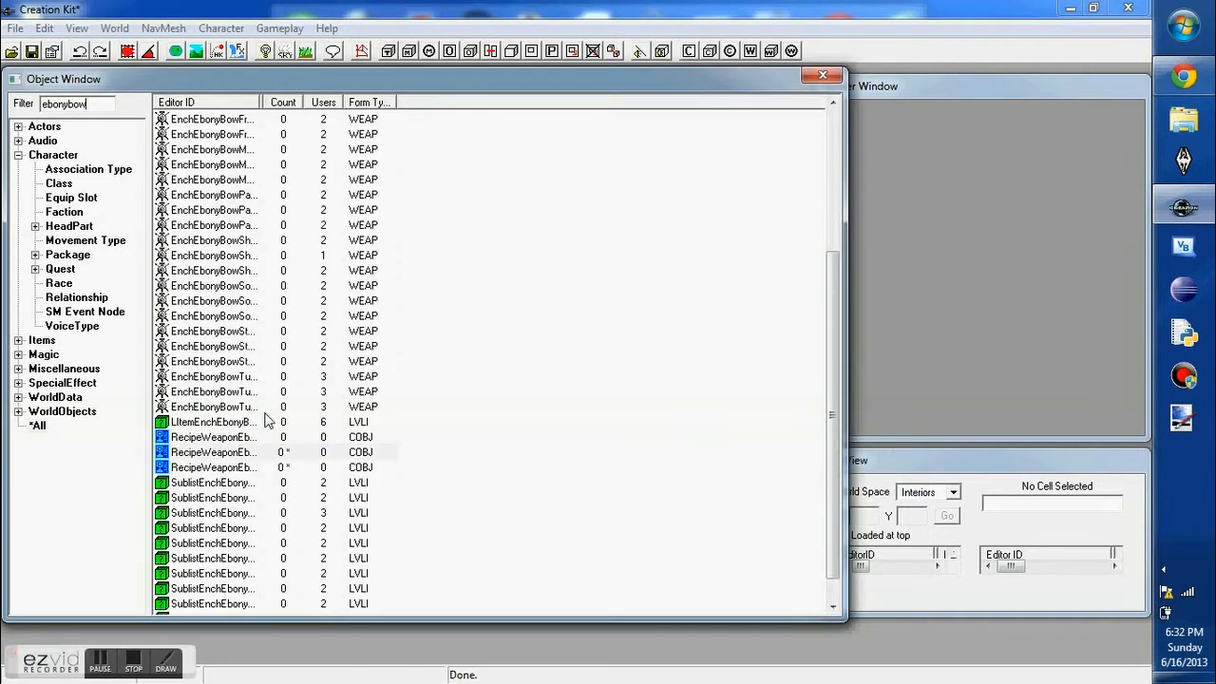
# Duplicate the TemperWeaponEbonyBow tempering recipe and select the copy.
pyautogui.click(212, 468)
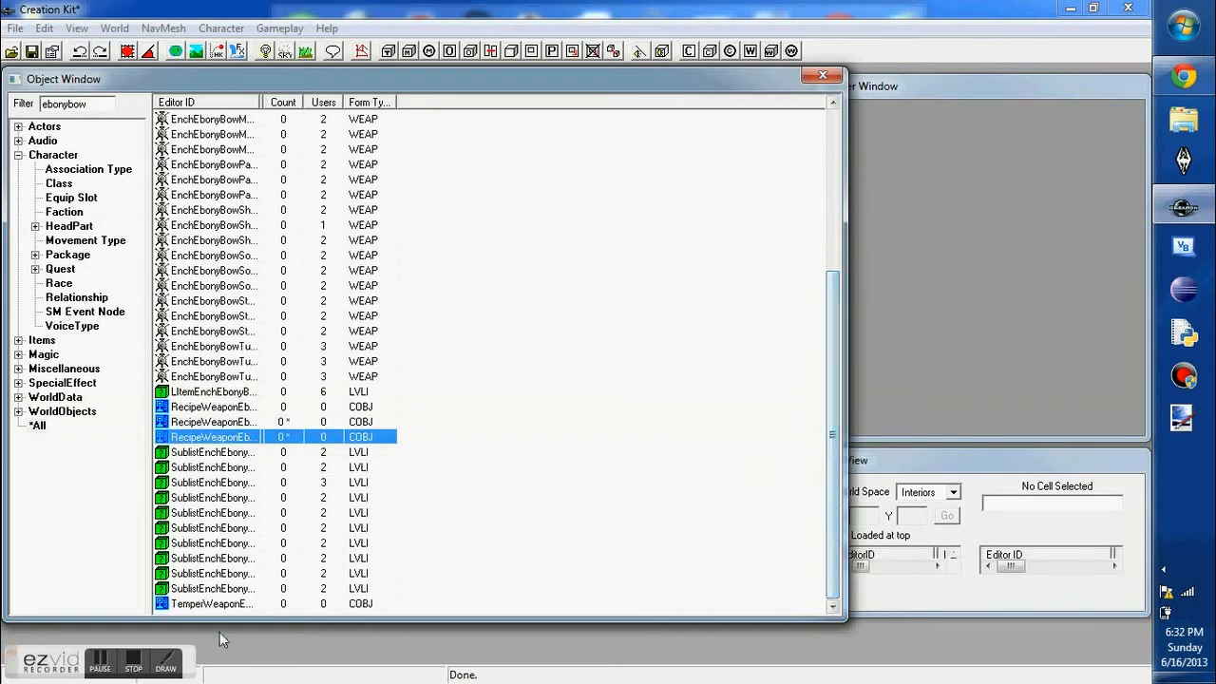
pyautogui.rightClick(209, 604)
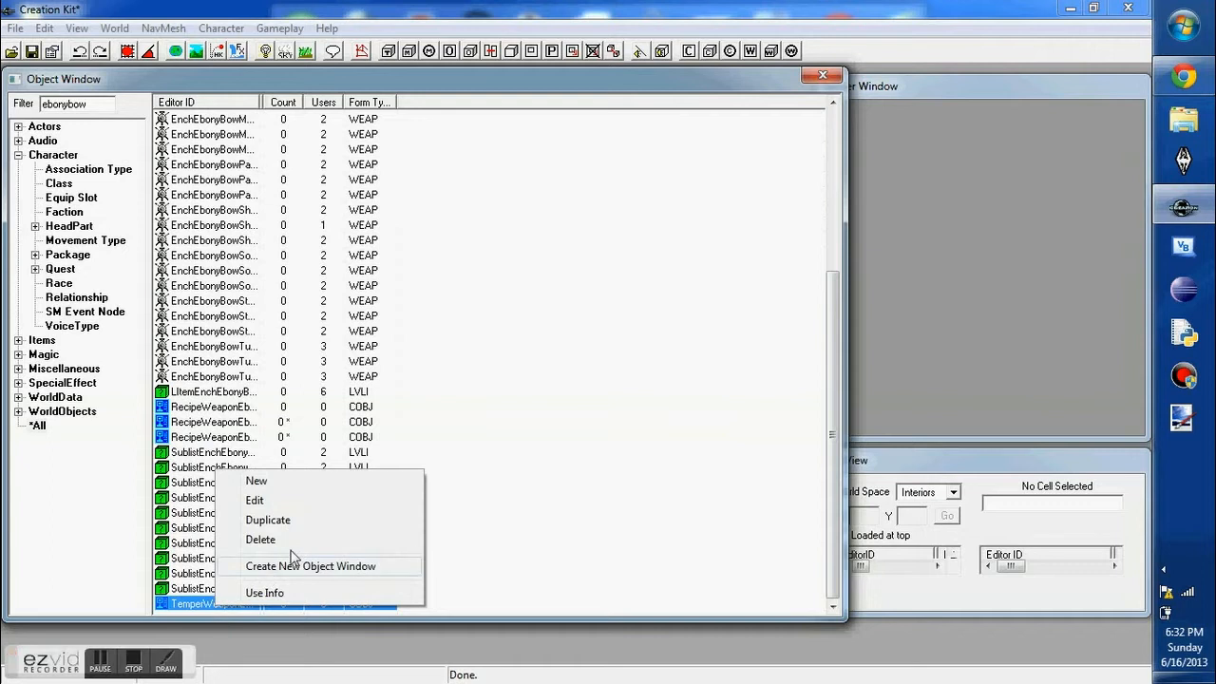
pyautogui.moveTo(302, 524)
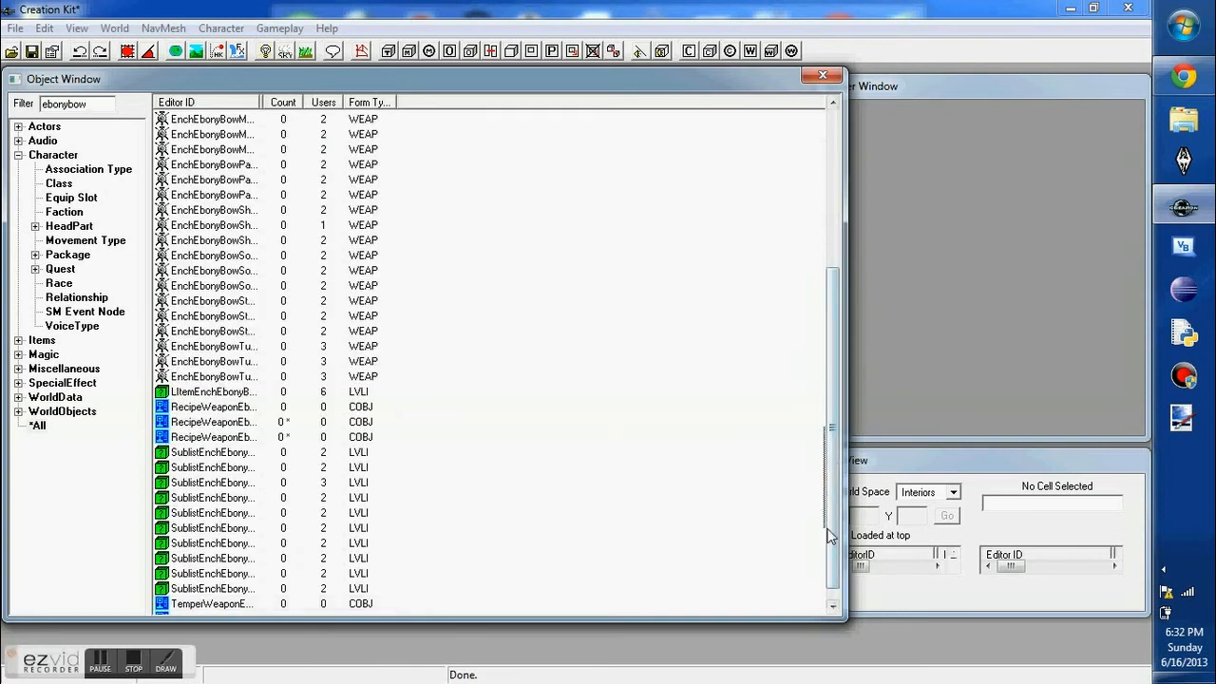
pyautogui.click(209, 604)
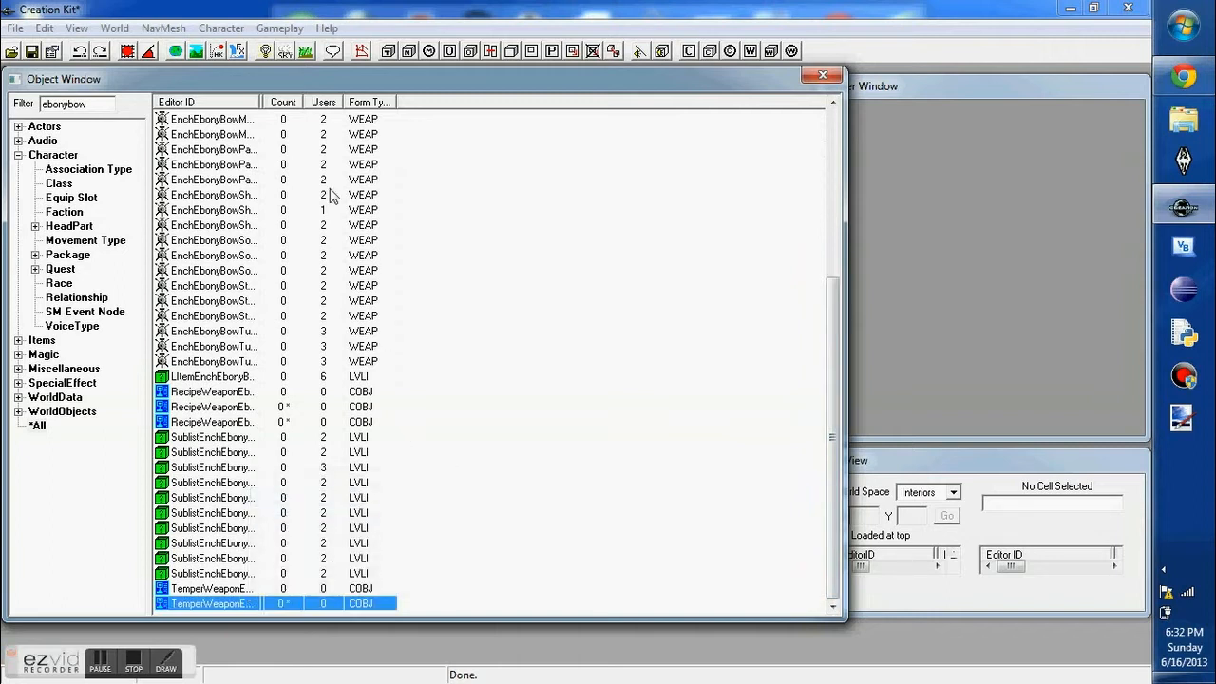
# Make the copy TemperWeaponEbonyBowFirst producing EbonyBowFirst with no conditions, saved as a new form.
pyautogui.doubleClick(209, 605)
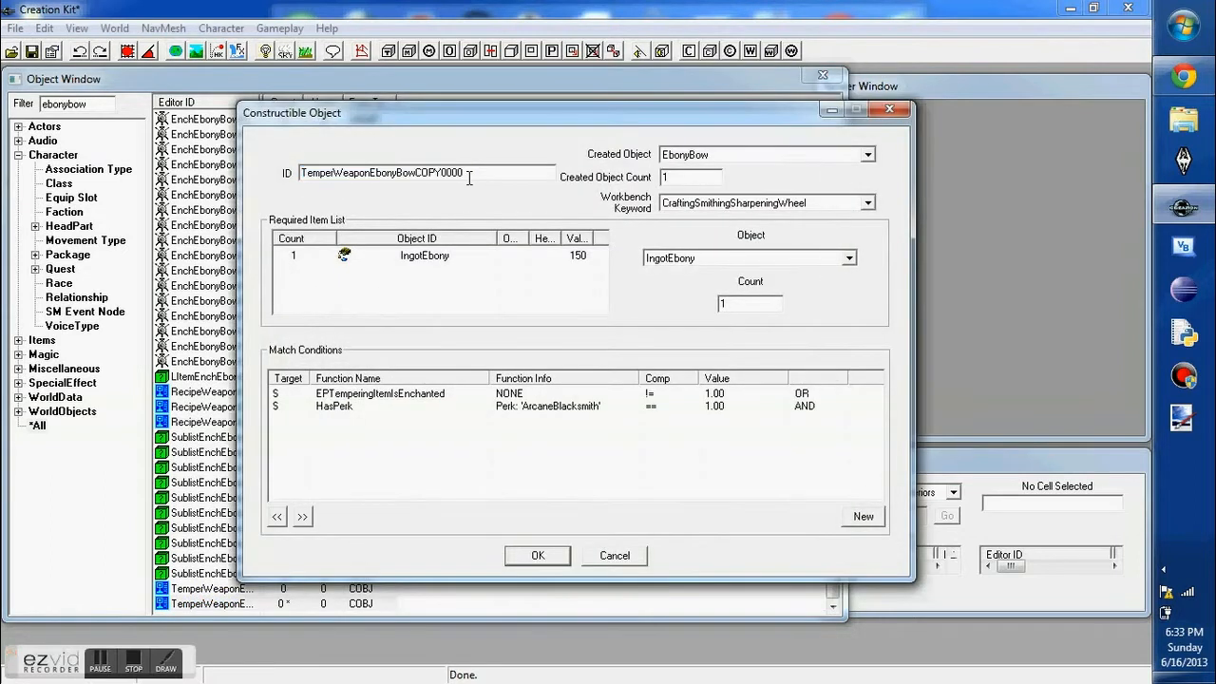
pyautogui.doubleClick(439, 173)
pyautogui.write('First')
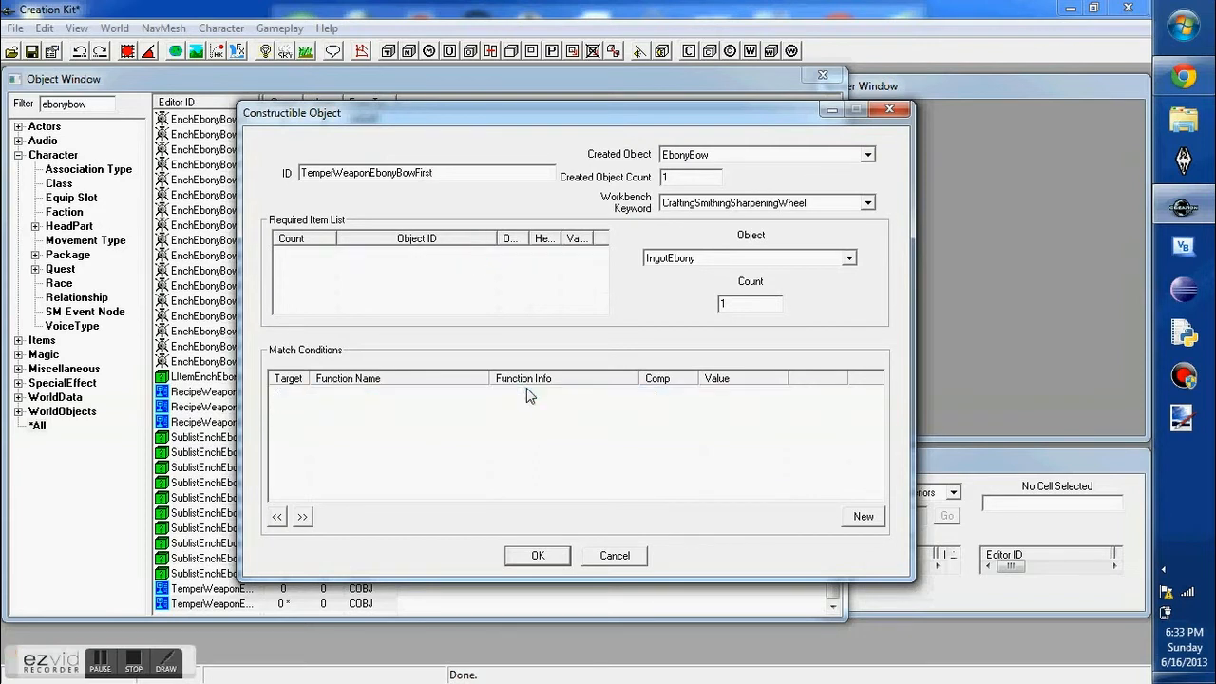
pyautogui.click(867, 154)
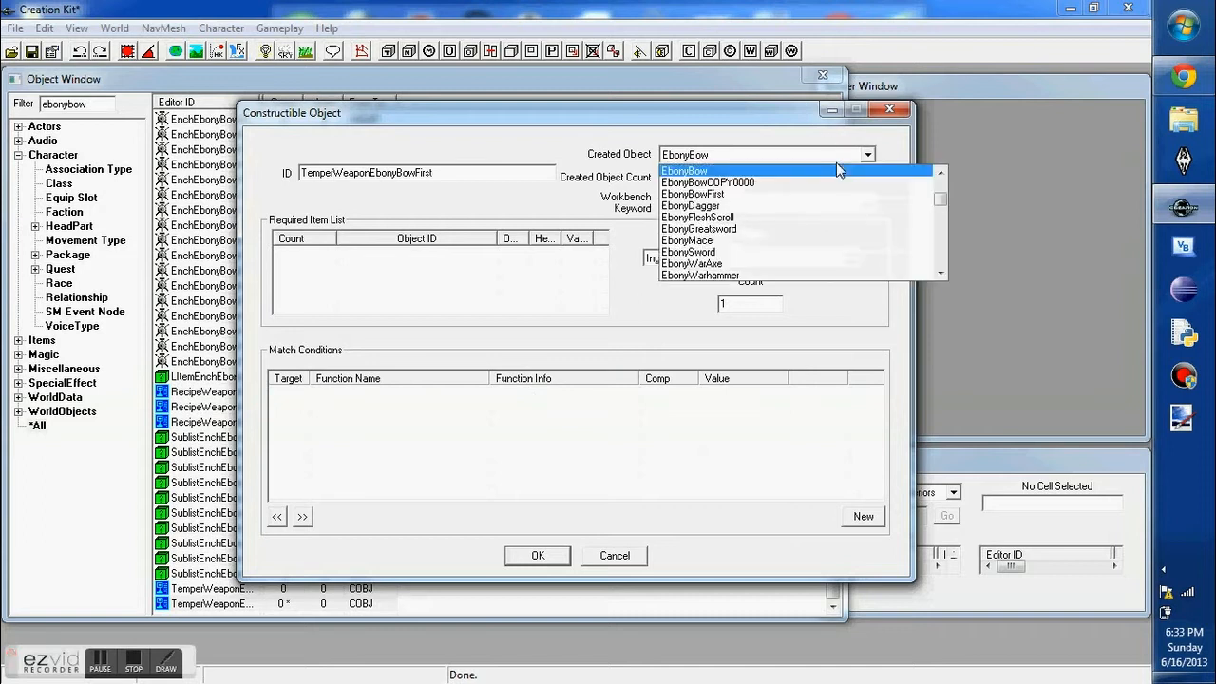
pyautogui.click(692, 194)
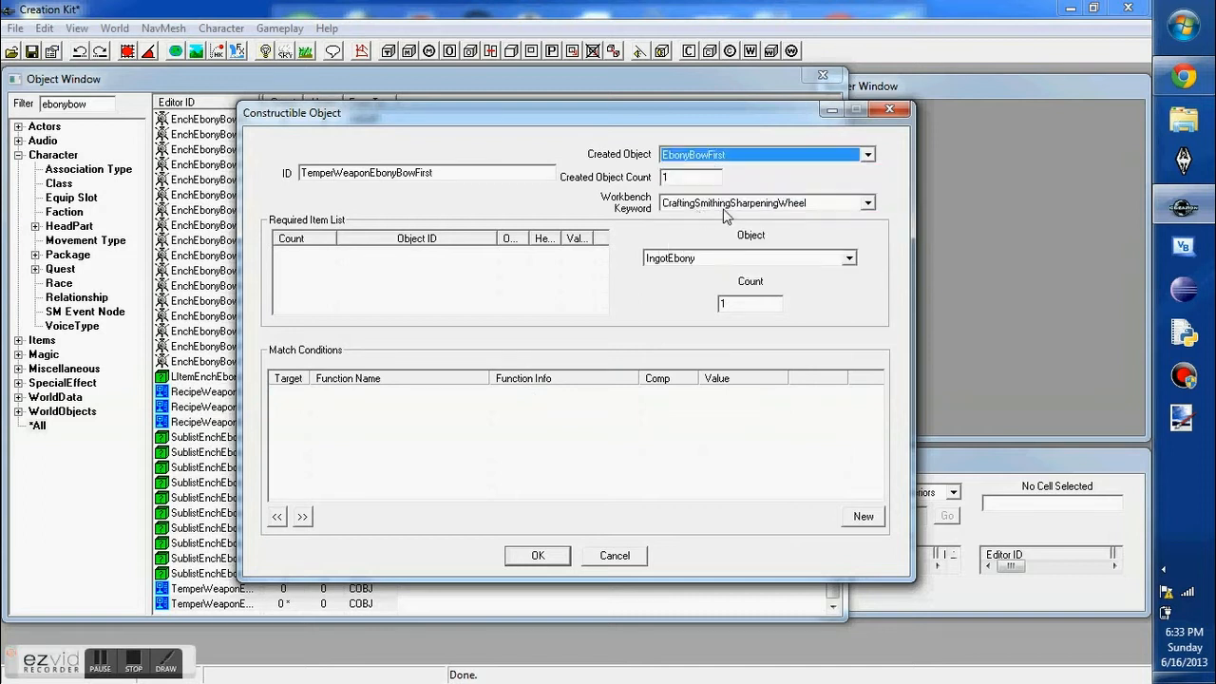
pyautogui.moveTo(540, 462)
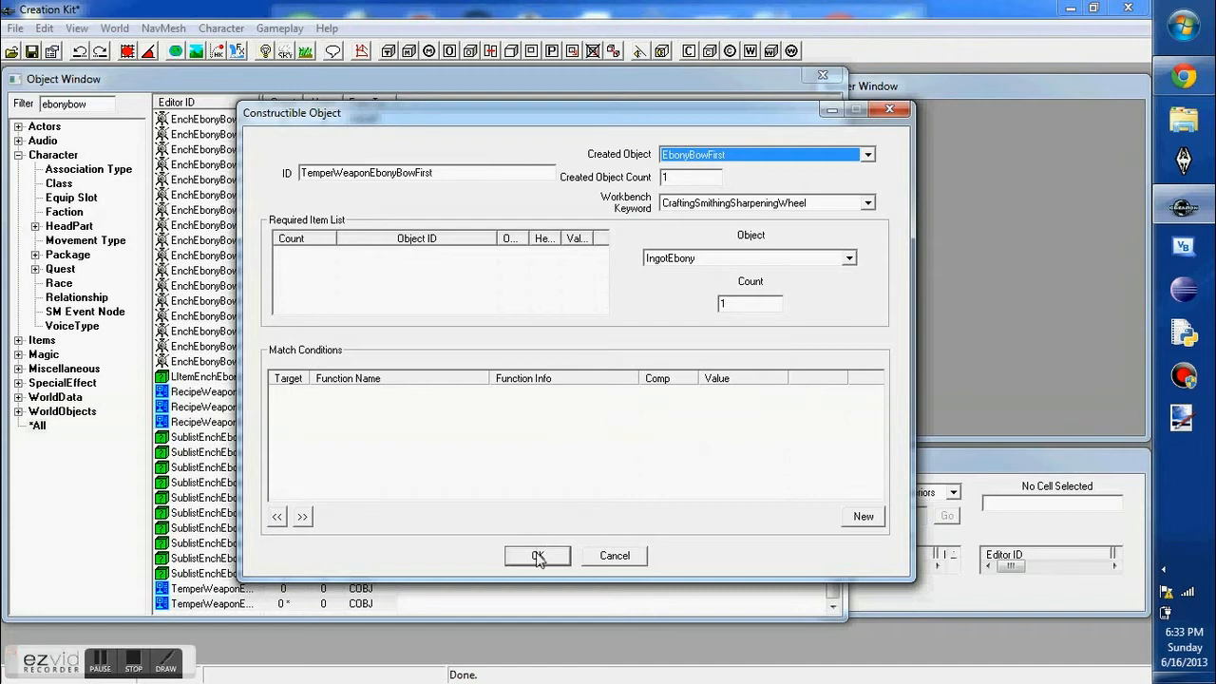
pyautogui.click(536, 554)
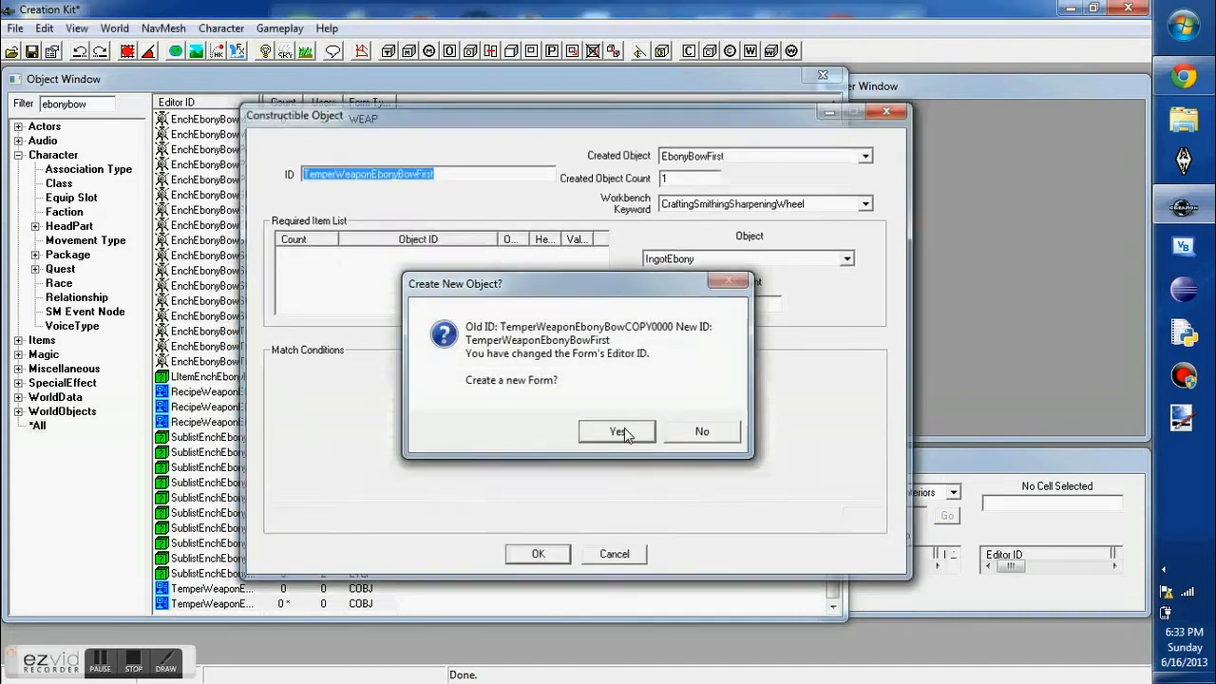
pyautogui.click(616, 431)
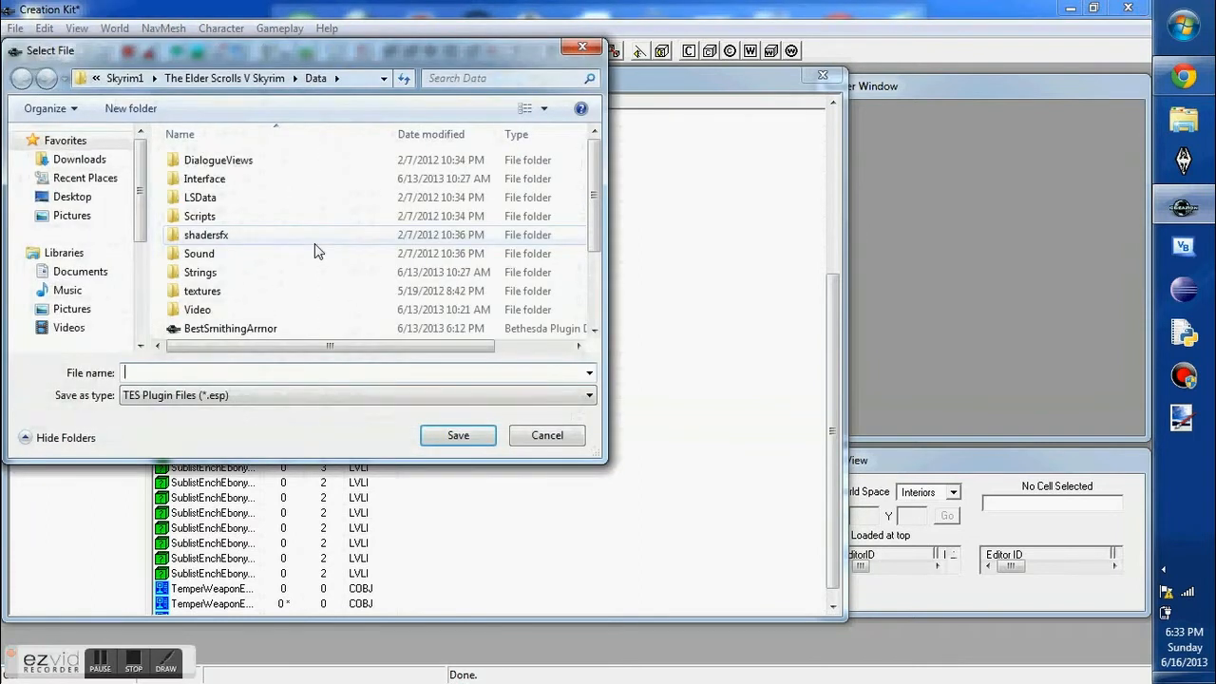
# Save the plugin as ShockWave.esp in the Skyrim Data folder.
pyautogui.write('Shod')
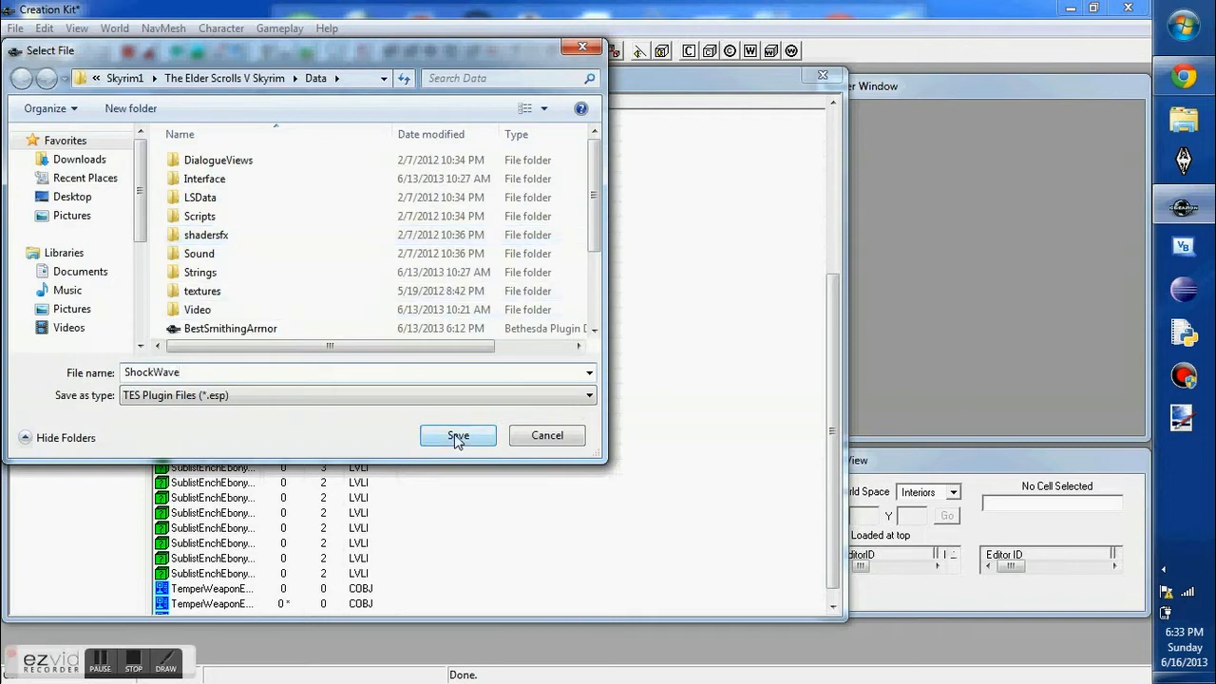
pyautogui.click(458, 435)
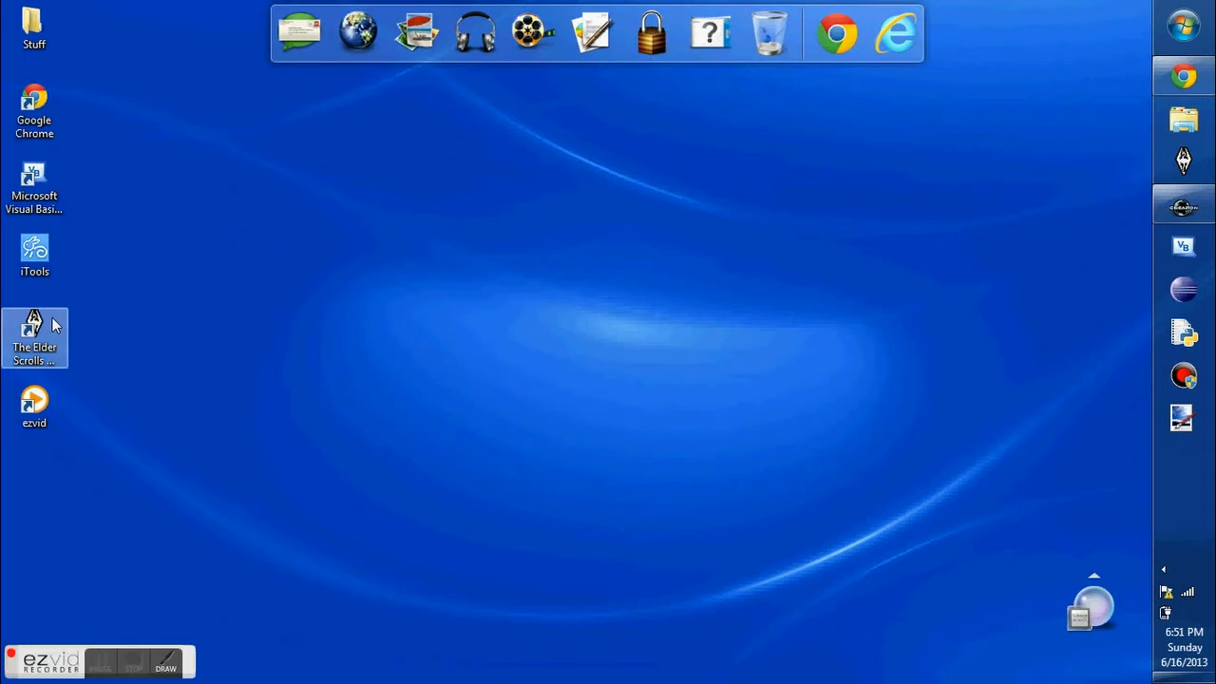
# Launch Skyrim with ShockWave.esp ticked in the Data Files list and start the game.
pyautogui.doubleClick(34, 338)
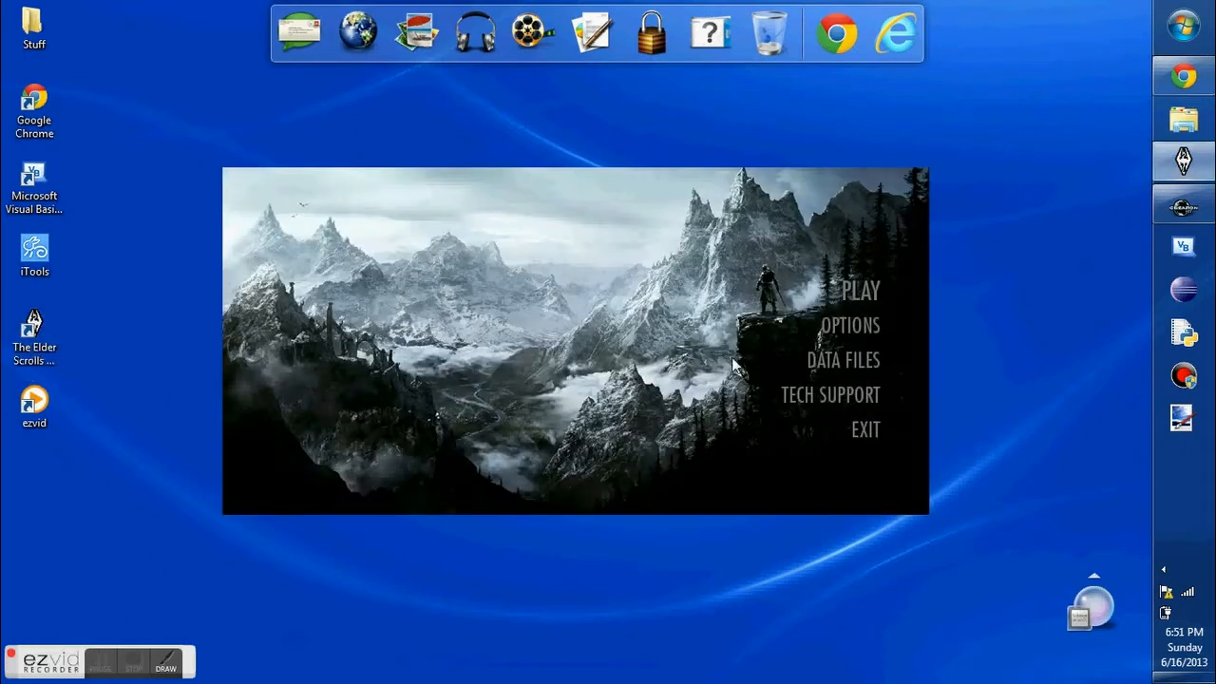
pyautogui.click(844, 361)
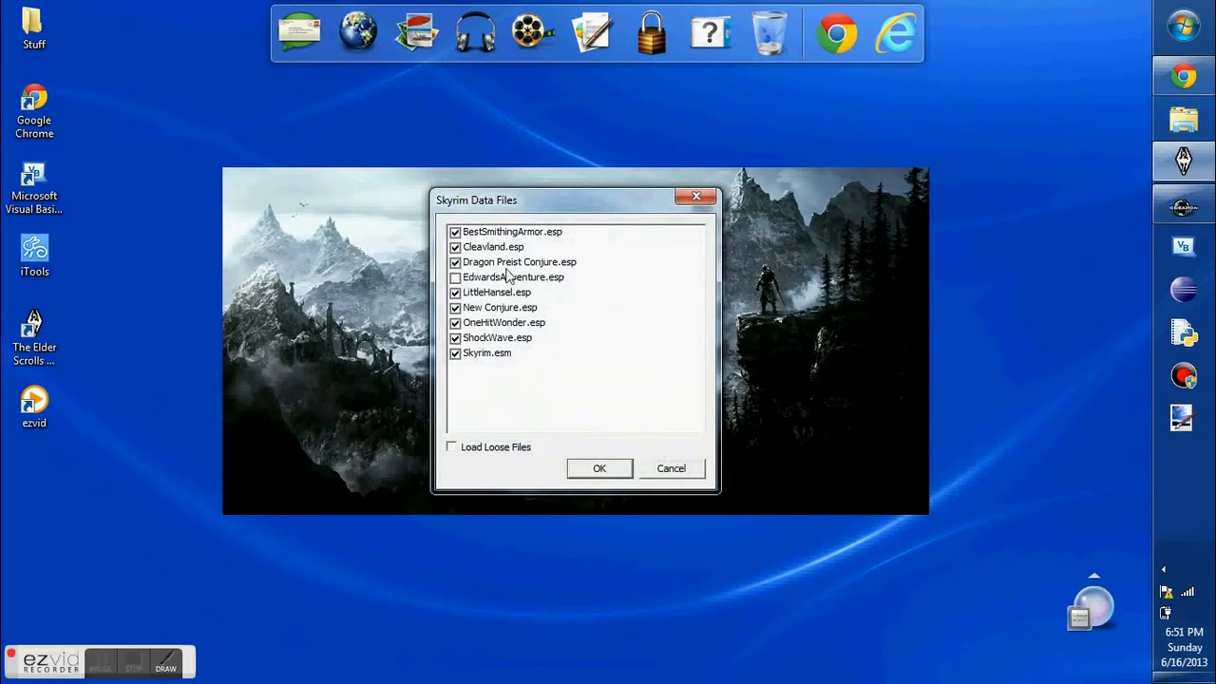
pyautogui.click(456, 277)
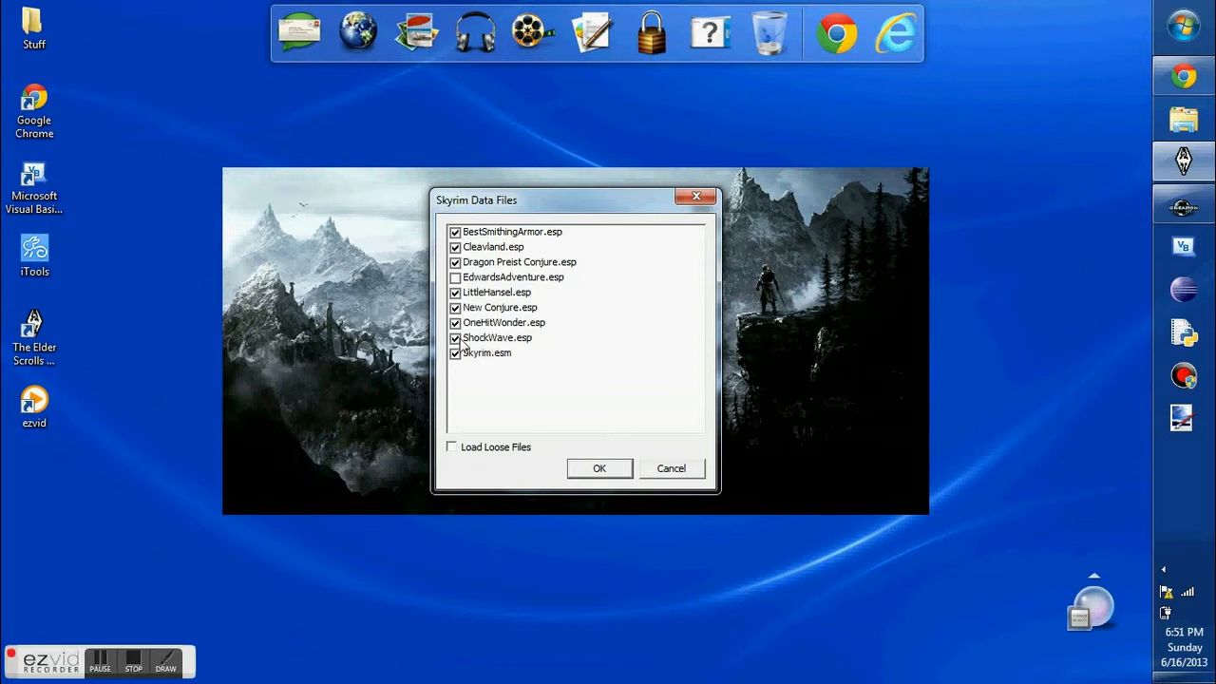
pyautogui.click(601, 468)
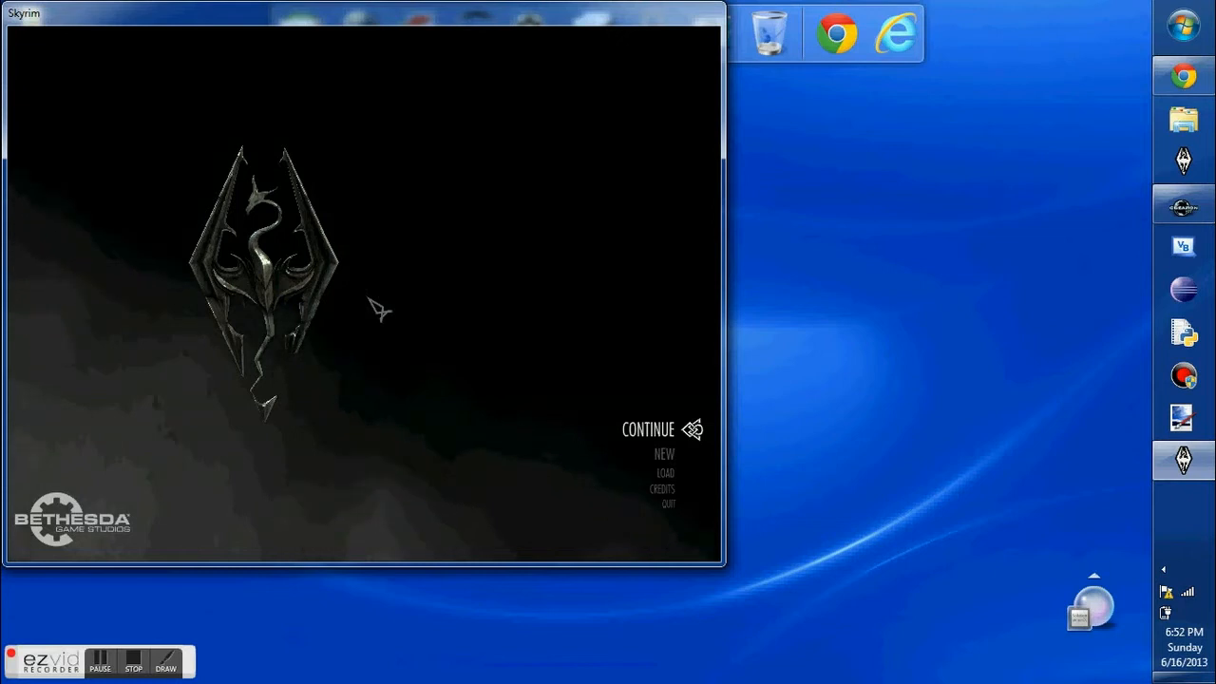
# Continue from the most recent saved game at the main menu.
pyautogui.click(648, 430)
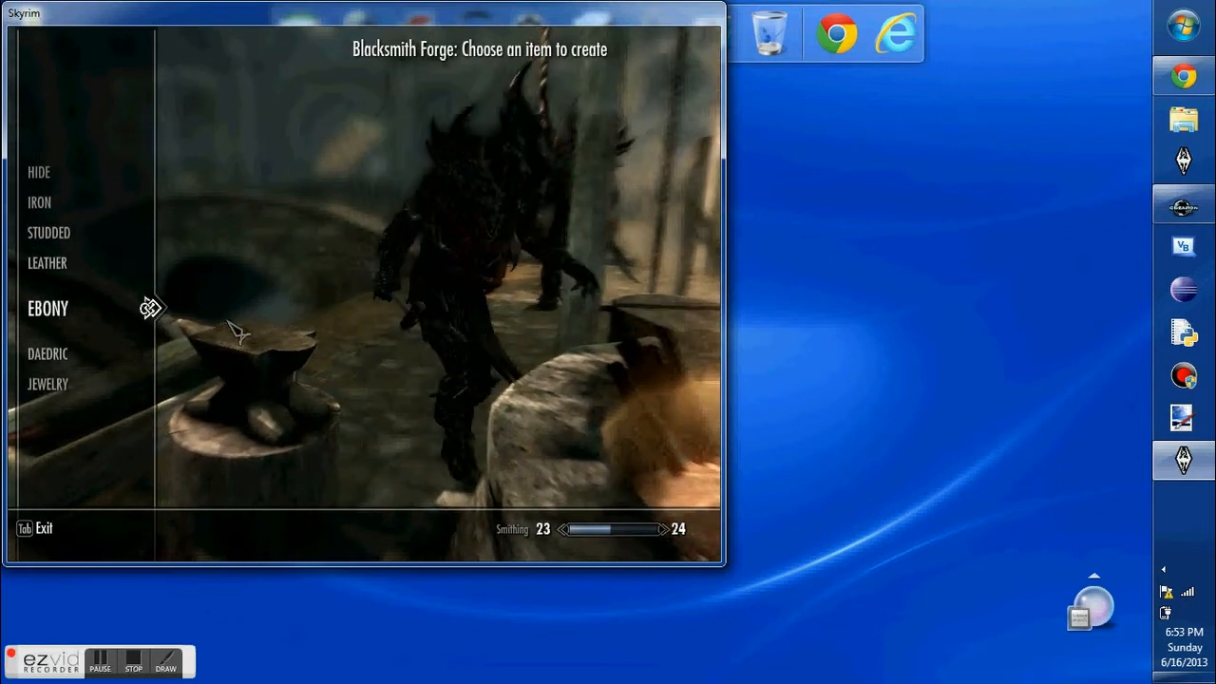
# Craft the Shock Wave bow from the Ebony category at the Blacksmith Forge.
pyautogui.click(48, 308)
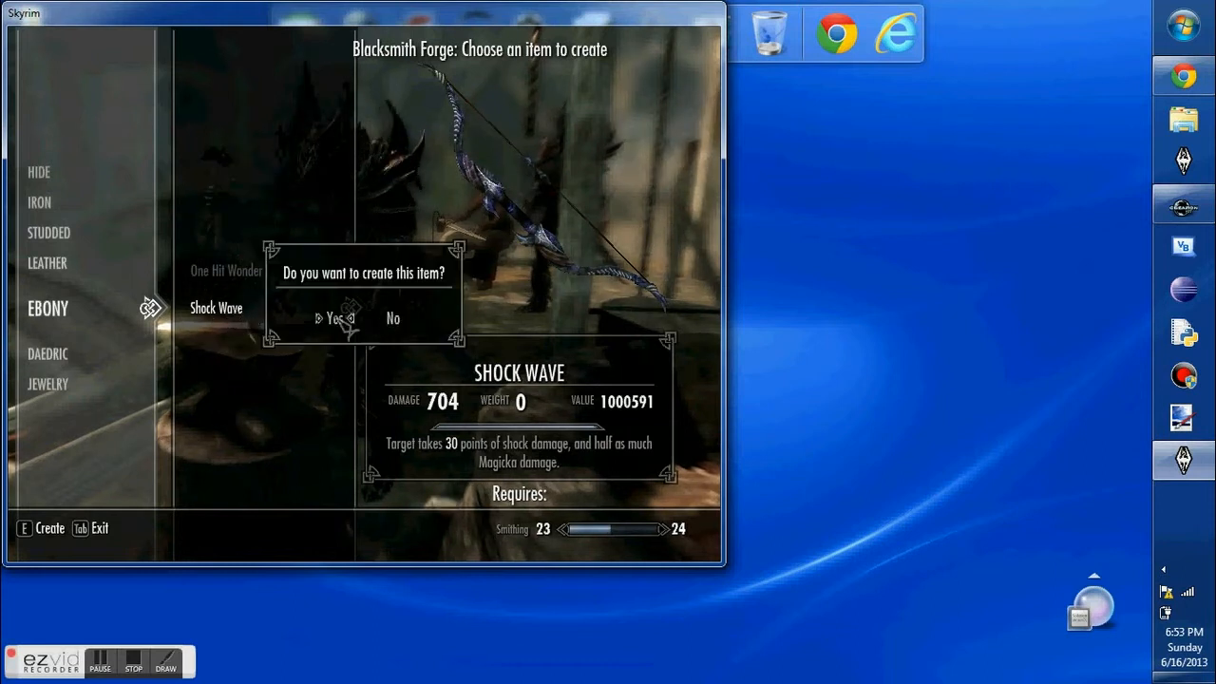
pyautogui.click(331, 318)
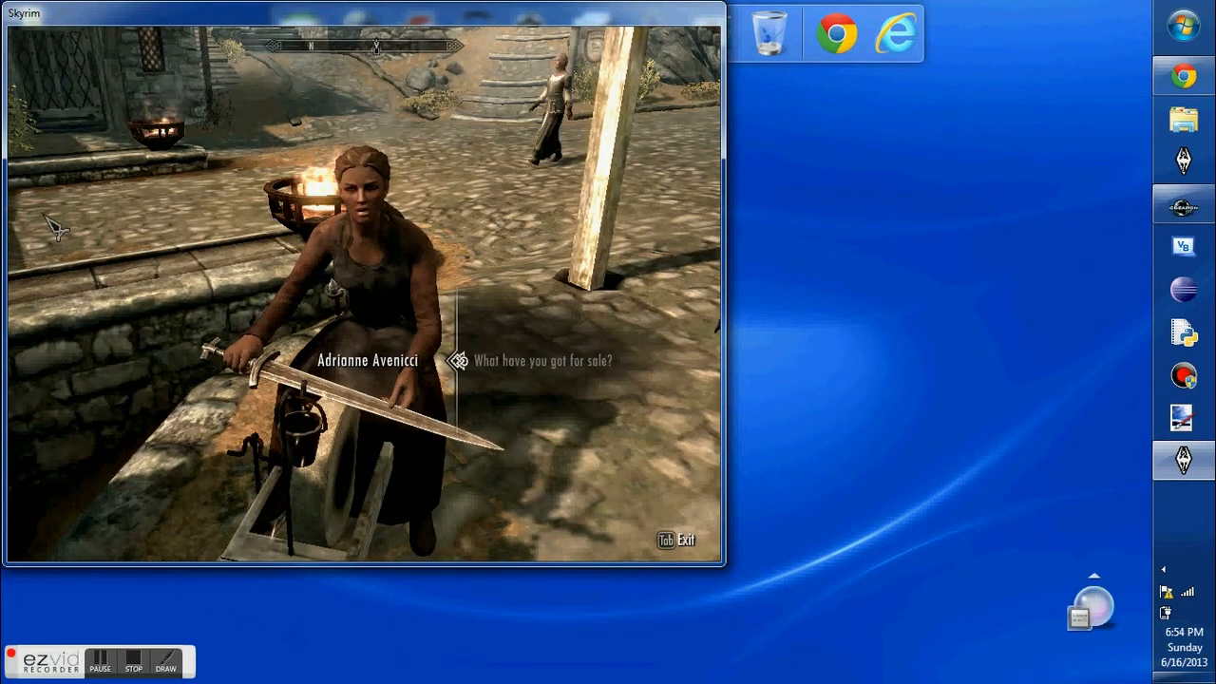
# Sell items, including Little Hansel, to Adrianne Avenicci until her gold reaches 0.
pyautogui.click(542, 362)
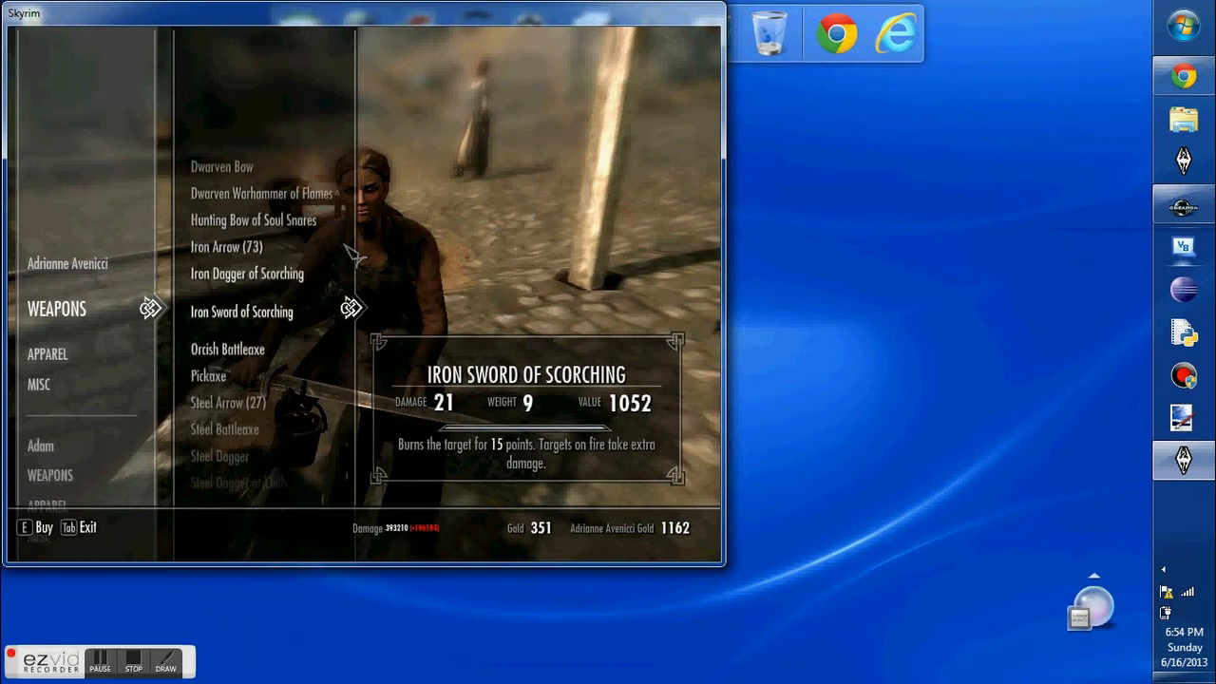
pyautogui.scroll(-3)
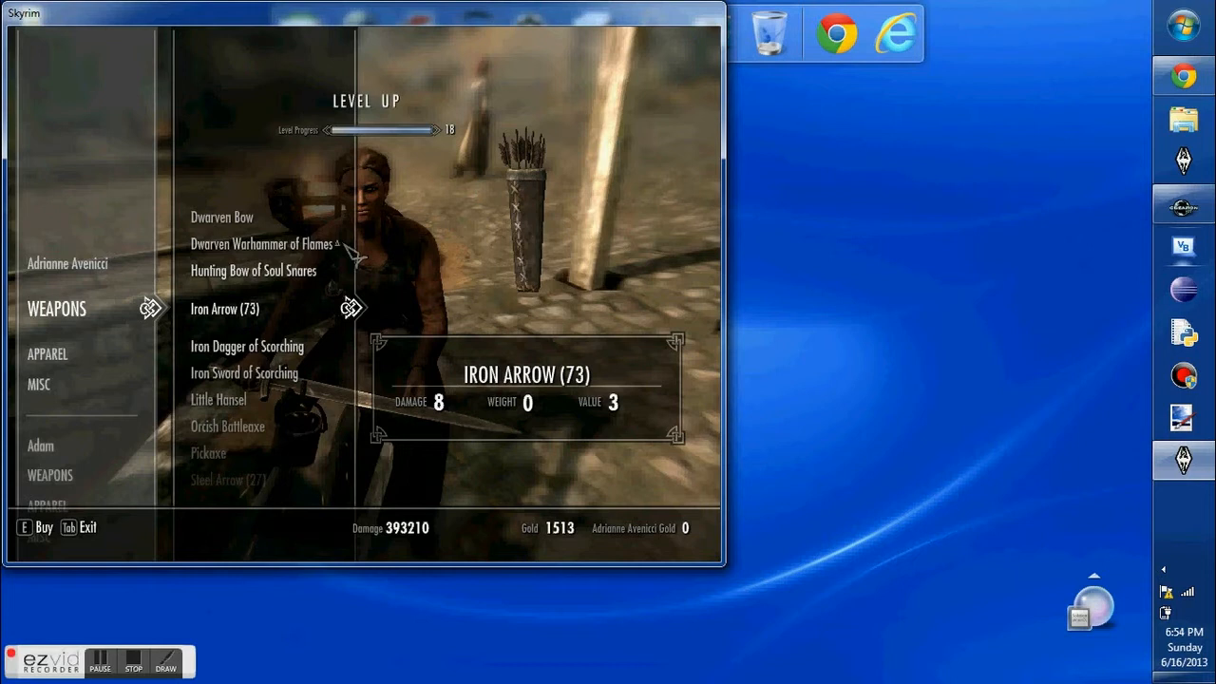
pyautogui.click(224, 308)
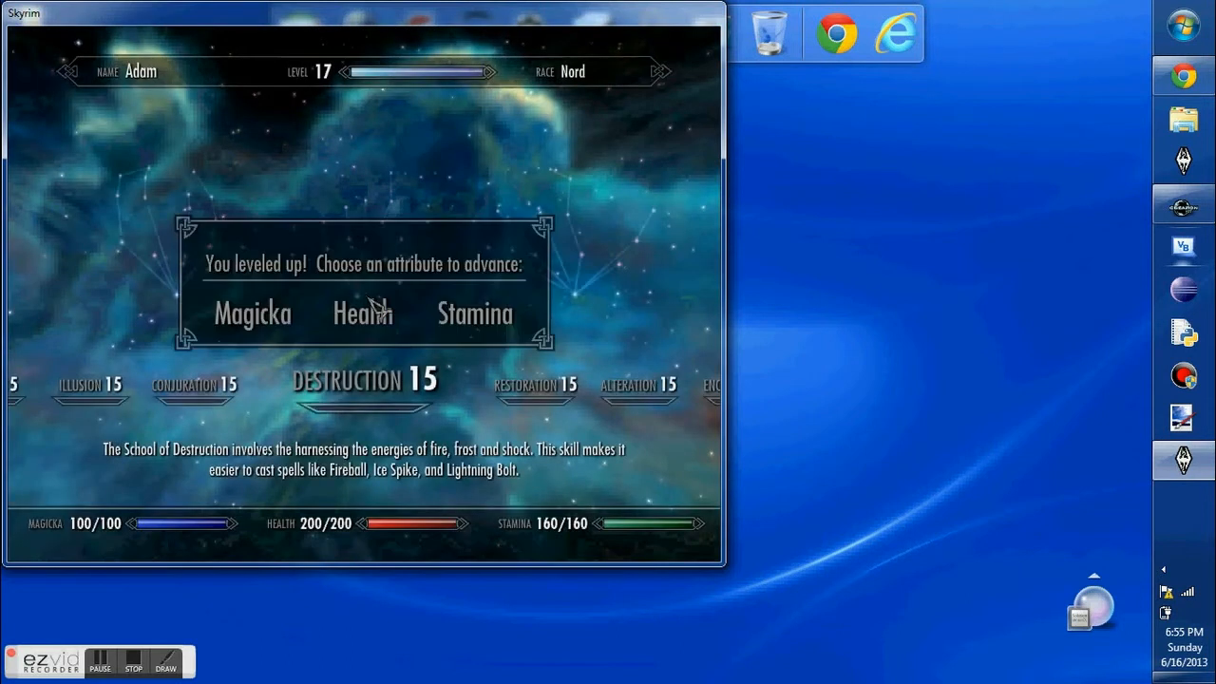
# Choose Health on each level-up, reaching level 24 with 270 health.
pyautogui.click(361, 314)
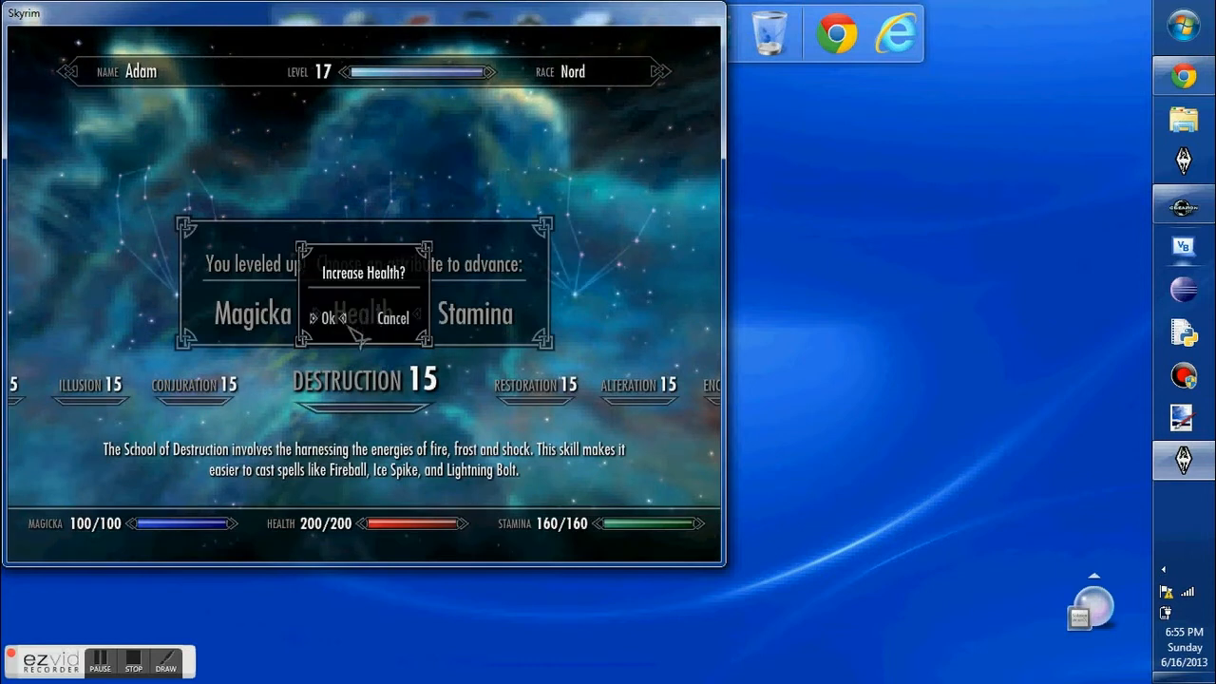
pyautogui.click(327, 317)
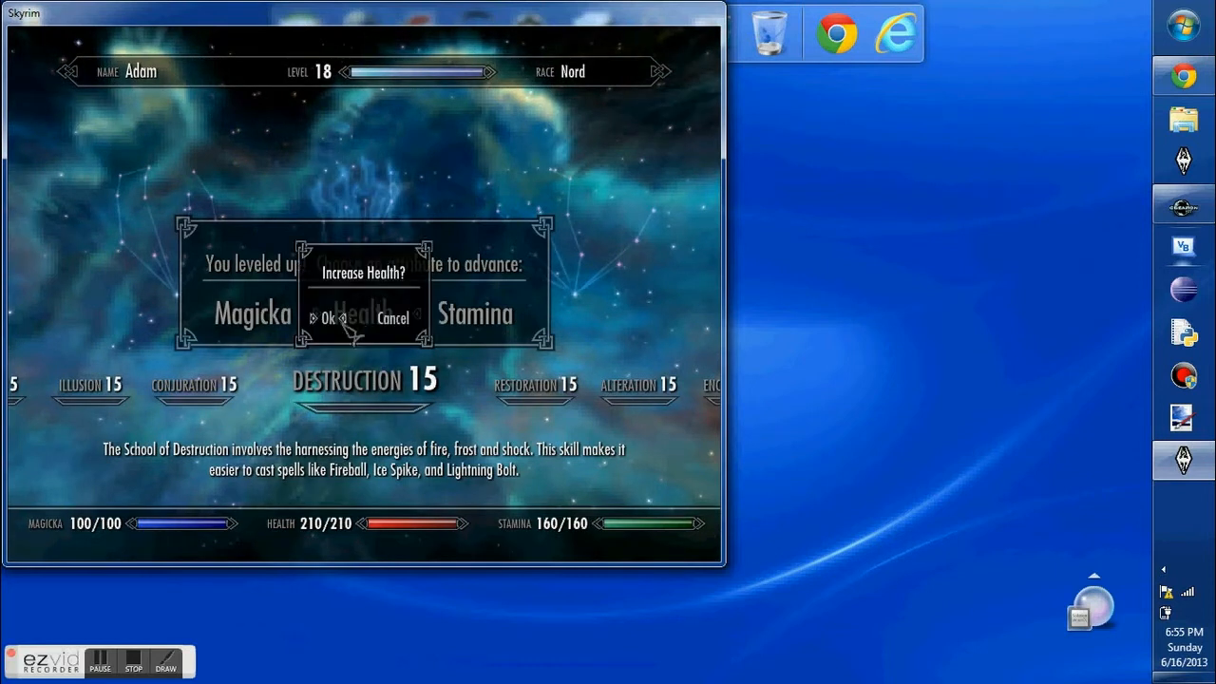
pyautogui.click(327, 318)
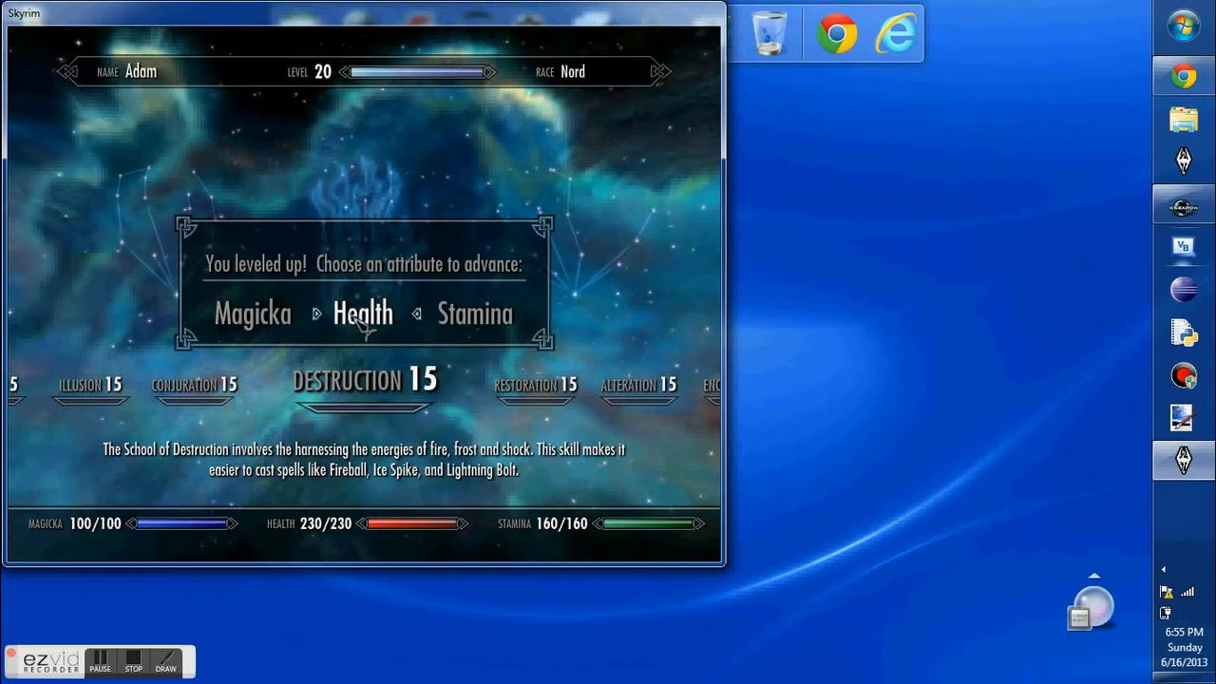
pyautogui.click(363, 314)
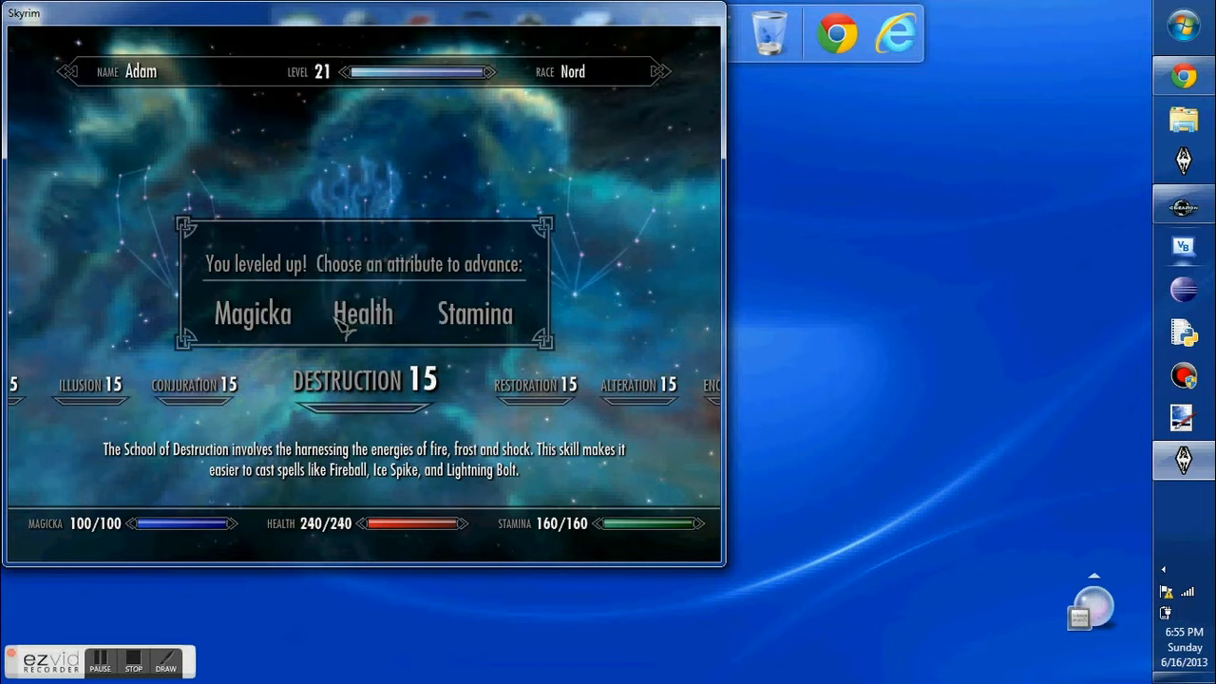
pyautogui.click(361, 313)
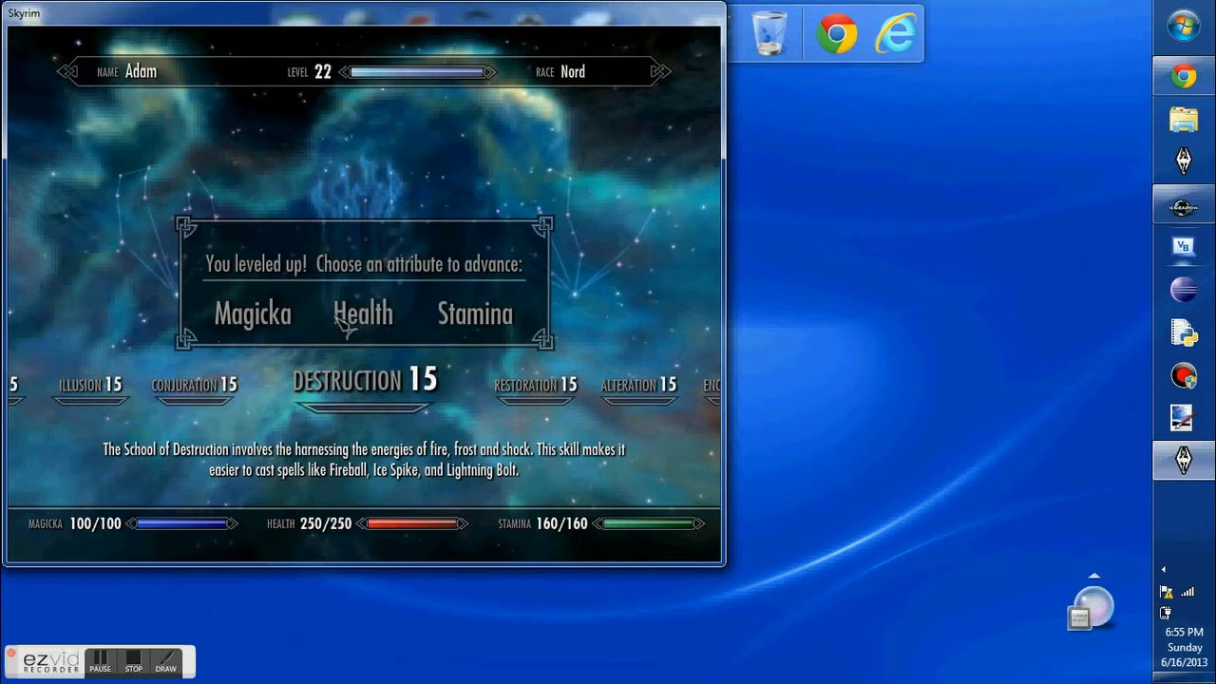
pyautogui.click(361, 313)
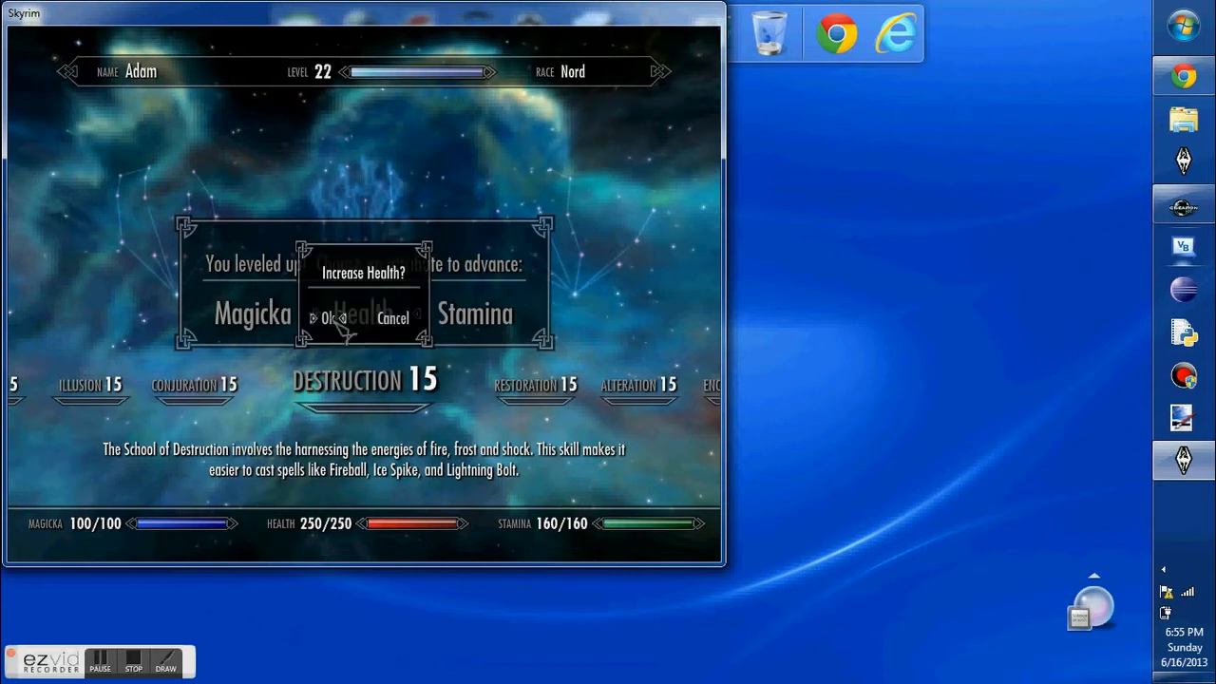
pyautogui.click(330, 319)
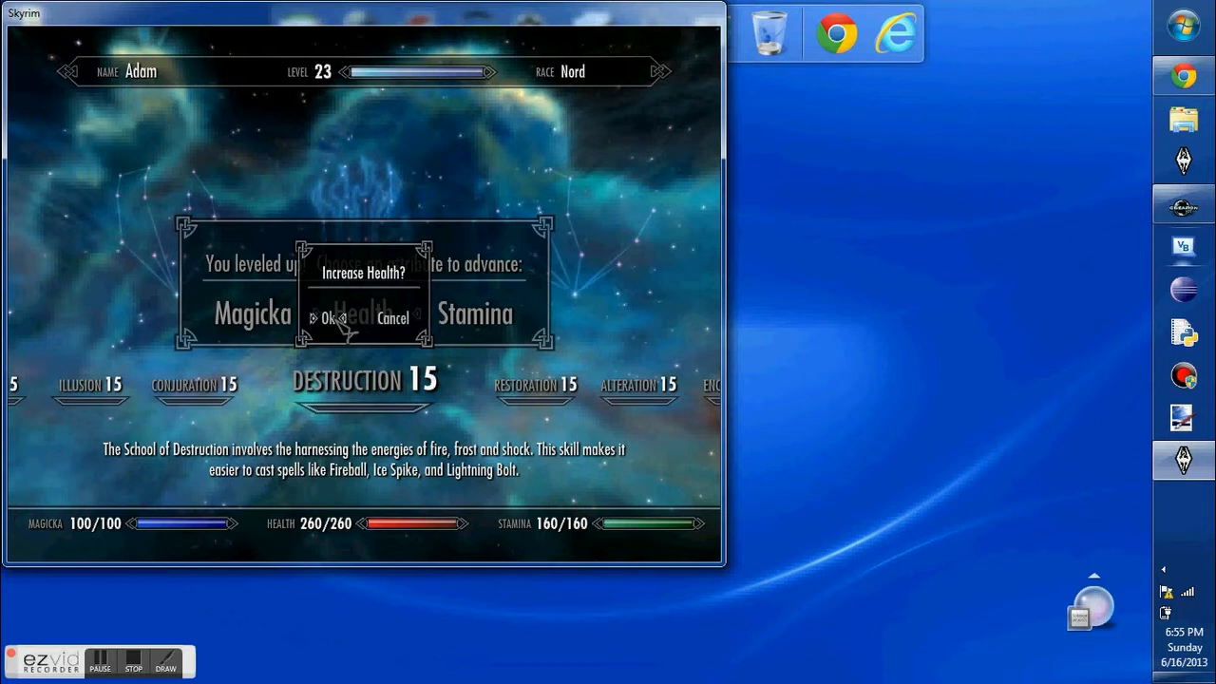
pyautogui.click(327, 320)
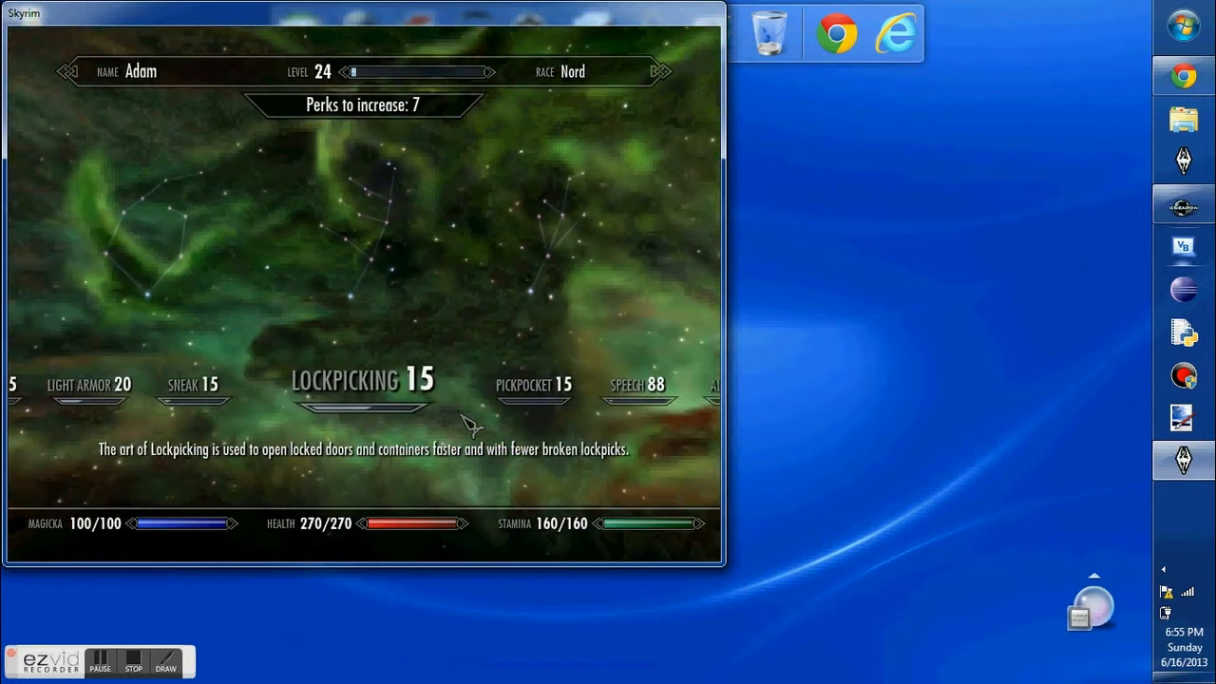
# Scroll across the skill constellations without spending any of the 7 perks.
pyautogui.hscroll(3)
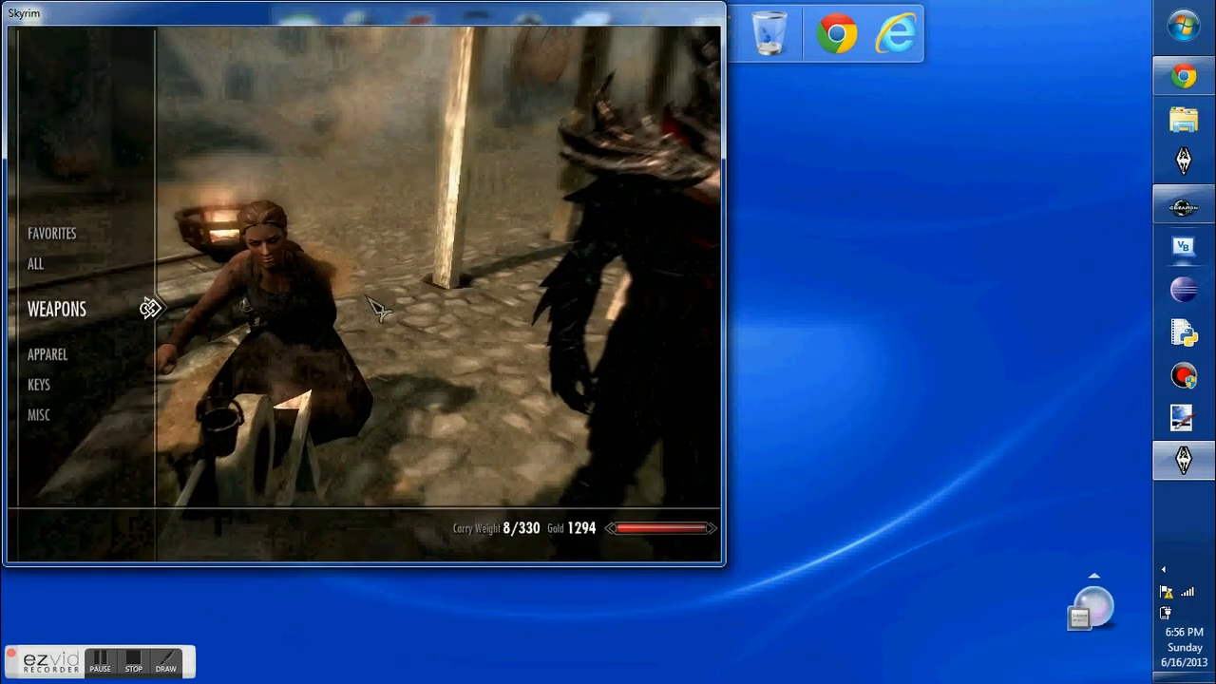
# Show the Weapons list in the inventory to find the Shock Wave bow.
pyautogui.click(57, 308)
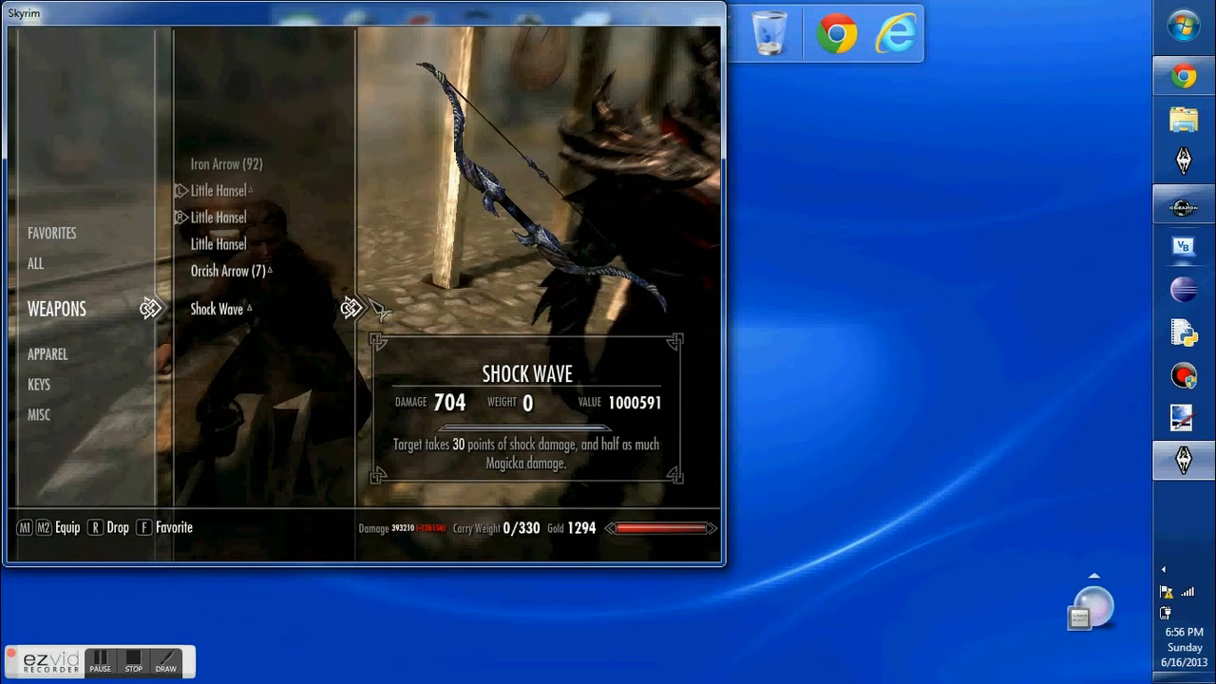
pyautogui.moveTo(276, 301)
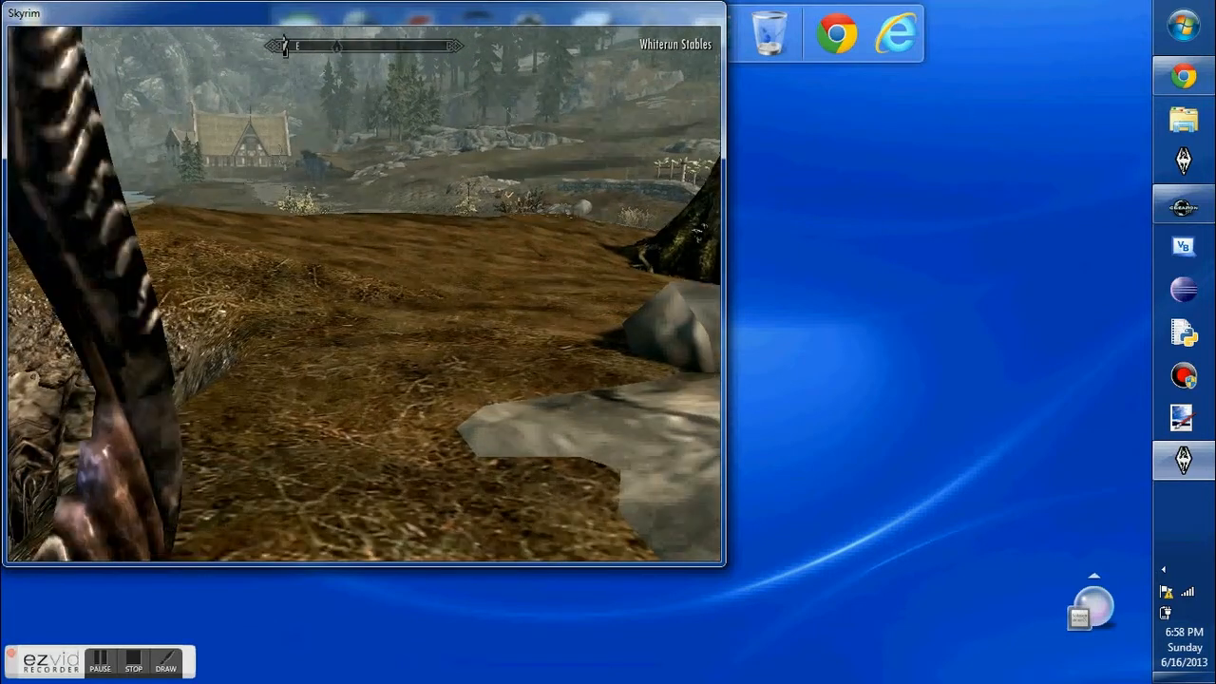
pyautogui.moveTo(361, 285)
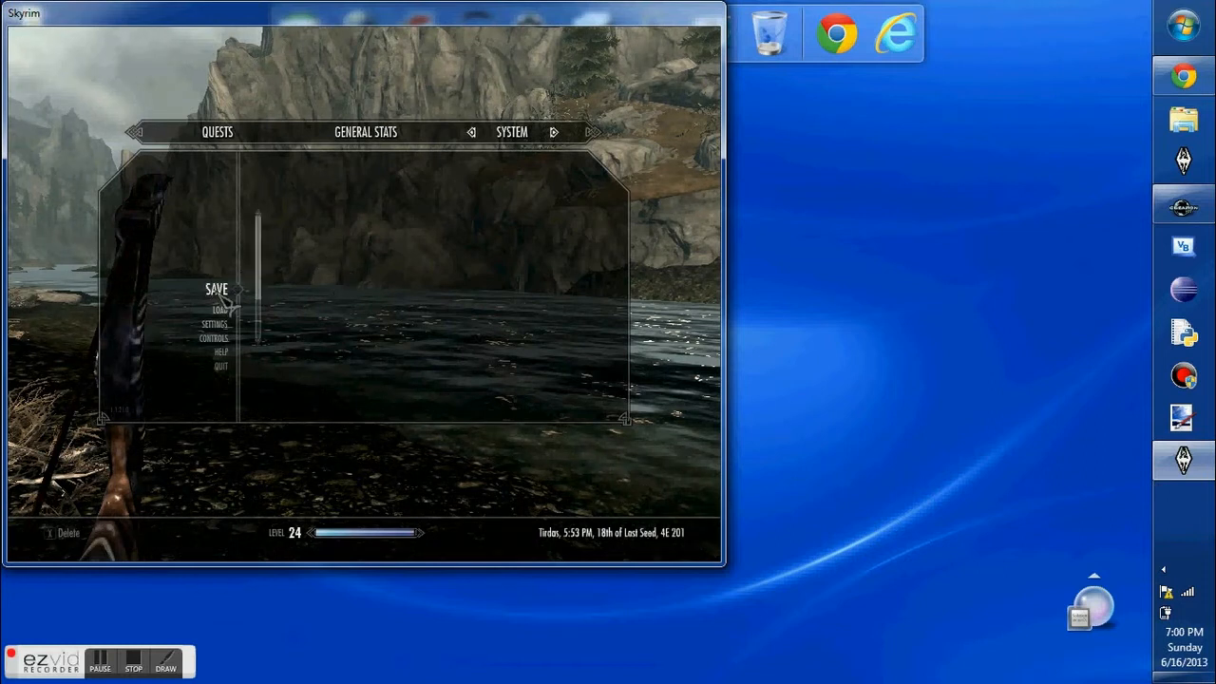
# Save the game to a [NEW SAVE] slot.
pyautogui.click(217, 289)
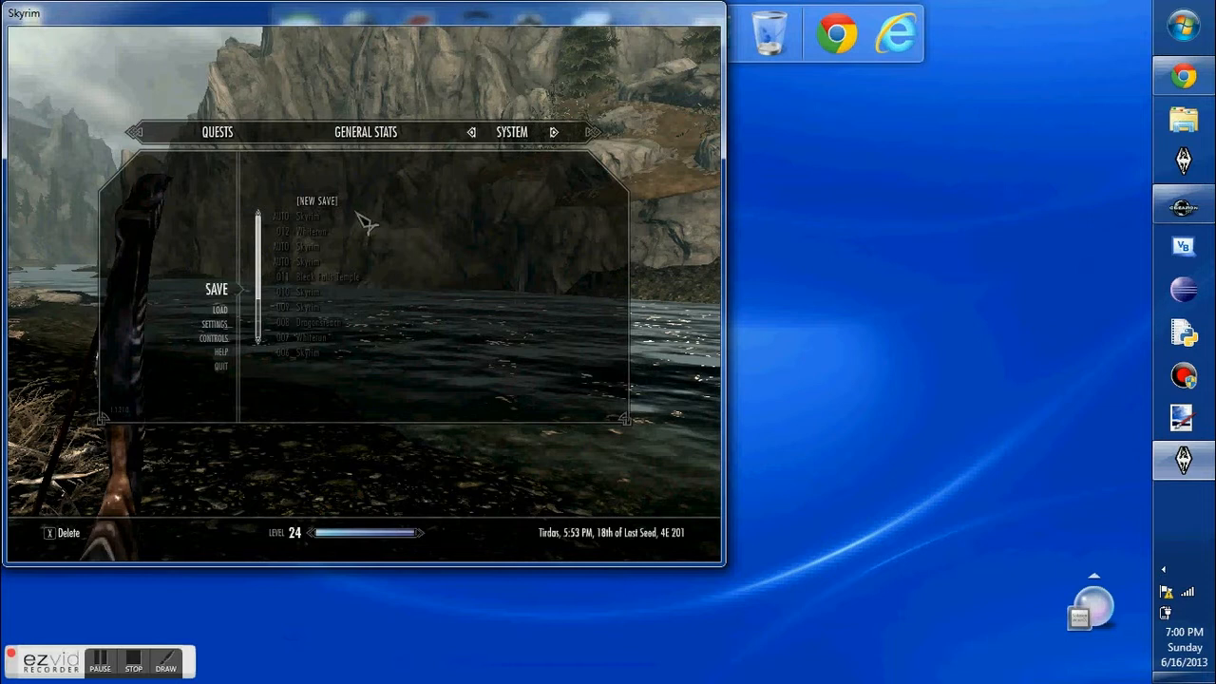
pyautogui.click(318, 201)
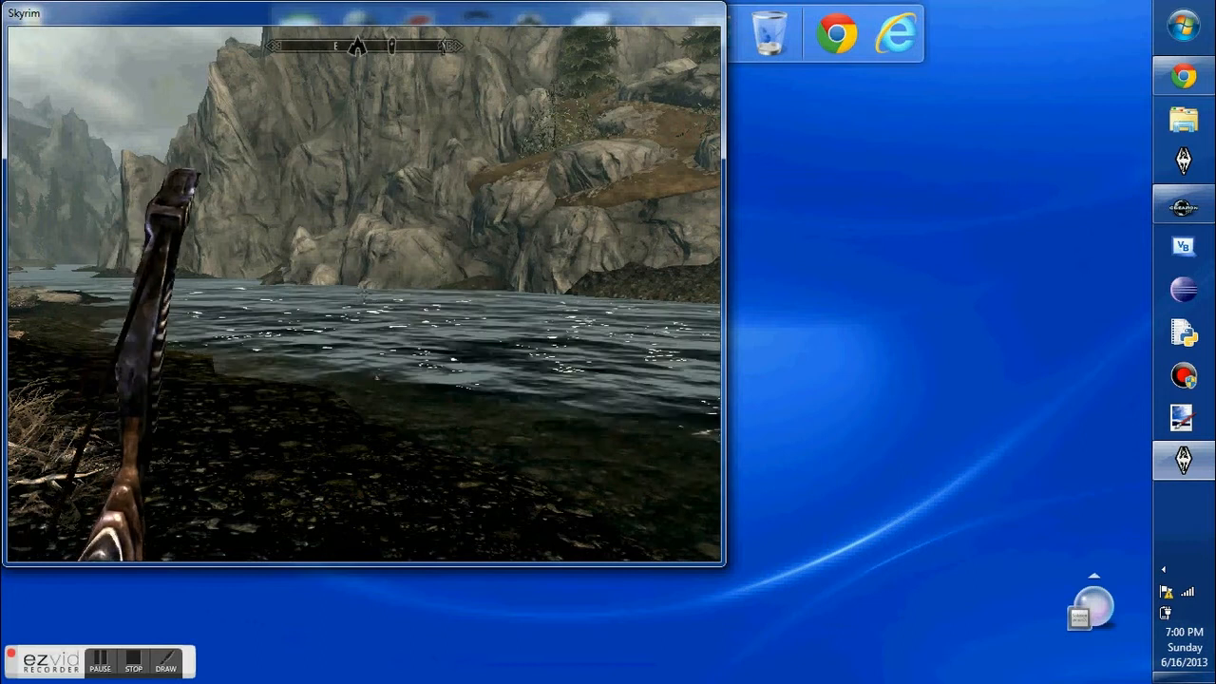
# Quit Skyrim to the Windows desktop and confirm.
pyautogui.press('Escape')
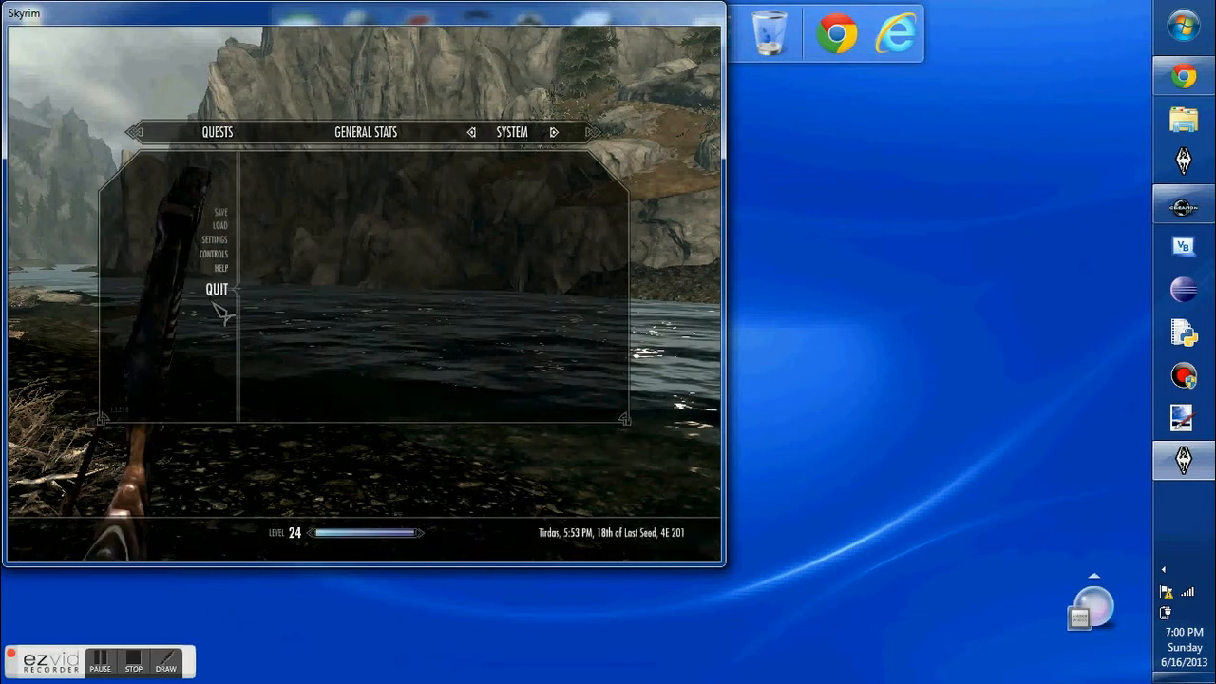
pyautogui.click(217, 289)
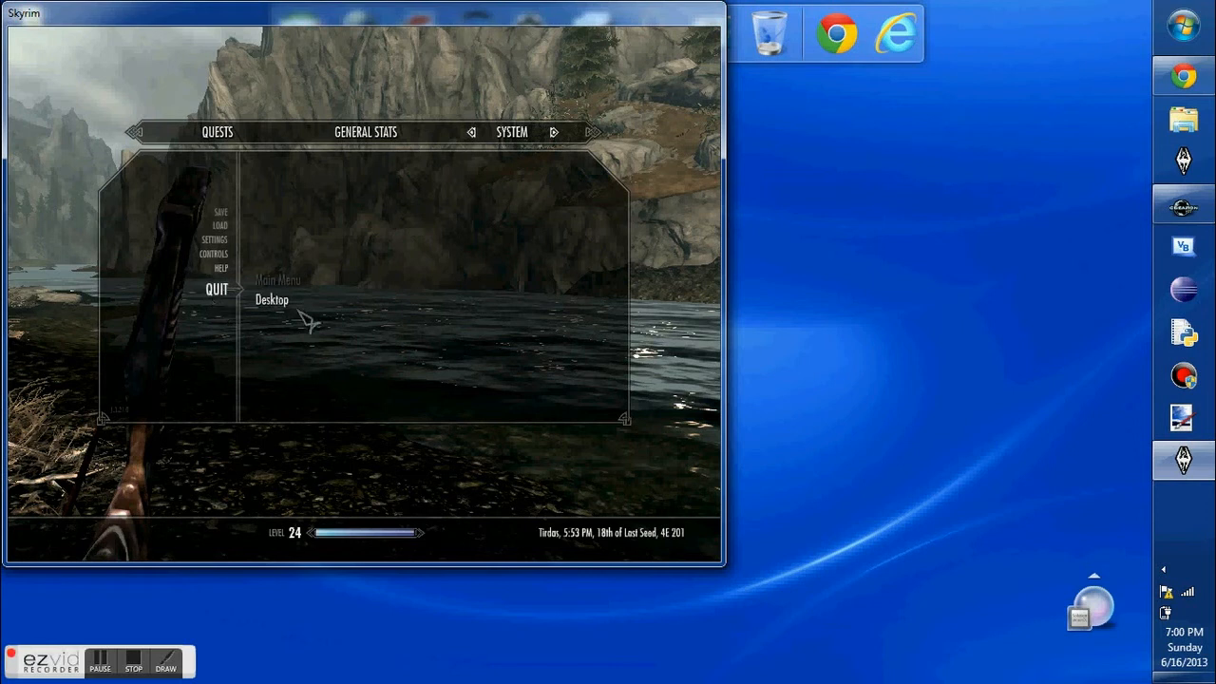
pyautogui.click(272, 301)
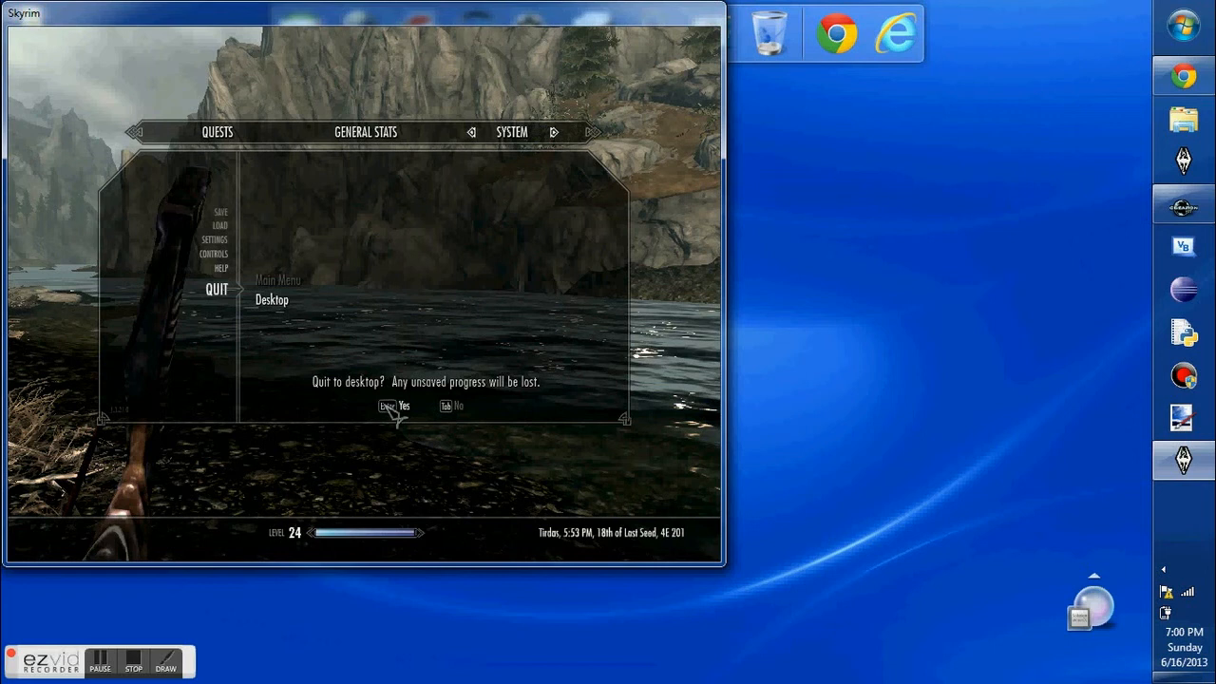
pyautogui.moveTo(47, 647)
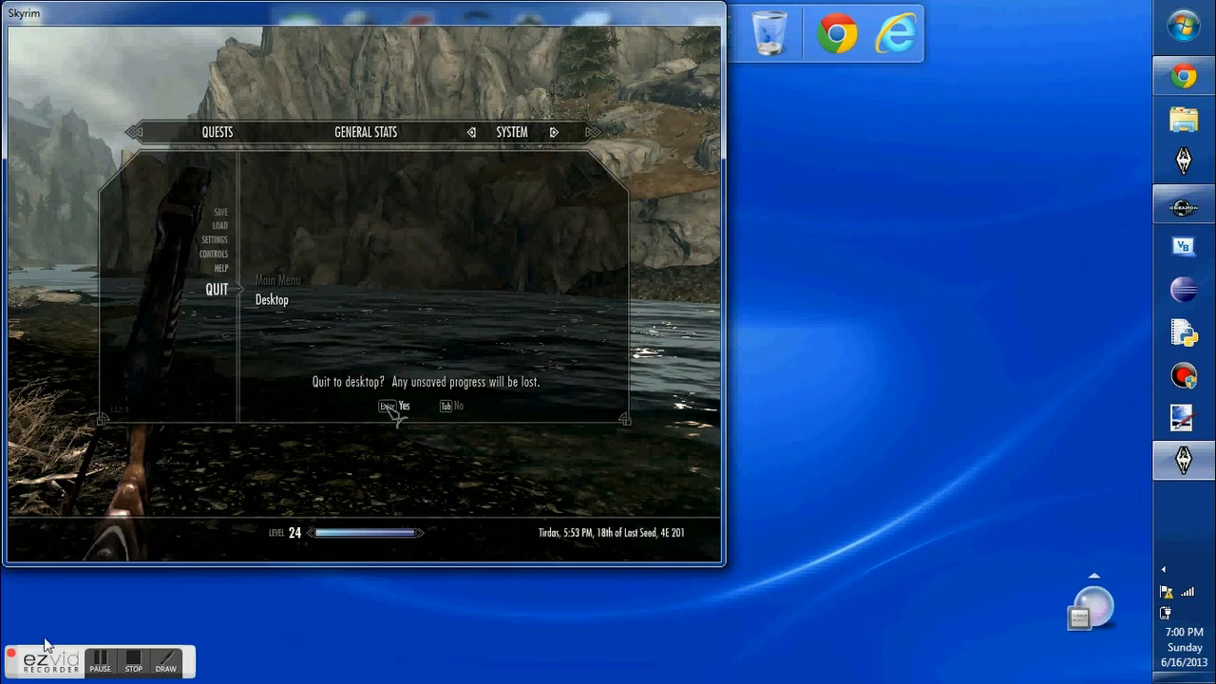
pyautogui.click(399, 407)
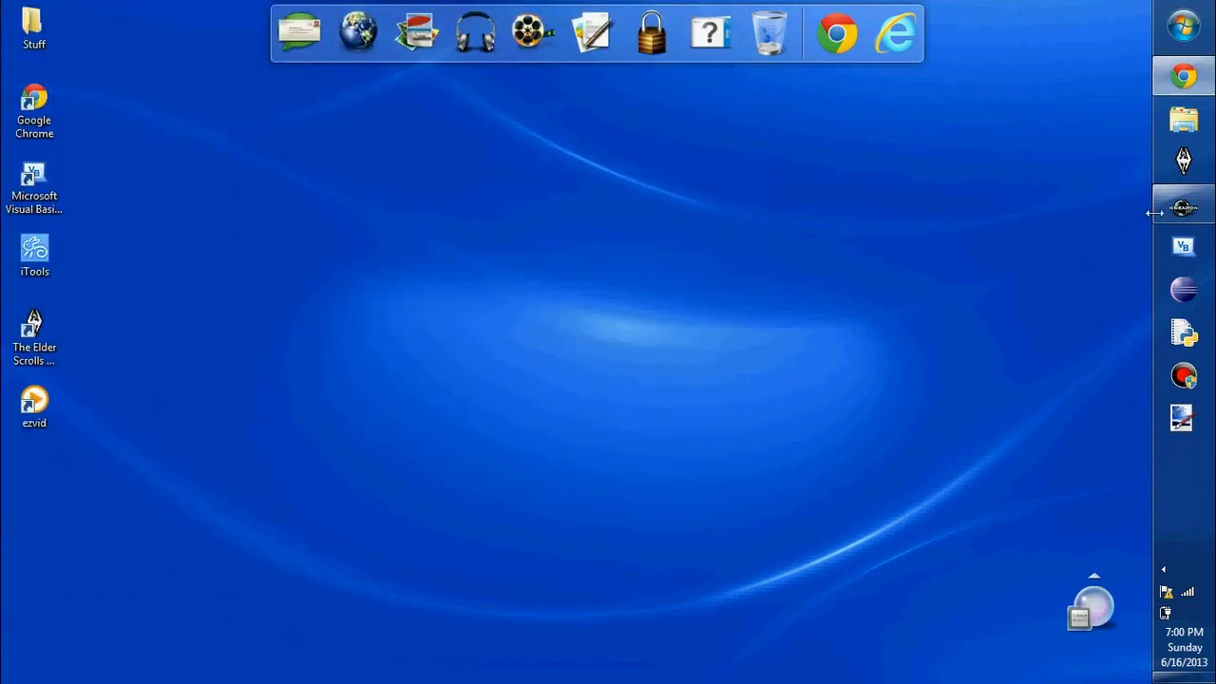